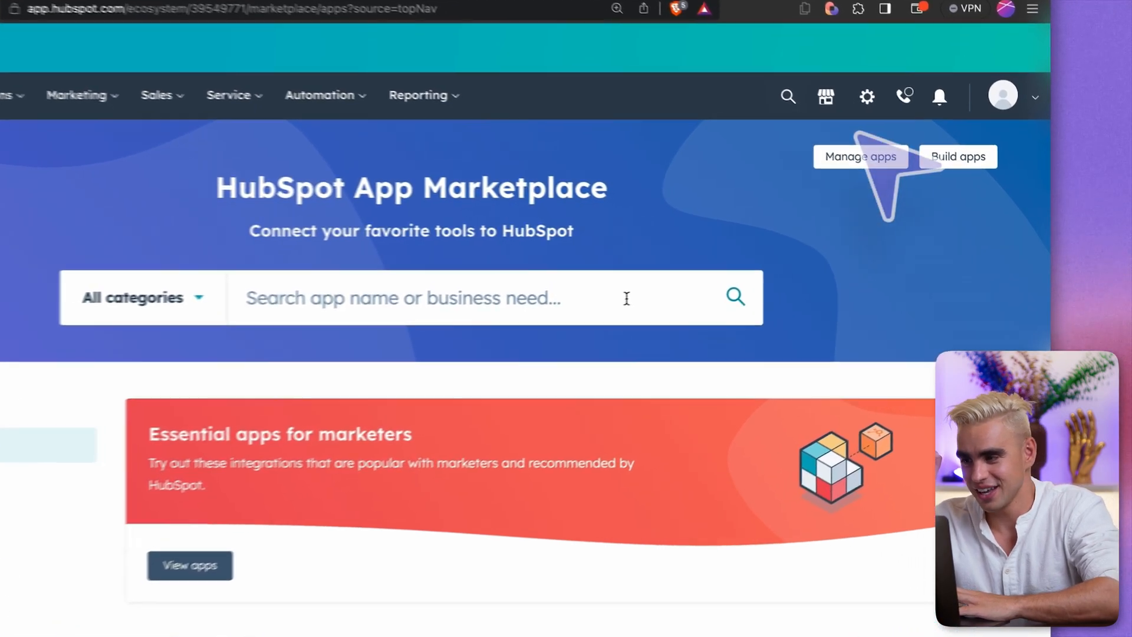
# Go from the top-bar Marketplace menu to the App Marketplace and its popular apps
pyautogui.click(824, 95)
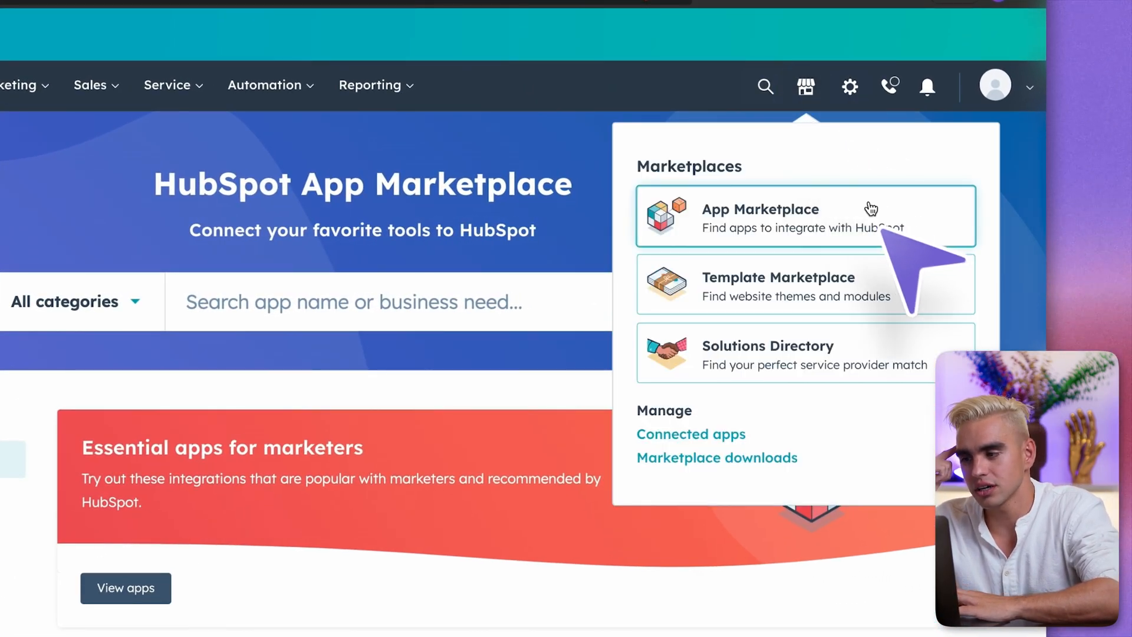
pyautogui.click(759, 214)
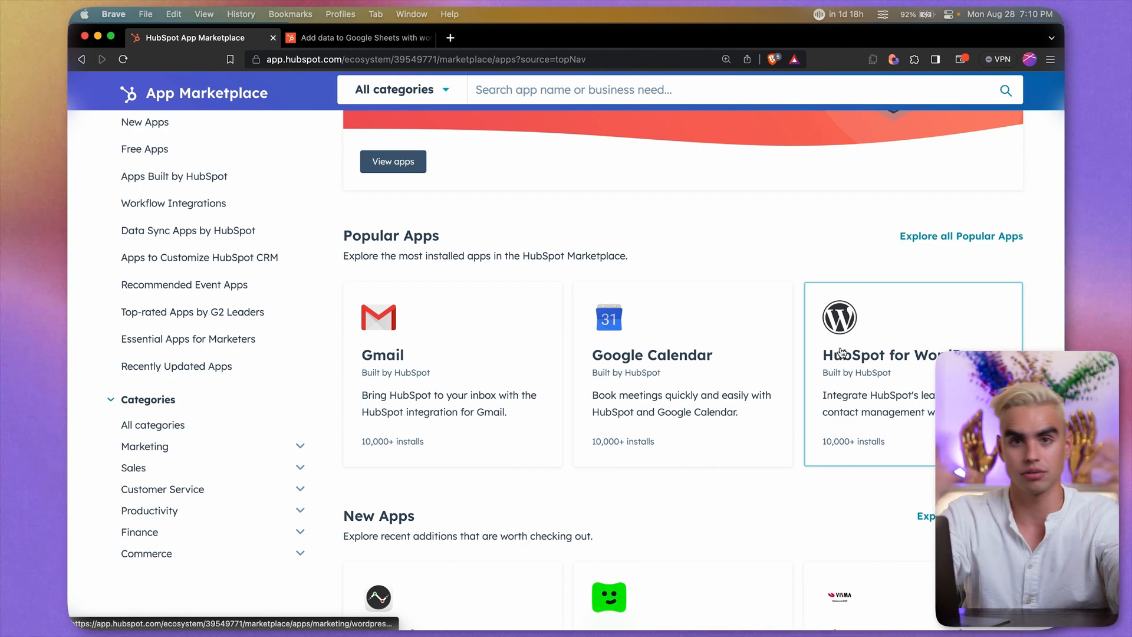
# Review the Gmail integration listing: provider, 10,000+ installs, category and supported languages
pyautogui.click(452, 374)
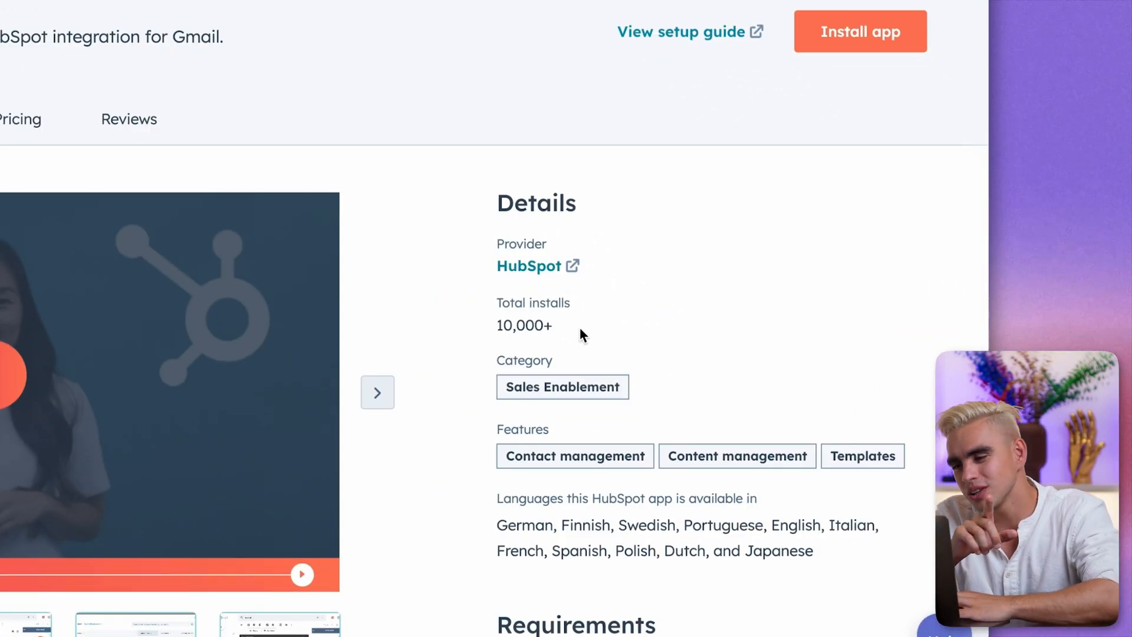
pyautogui.moveTo(585, 346)
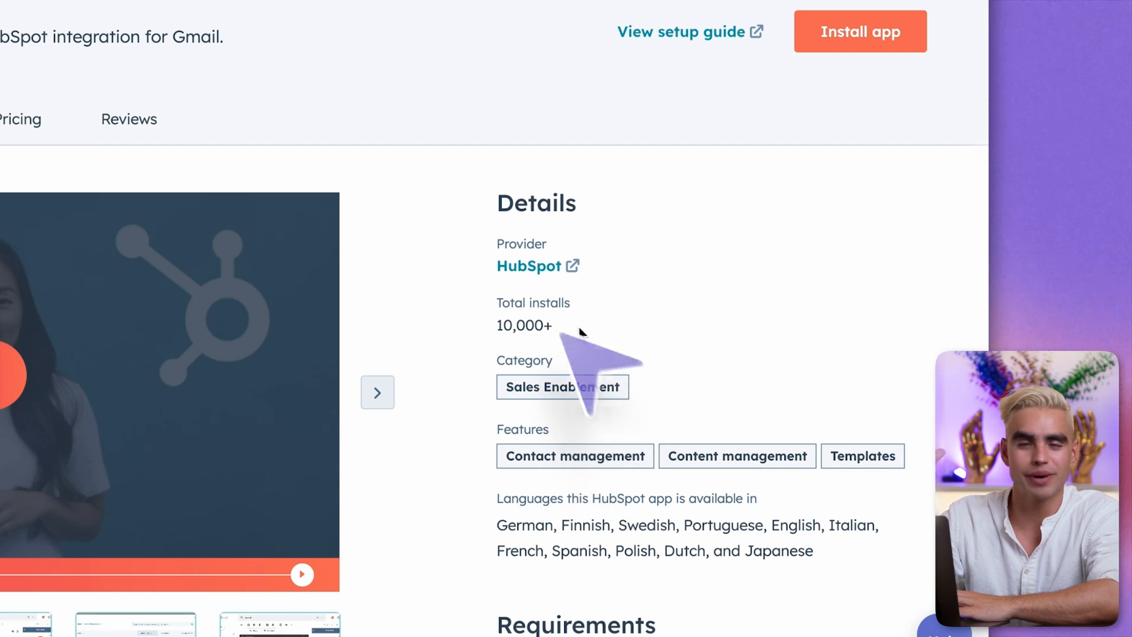
pyautogui.moveTo(581, 334)
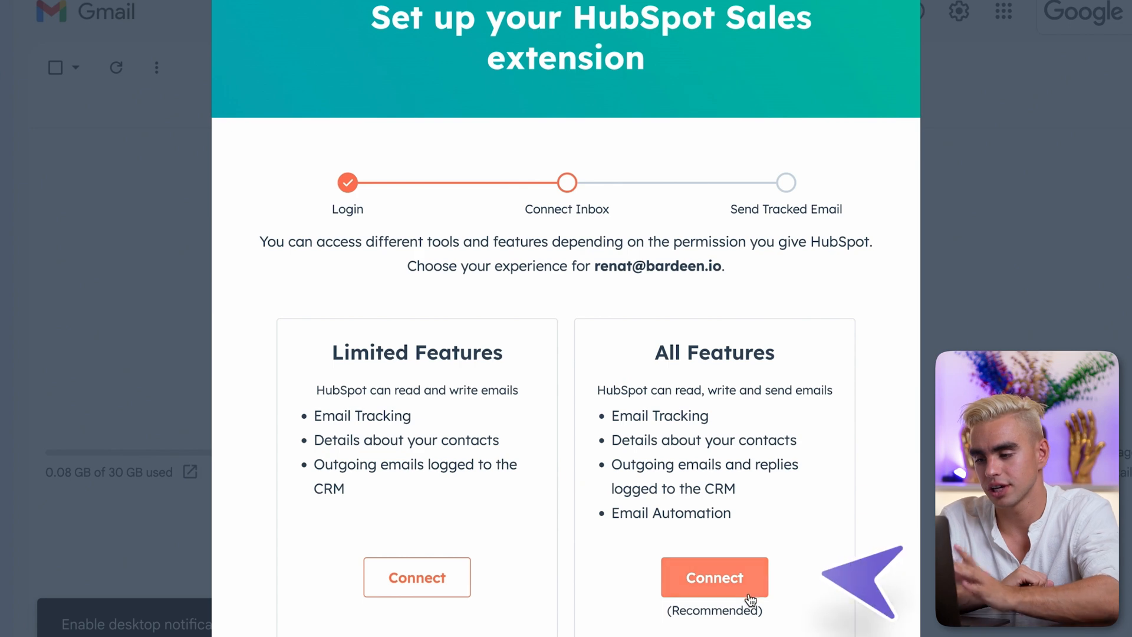
# Connect the inbox with All Features, agreeing to terms and granting Google account access
pyautogui.click(714, 576)
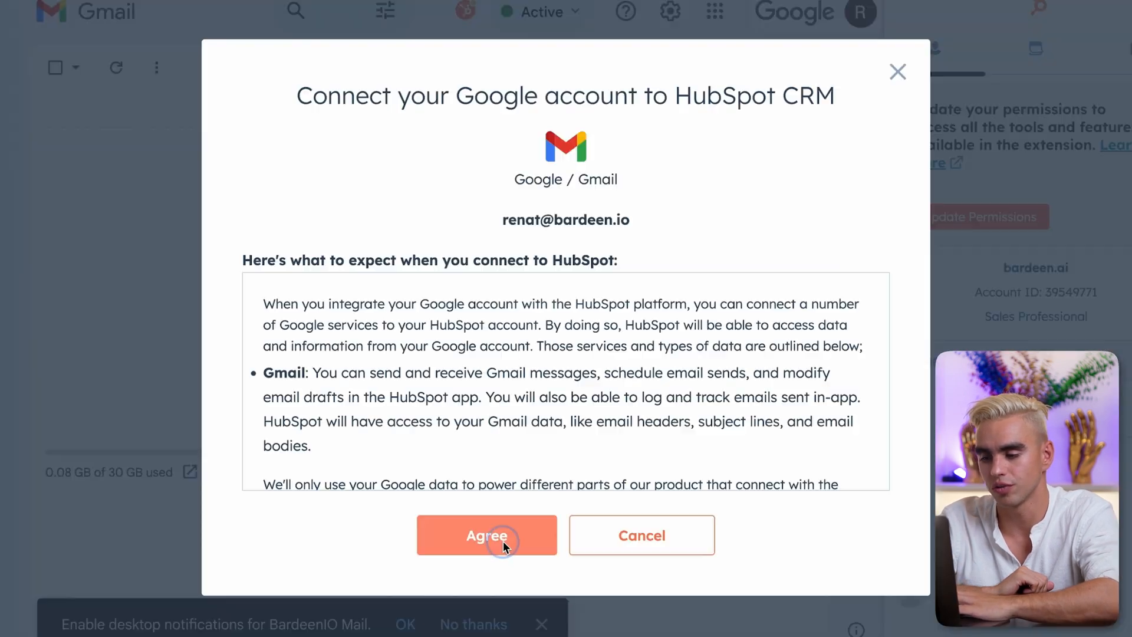
pyautogui.click(487, 536)
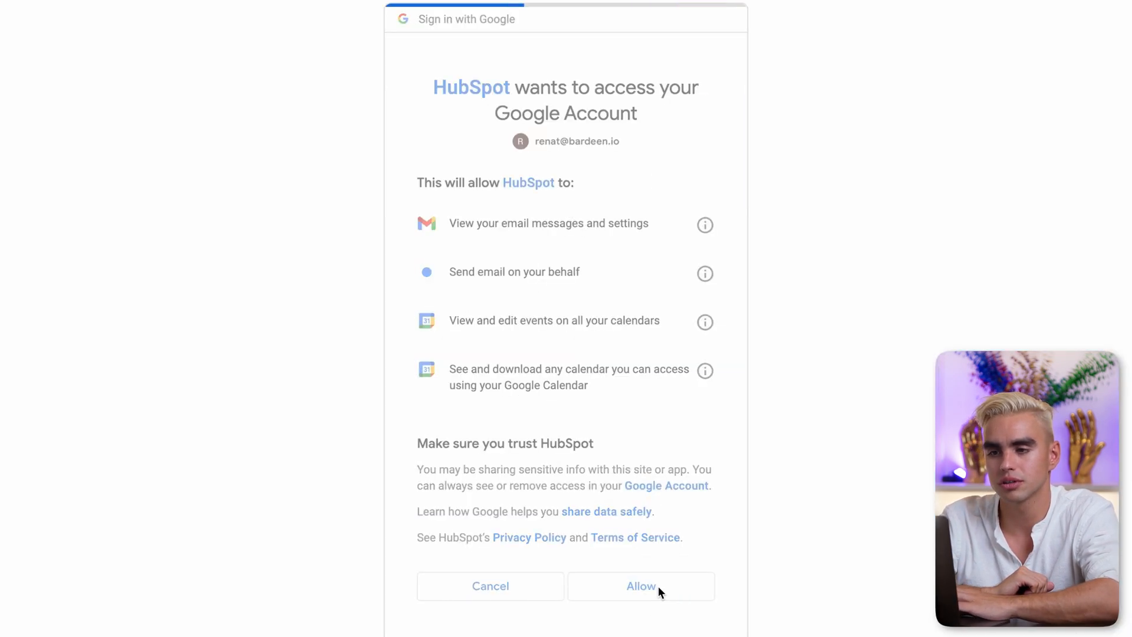
pyautogui.click(640, 586)
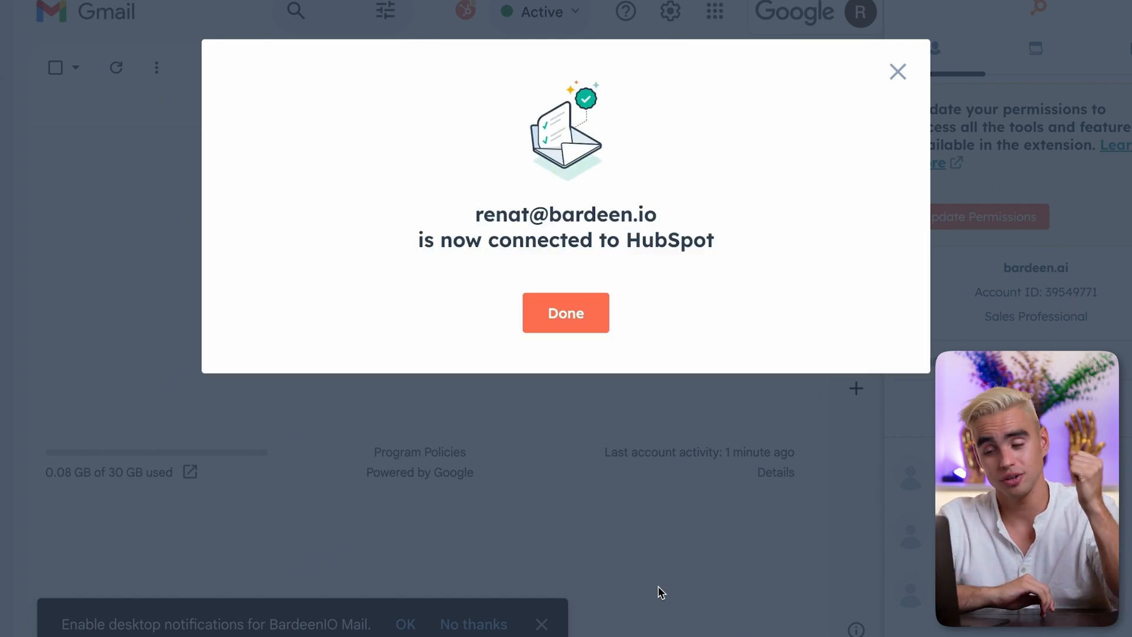
pyautogui.click(565, 312)
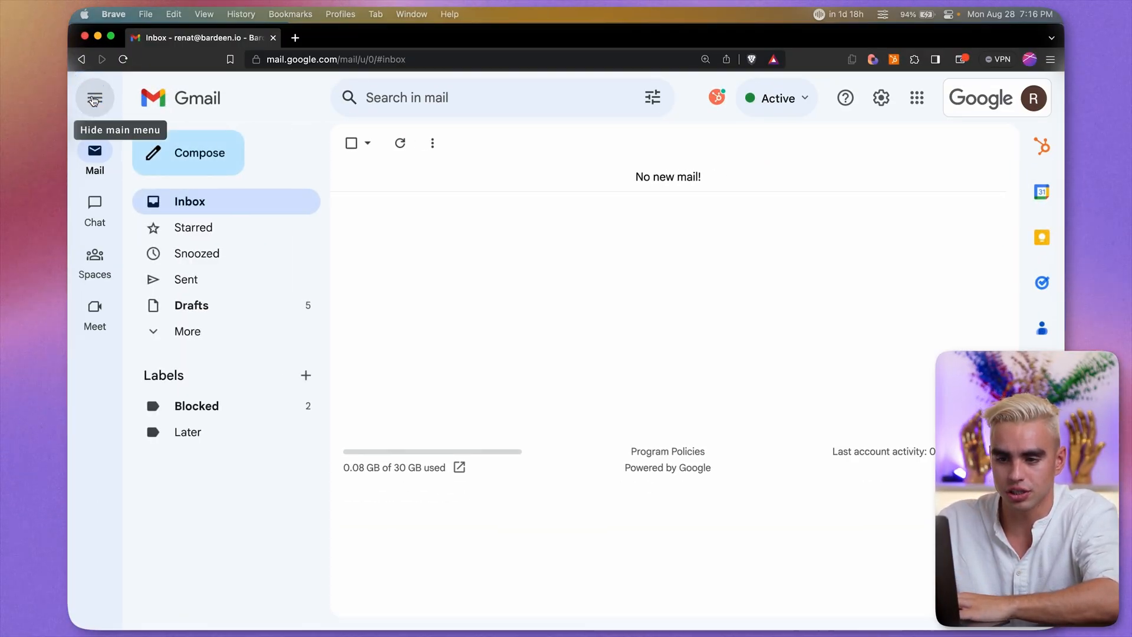
# Compose a new email to the contact and fill subject and body from the YouTube Template
pyautogui.click(188, 153)
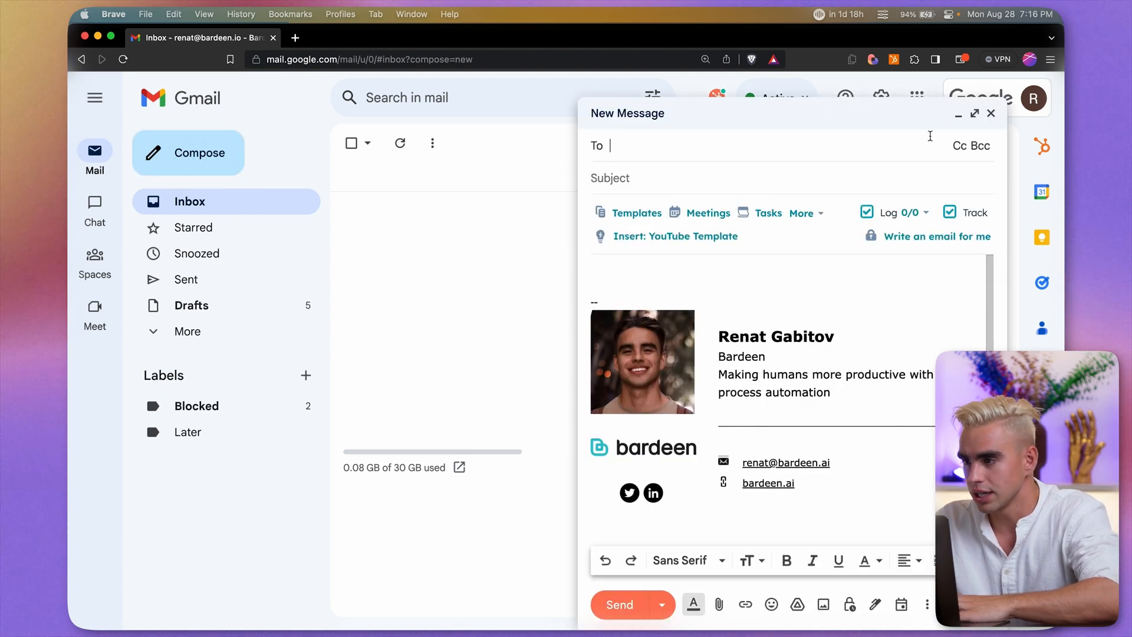
pyautogui.click(973, 113)
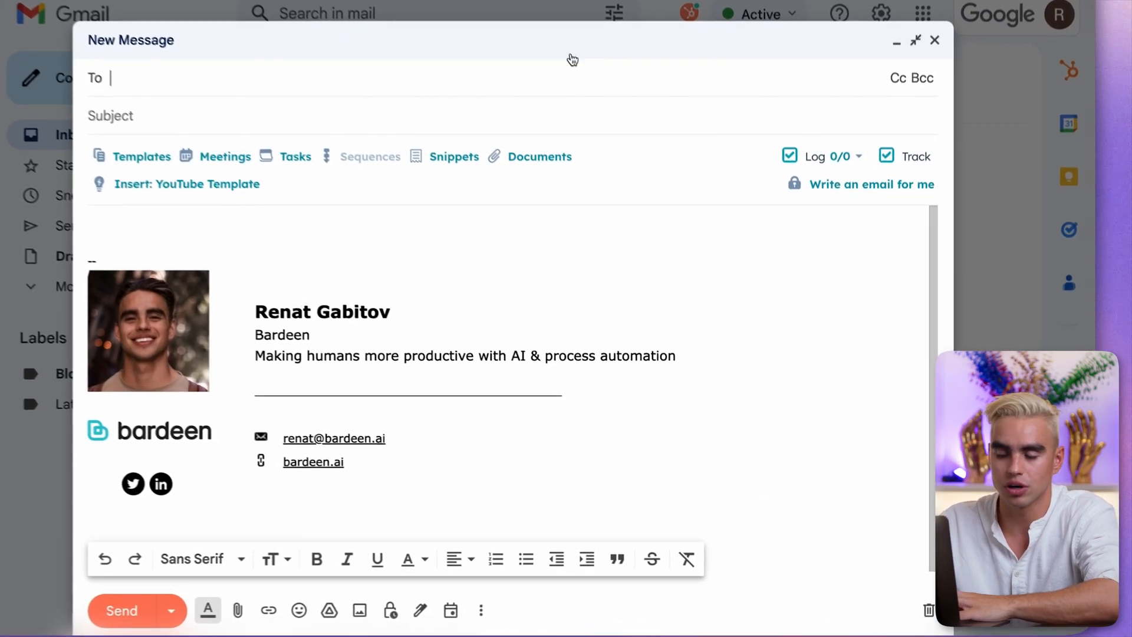
pyautogui.write('@')
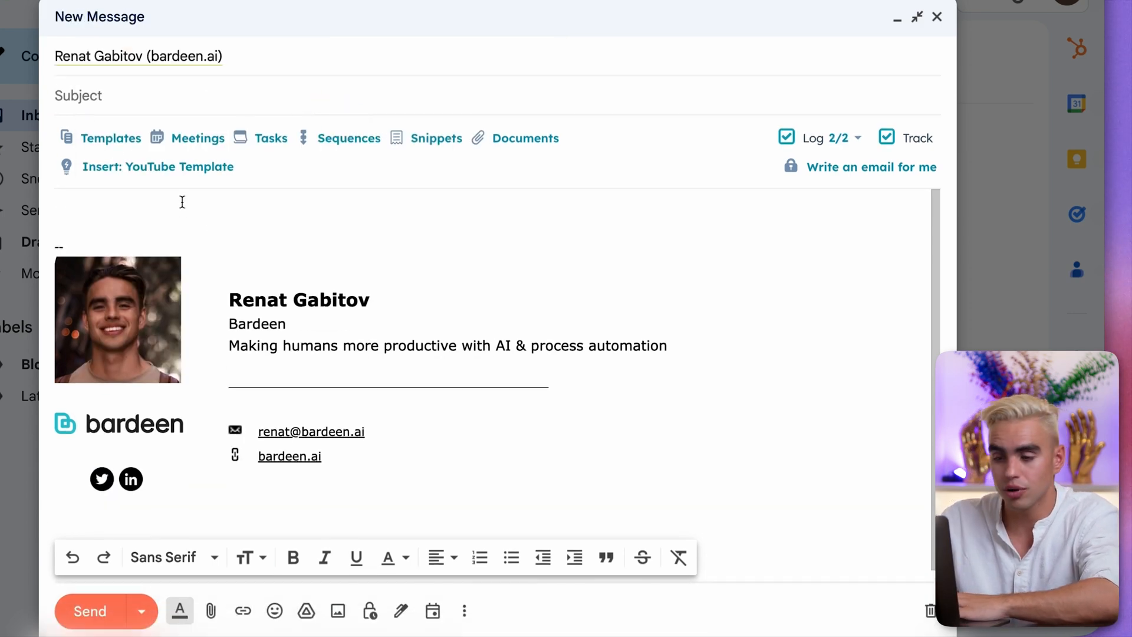
pyautogui.click(111, 137)
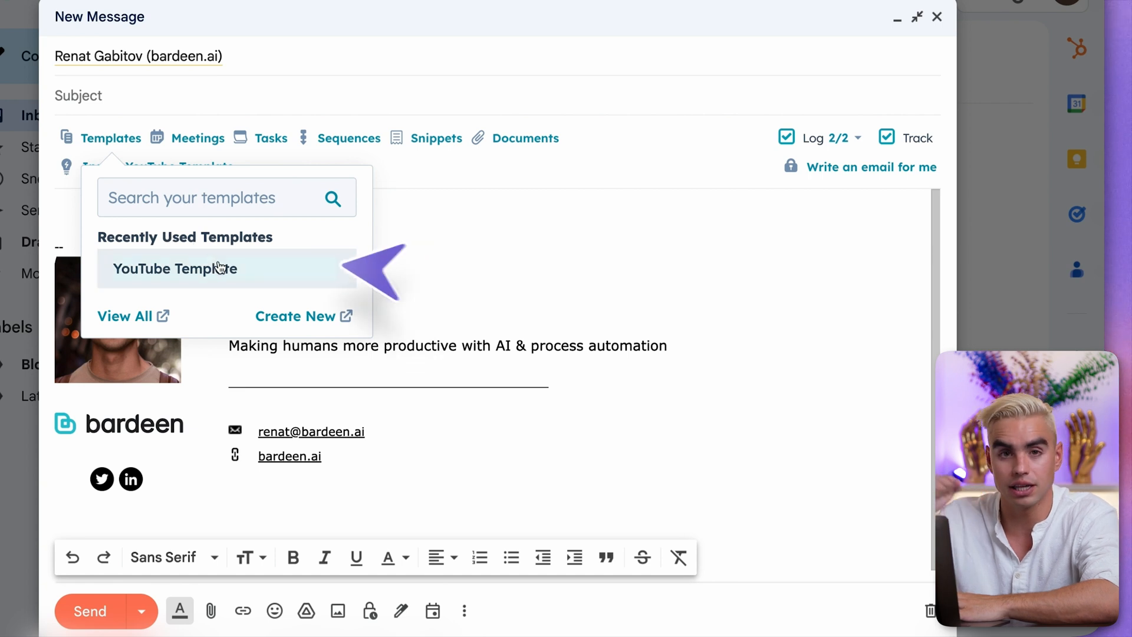
pyautogui.moveTo(303, 260)
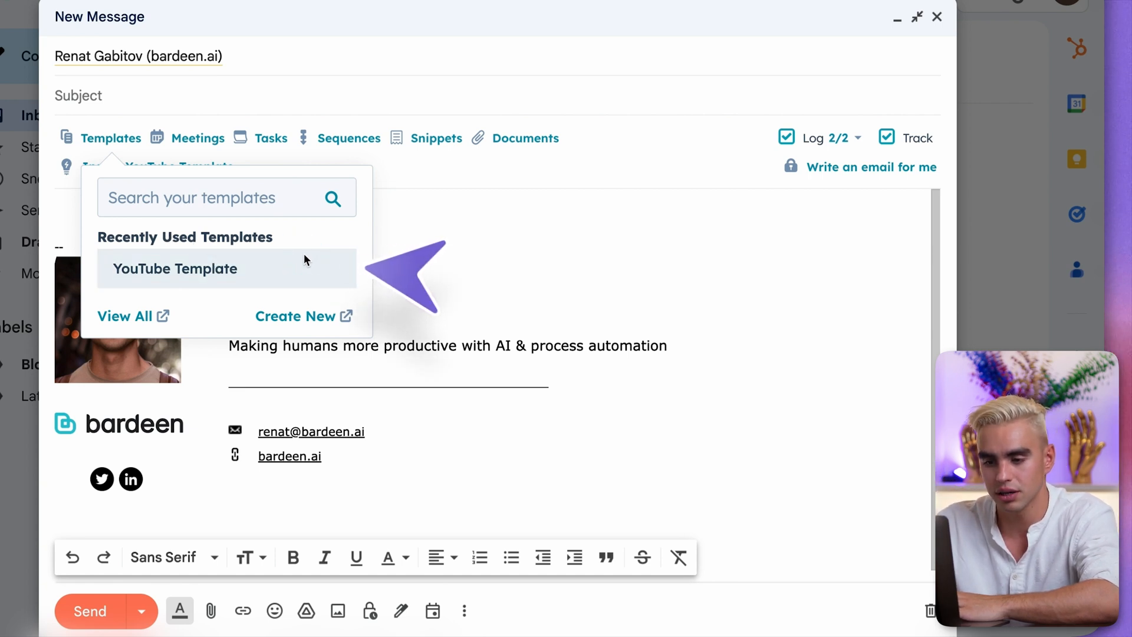
pyautogui.click(174, 269)
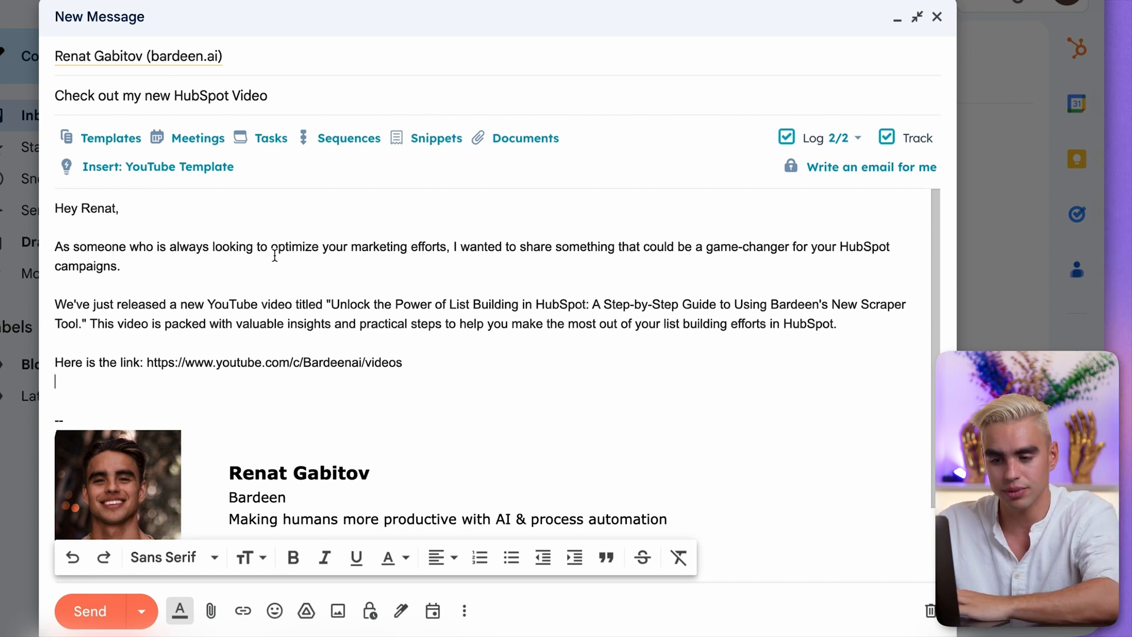
pyautogui.moveTo(517, 360)
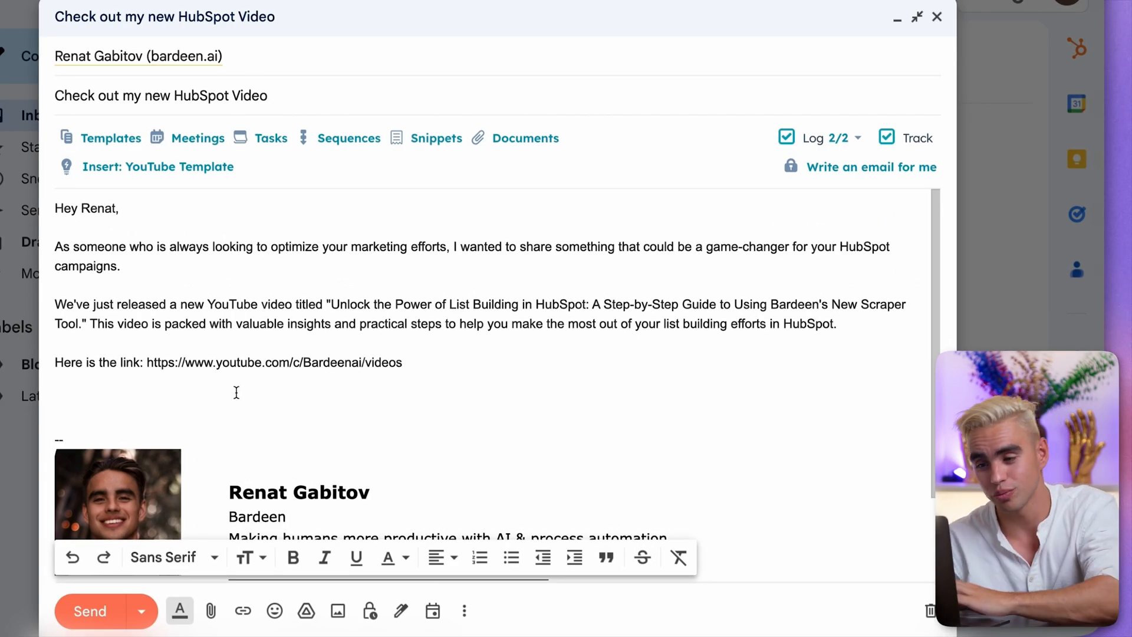
pyautogui.click(198, 138)
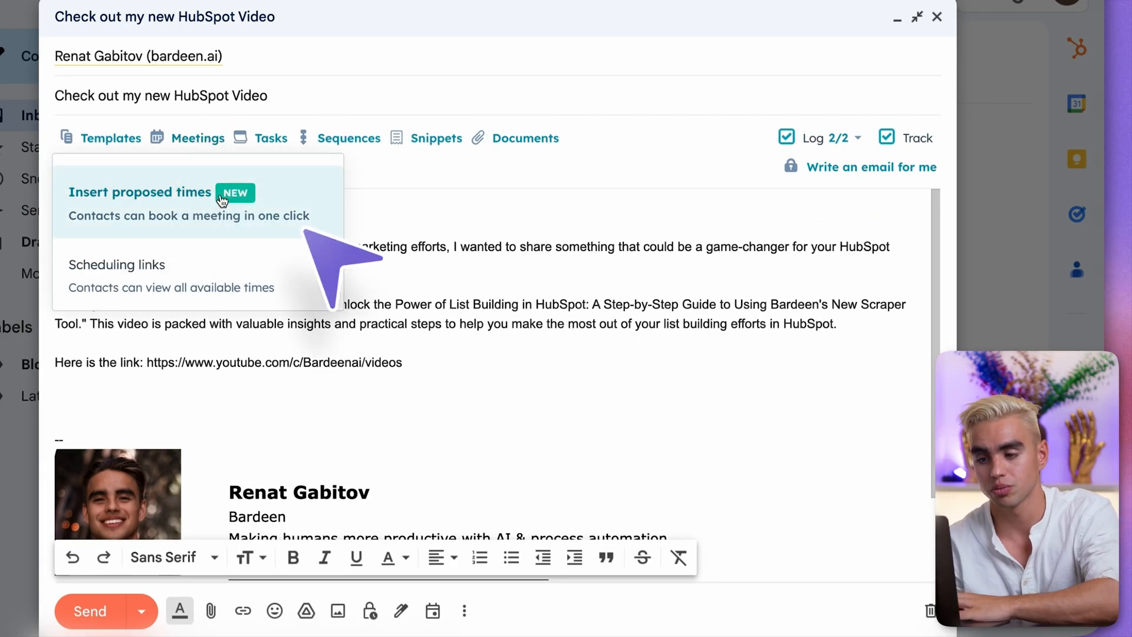
pyautogui.moveTo(271, 208)
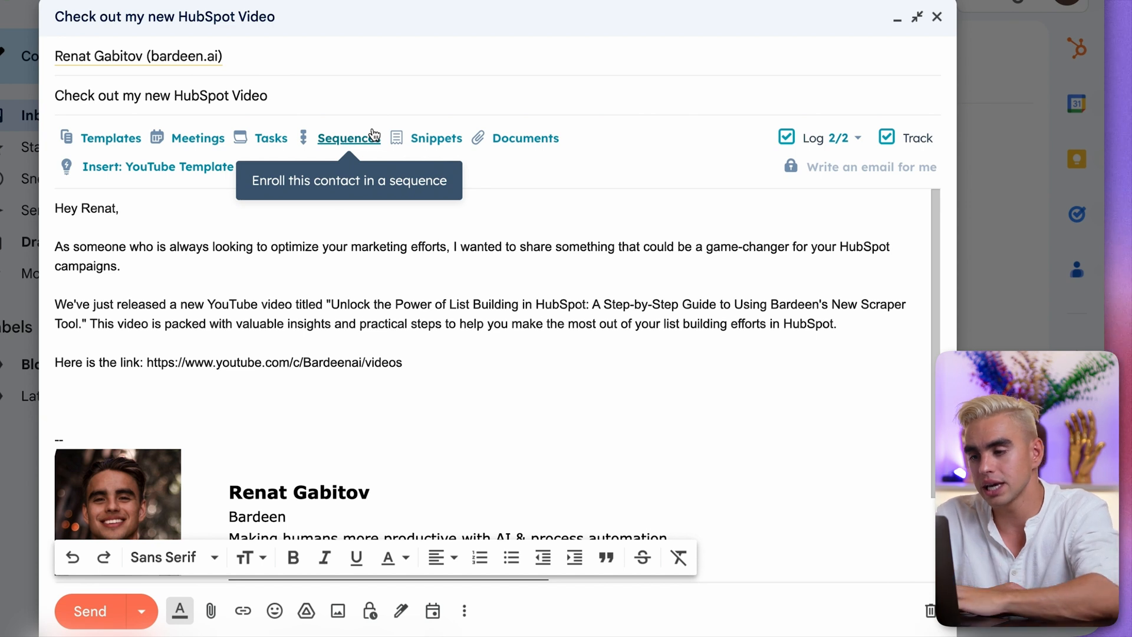
pyautogui.moveTo(525, 138)
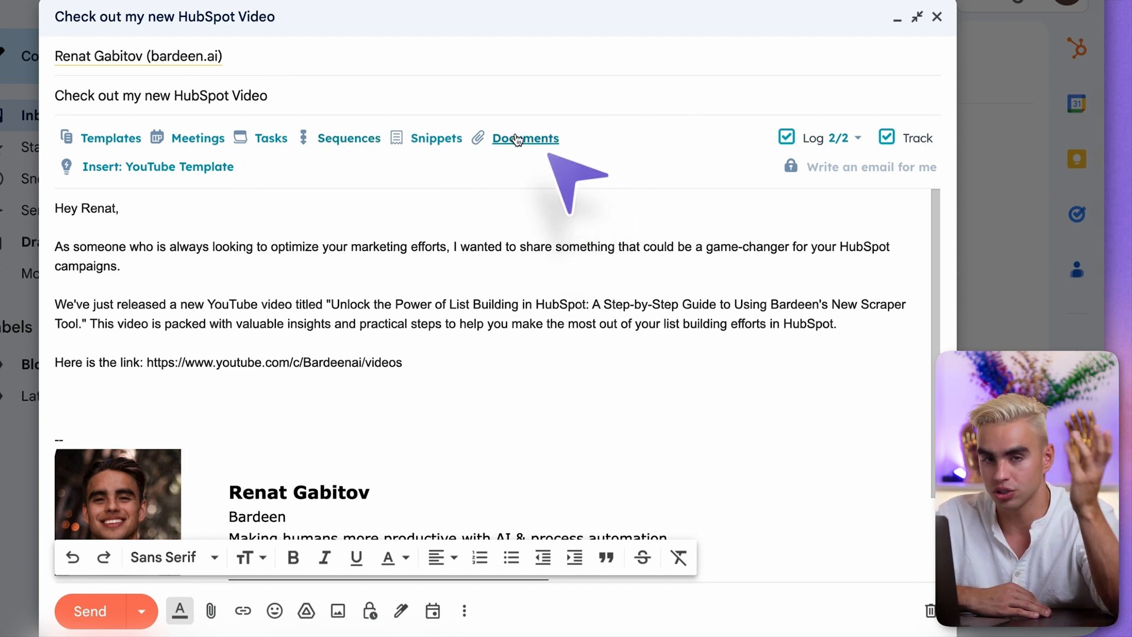
pyautogui.moveTo(818, 133)
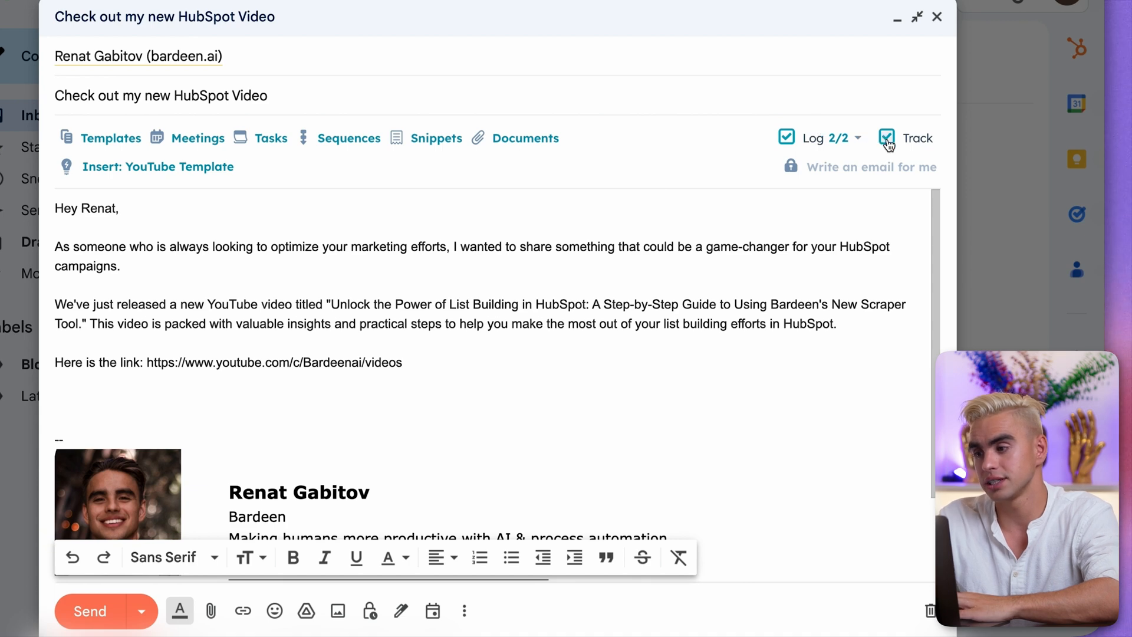
pyautogui.moveTo(818, 137)
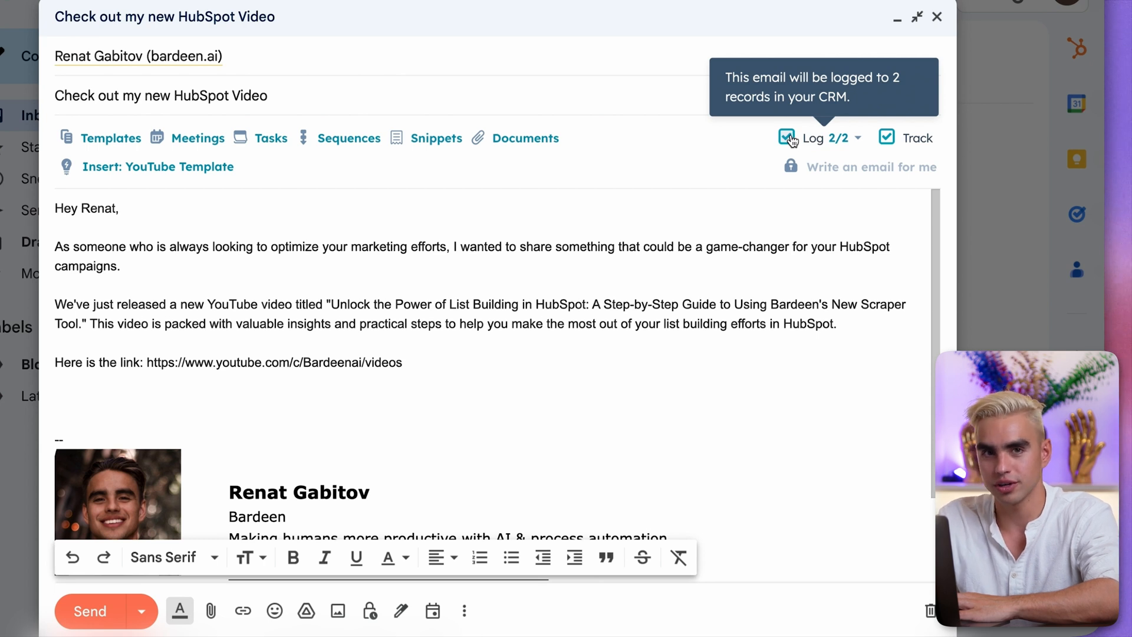
pyautogui.click(786, 137)
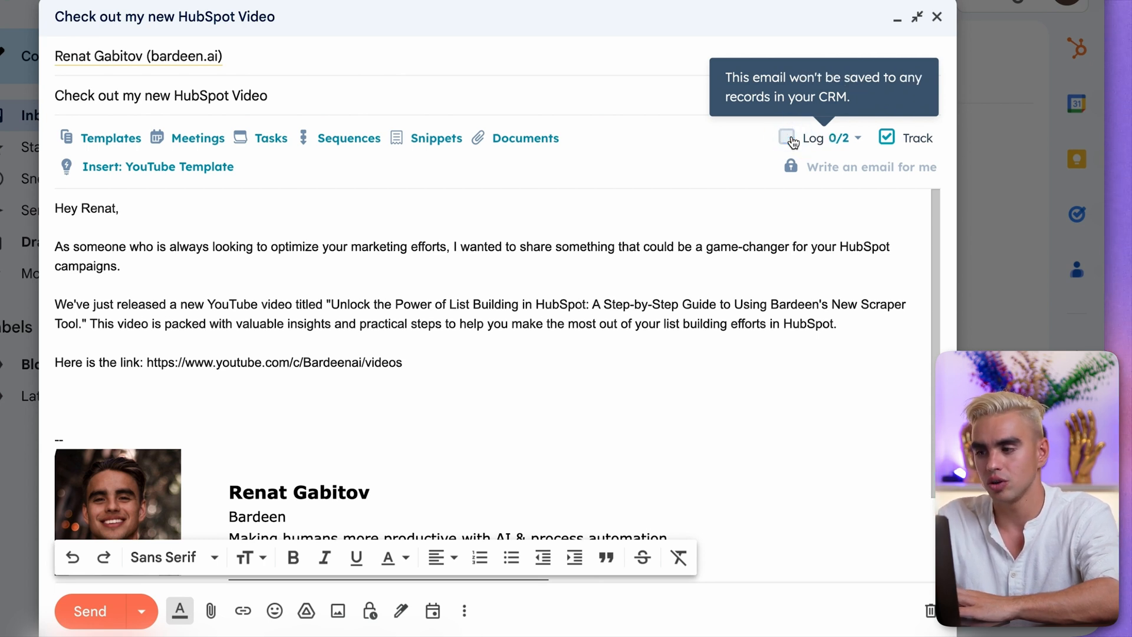
pyautogui.click(841, 138)
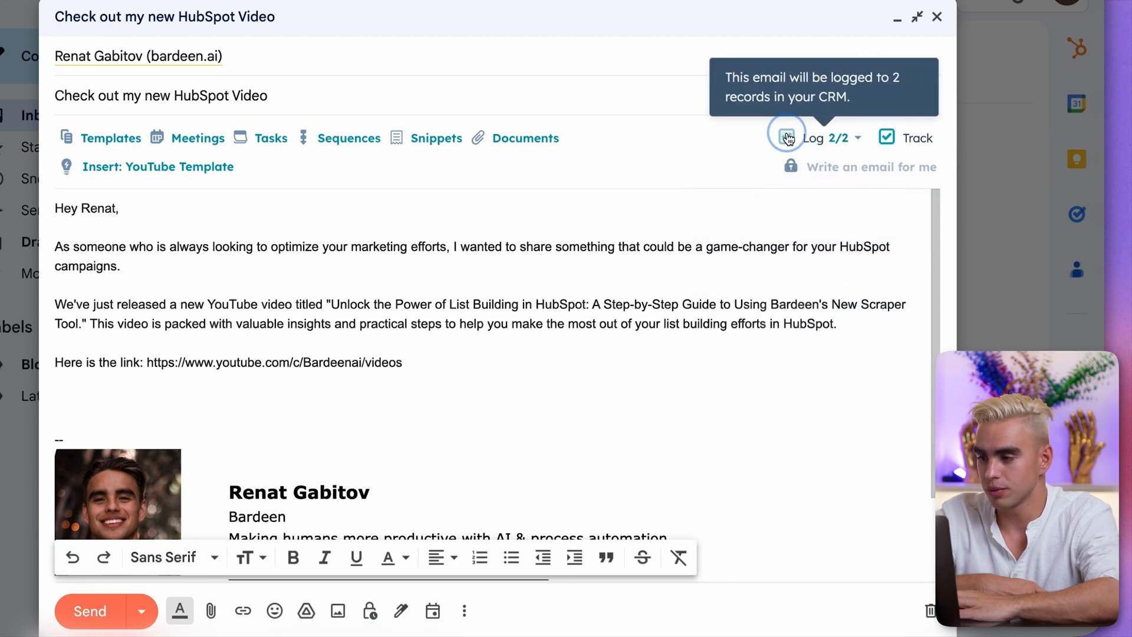
pyautogui.moveTo(886, 138)
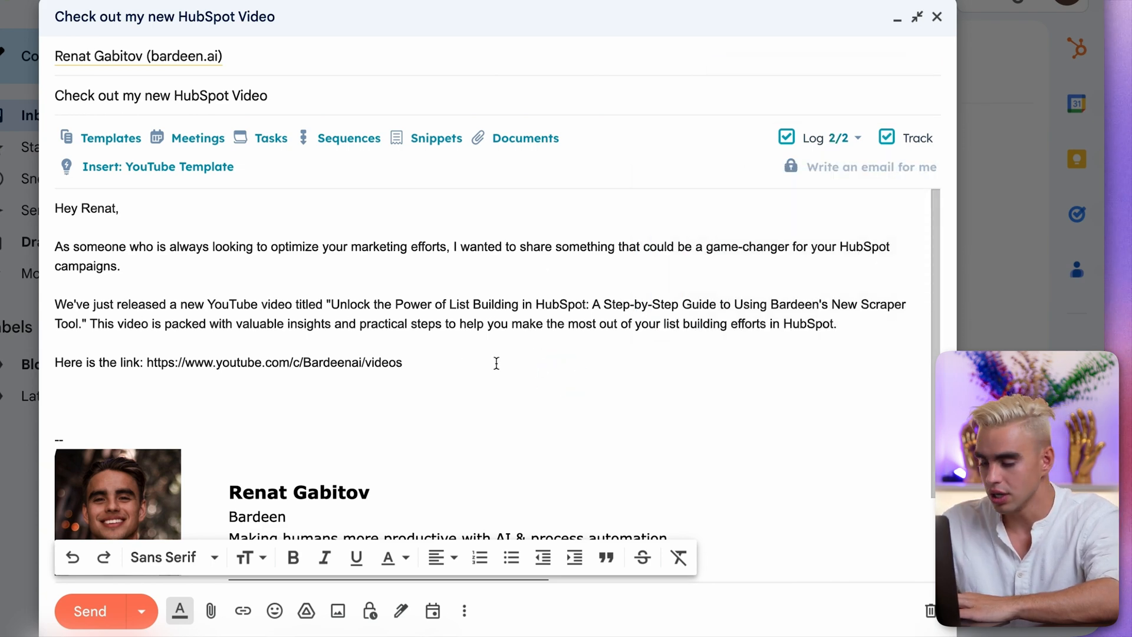
# Send the video email and view the sent message with its HubSpot contact record and About details
pyautogui.click(90, 612)
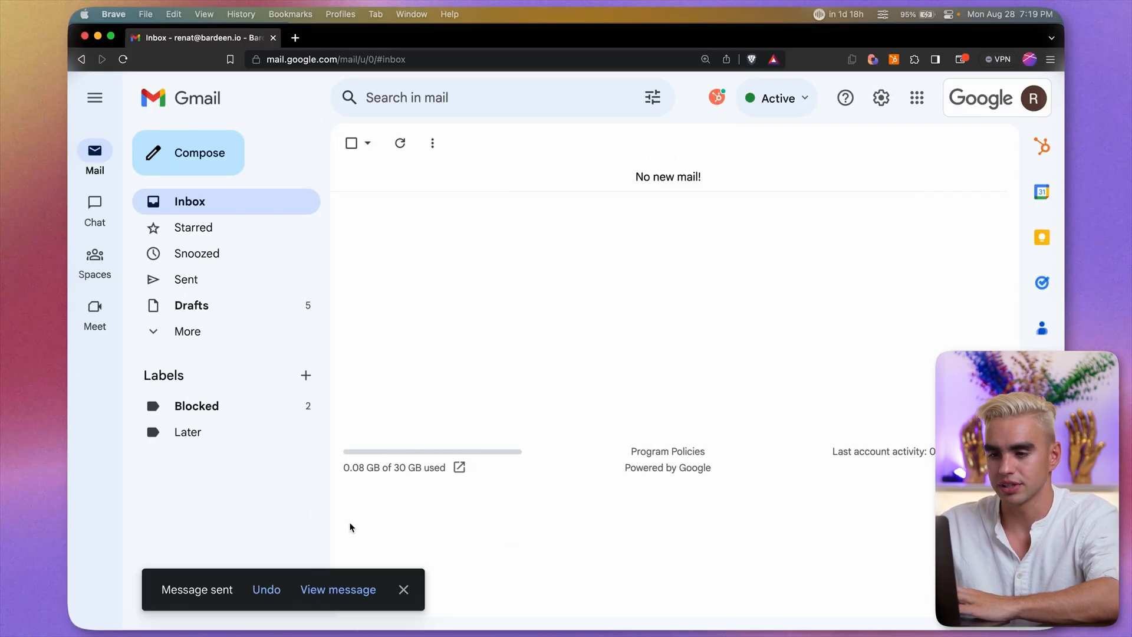
pyautogui.click(338, 590)
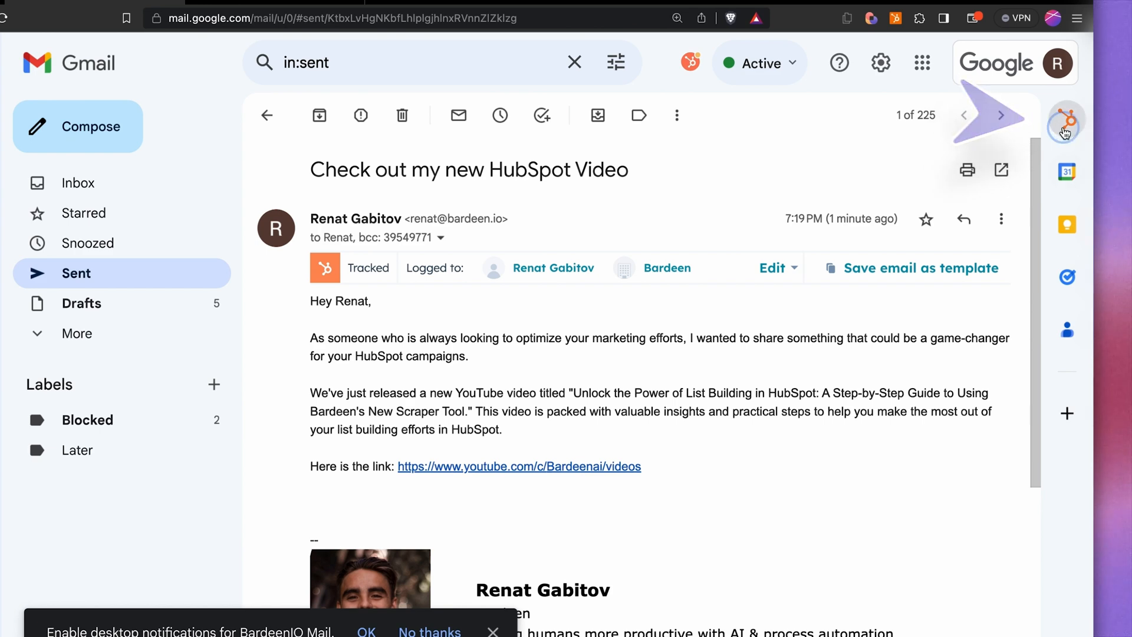
pyautogui.click(1066, 123)
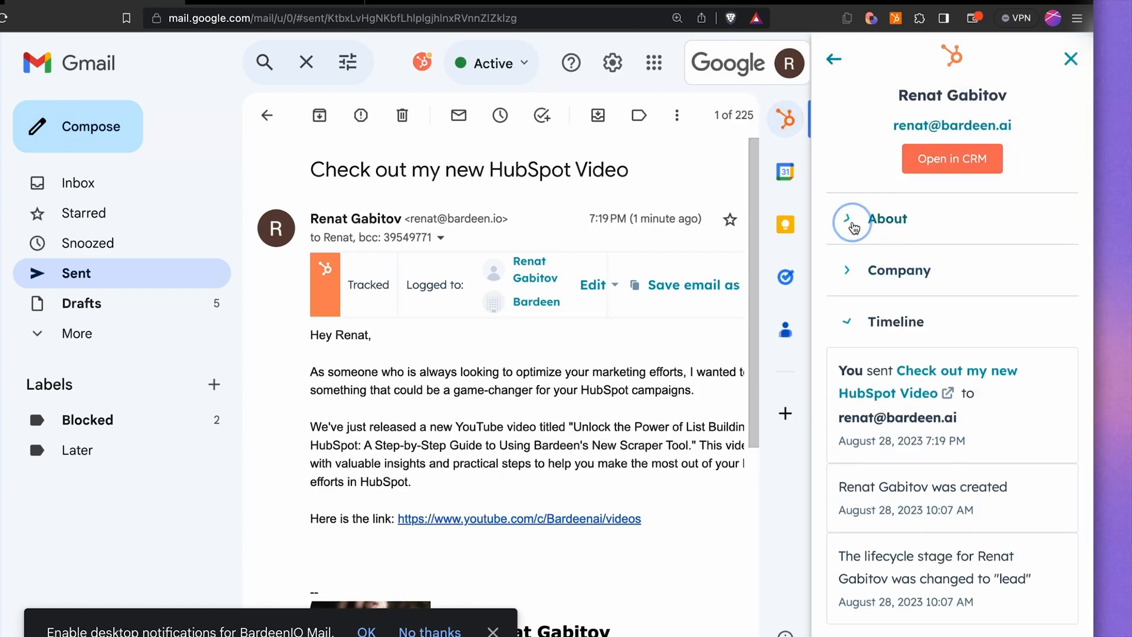
pyautogui.click(887, 219)
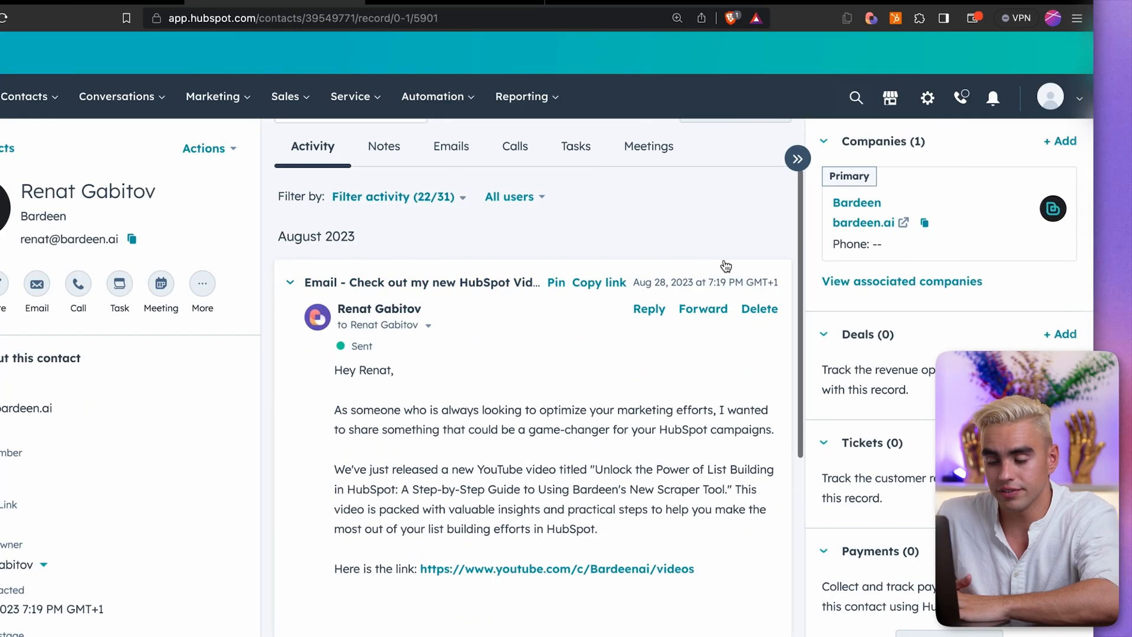
pyautogui.scroll(-3)
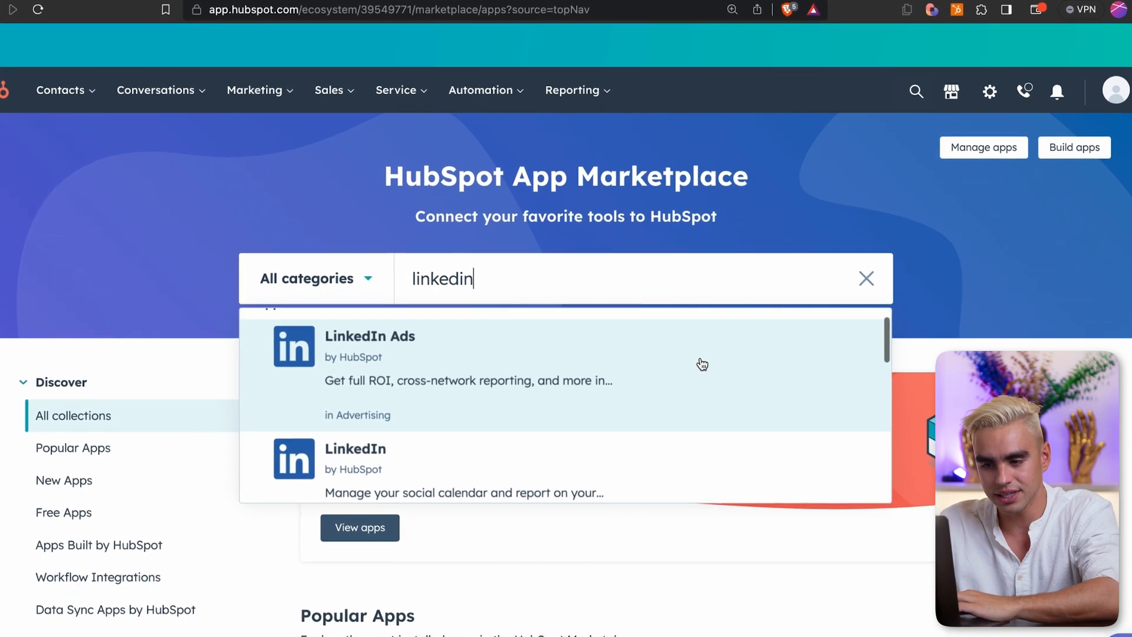
# Pick LinkedIn Sales Navigator from the LinkedIn search results in the App Marketplace
pyautogui.scroll(-3)
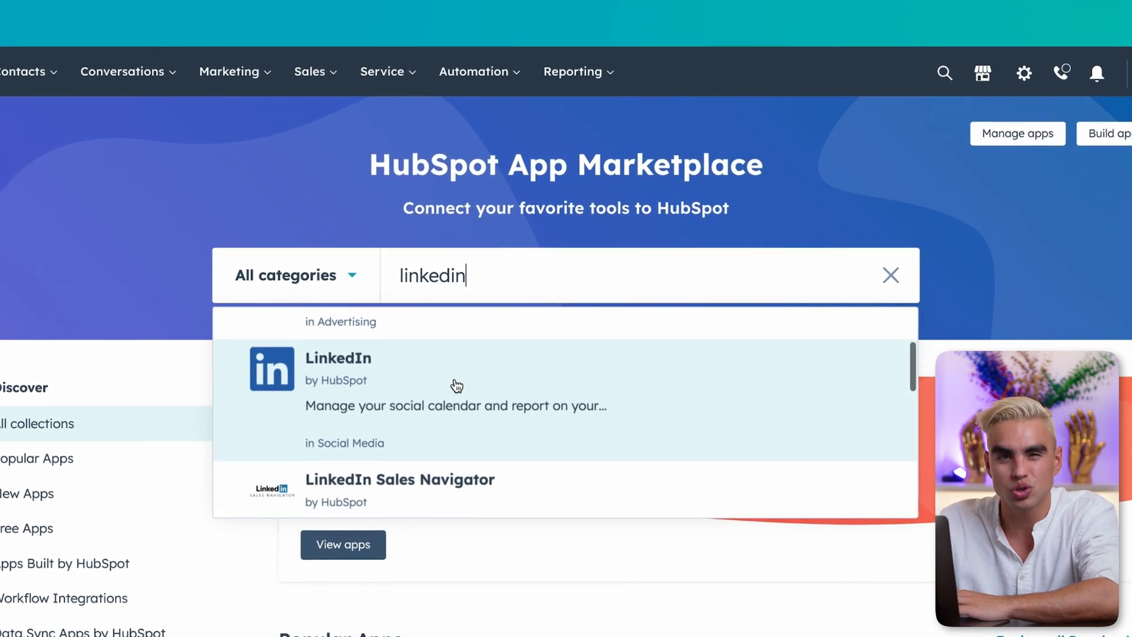
pyautogui.scroll(-3)
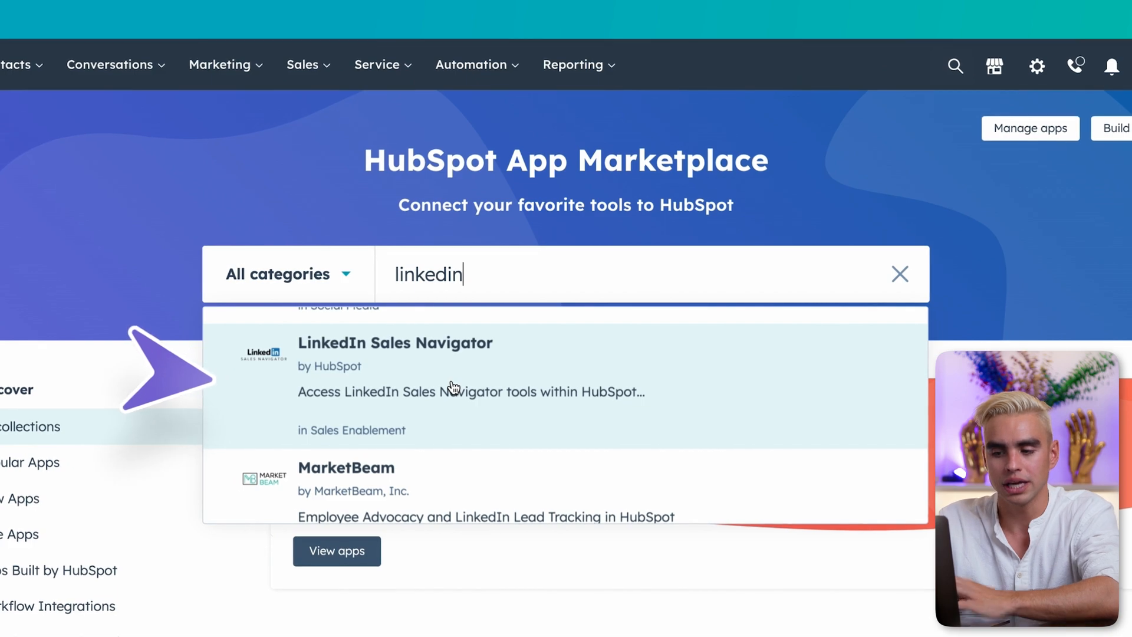
pyautogui.click(396, 343)
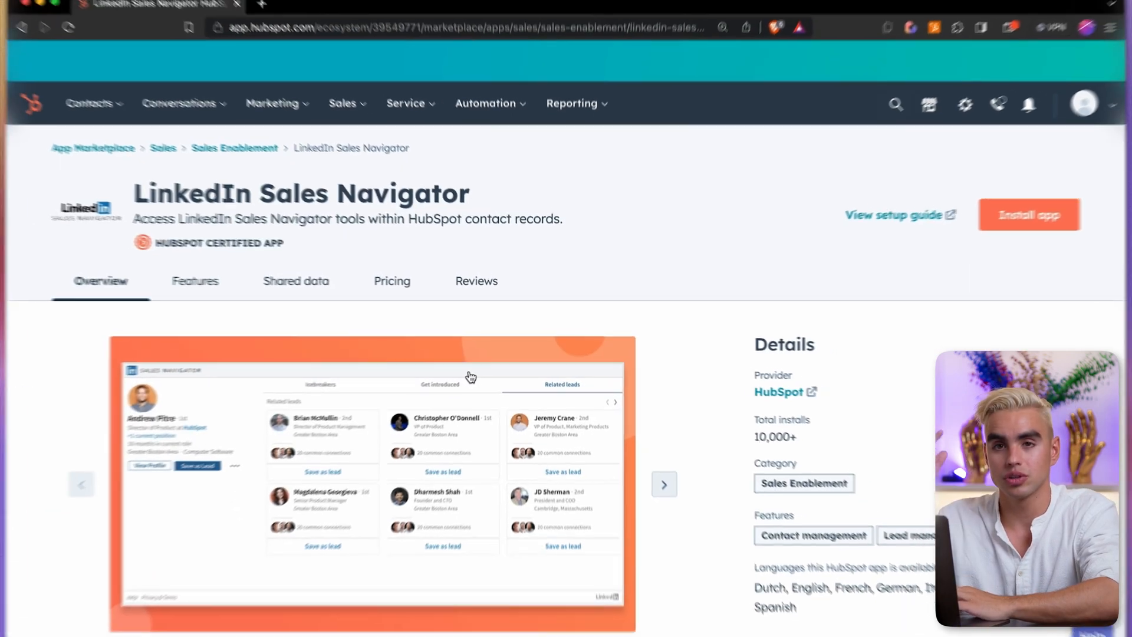
# View LinkedIn Sales Navigator pricing, an Advanced plan at $125 per month
pyautogui.click(391, 280)
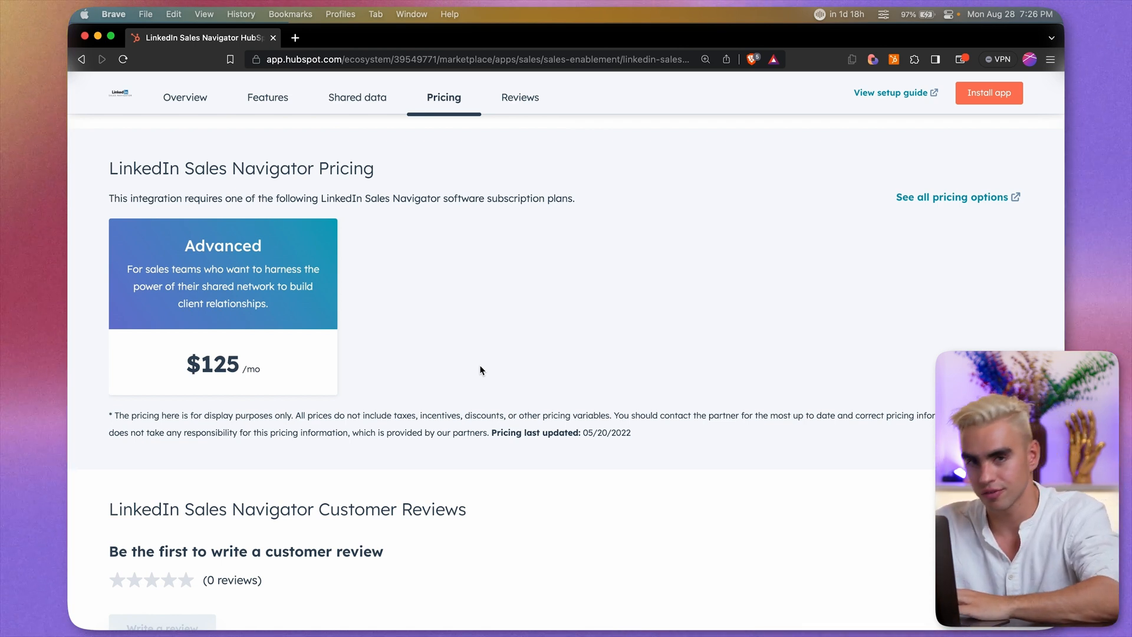
pyautogui.moveTo(229, 366)
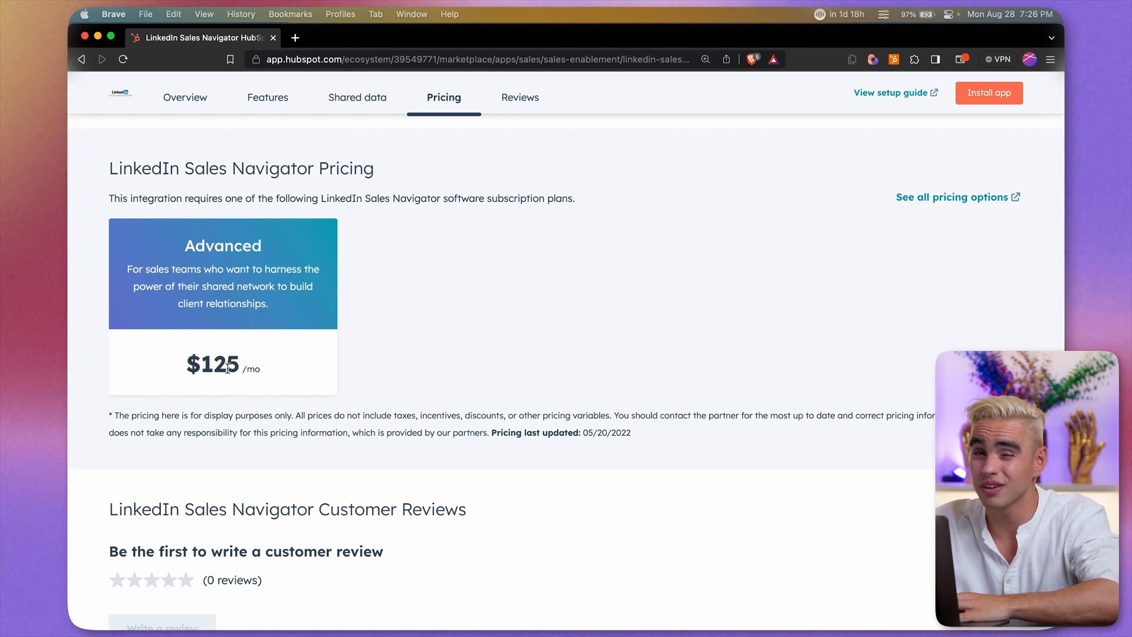
pyautogui.moveTo(390, 334)
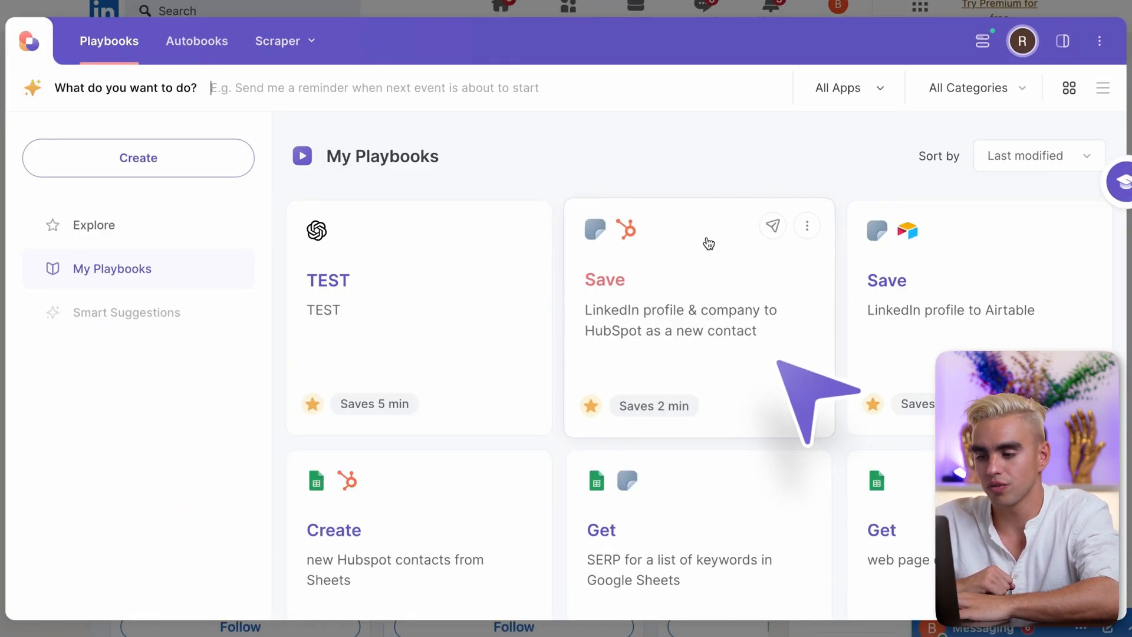
pyautogui.moveTo(709, 243)
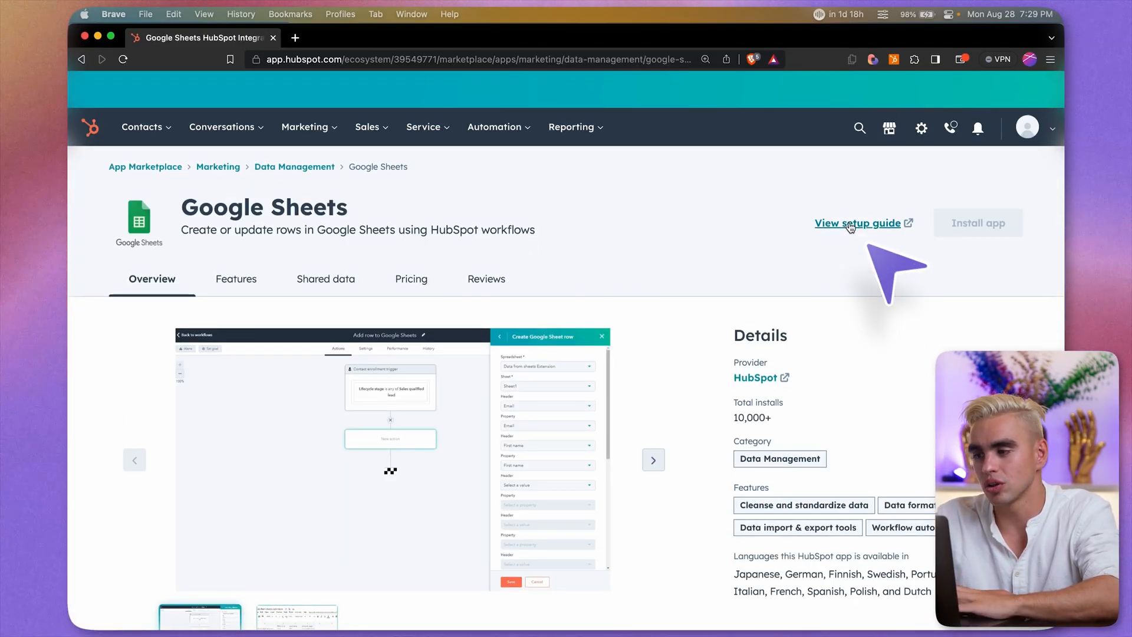
# Read the Google Sheets setup guide, then check the listing's Shared data: Workflows into Sheets rows
pyautogui.click(857, 223)
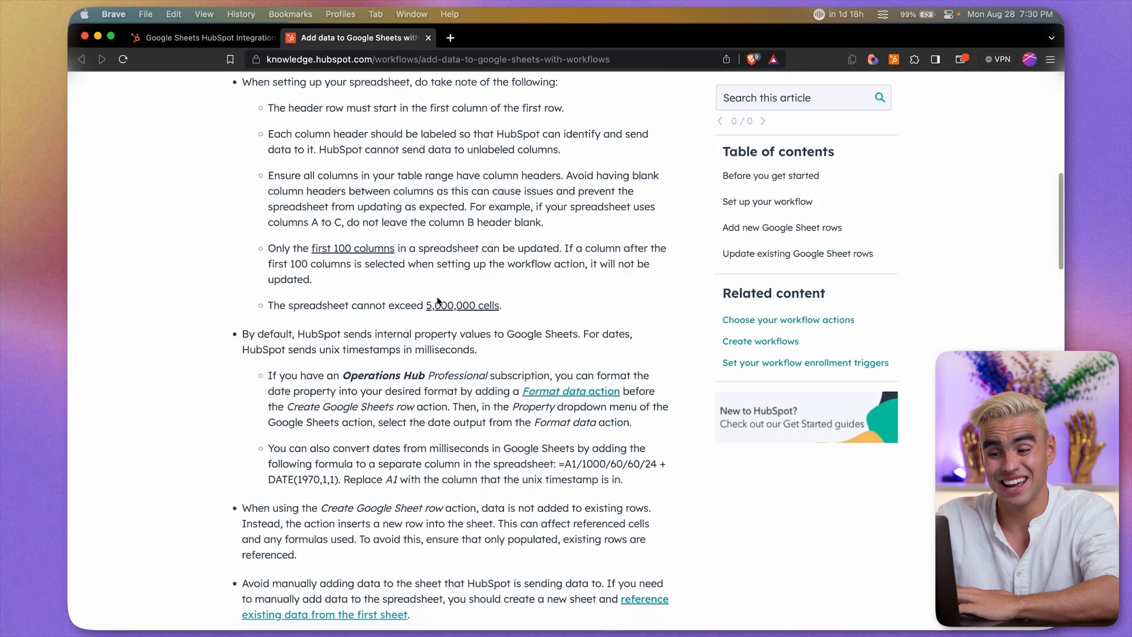
pyautogui.scroll(3)
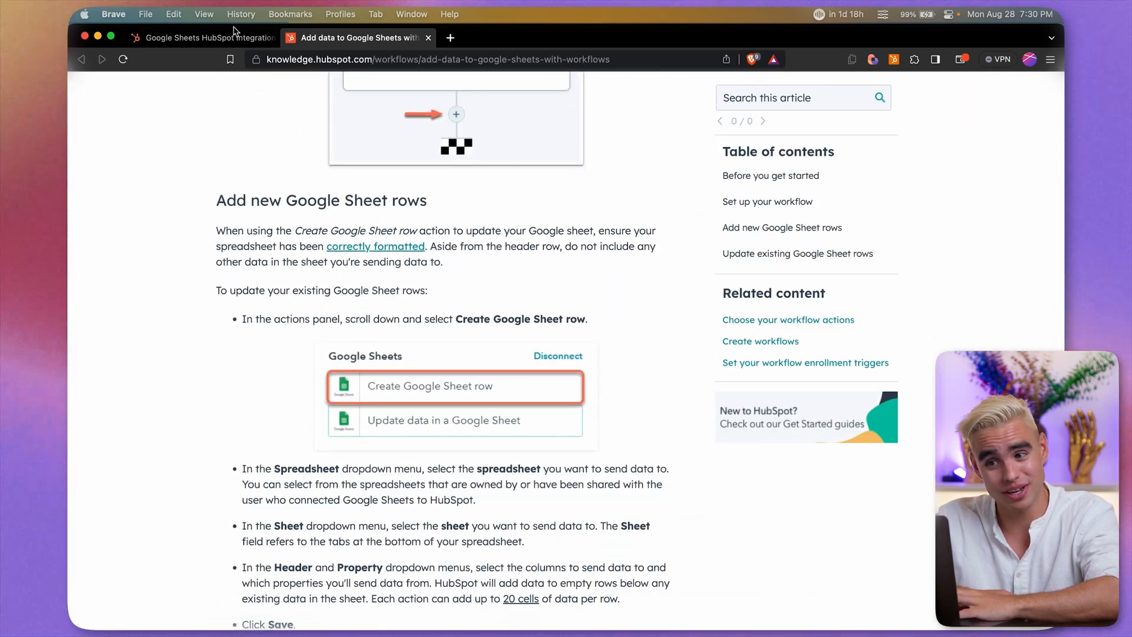
pyautogui.click(201, 36)
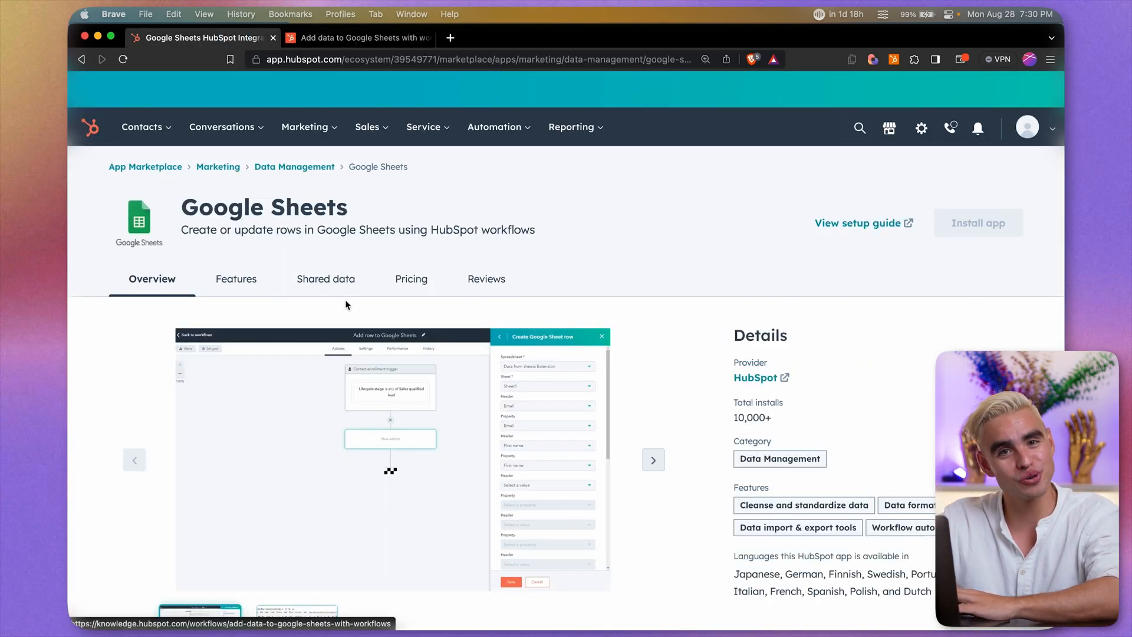
pyautogui.scroll(-3)
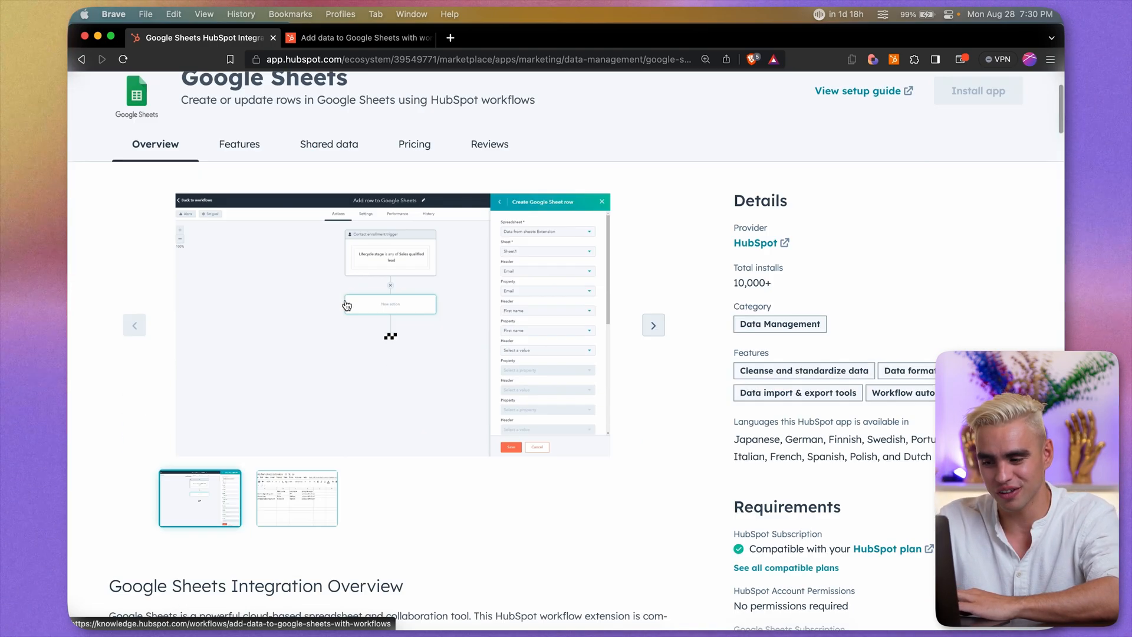
pyautogui.click(328, 143)
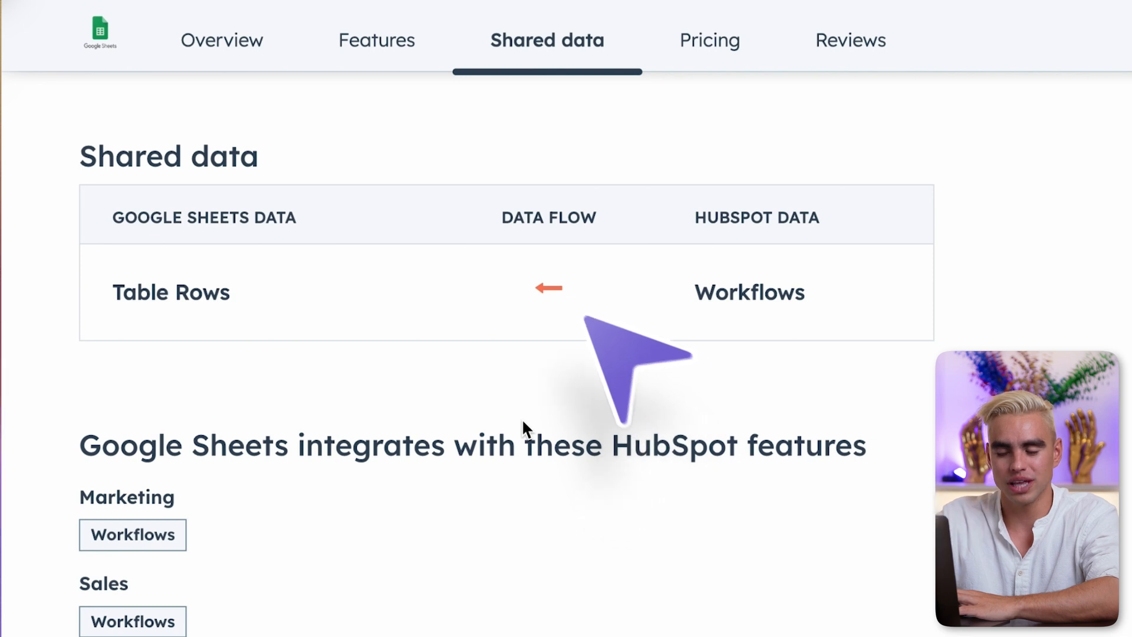
pyautogui.moveTo(736, 288)
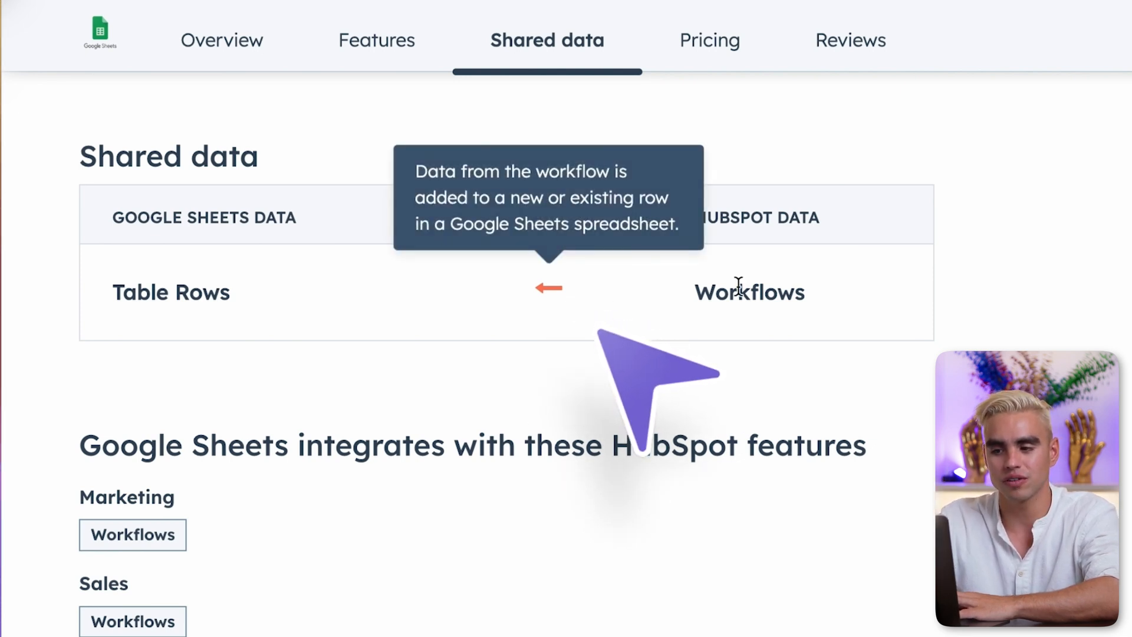
pyautogui.moveTo(826, 281)
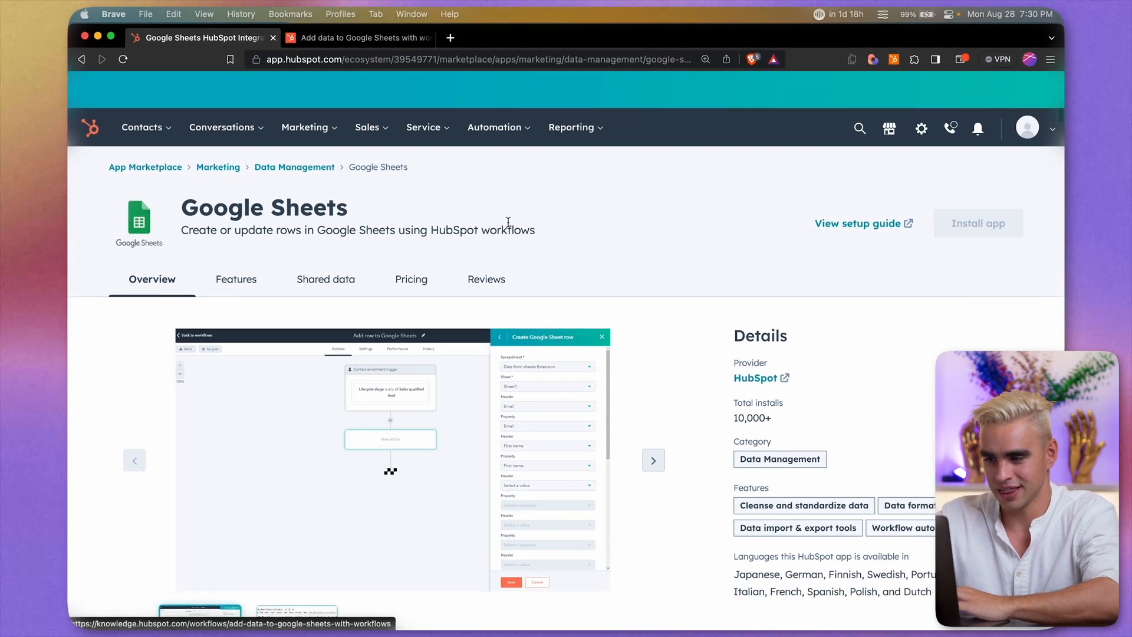
# Read the Google Sheets integration's 2.6-star customer reviews
pyautogui.click(487, 280)
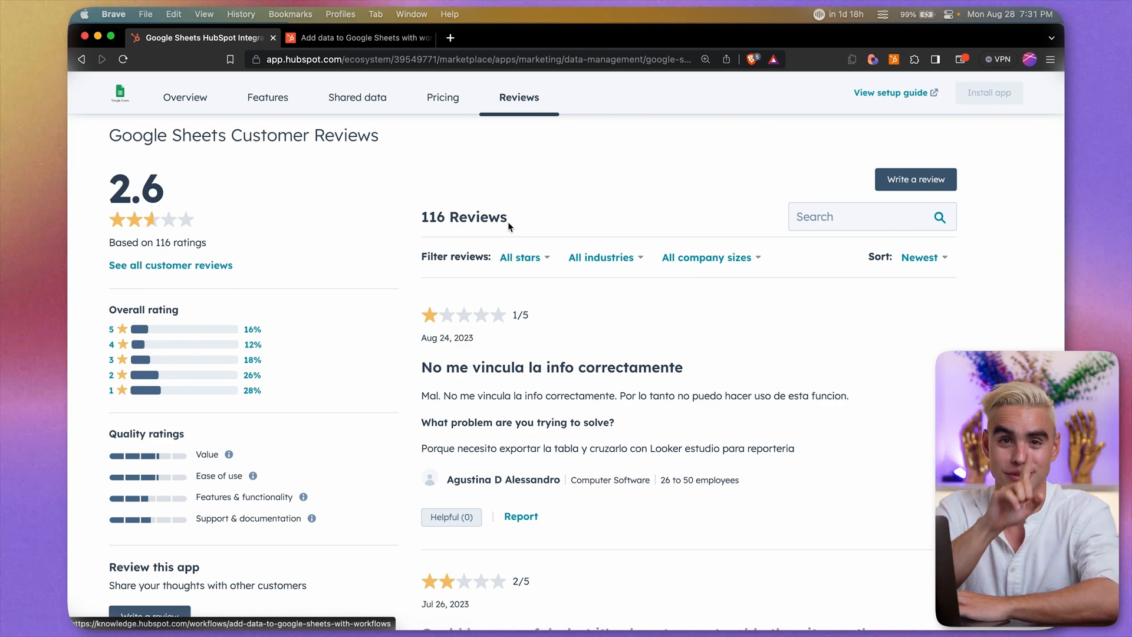
pyautogui.scroll(3)
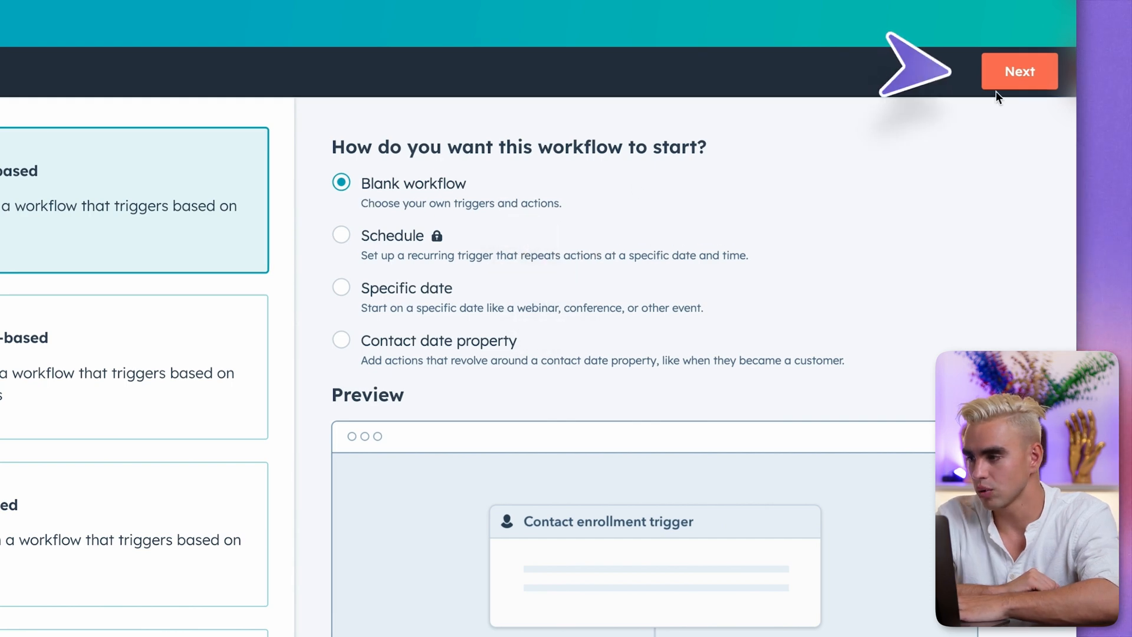
# Set the enrollment trigger to contacts added to the Contacts Dummie list, enrolled once, and save it
pyautogui.click(1018, 71)
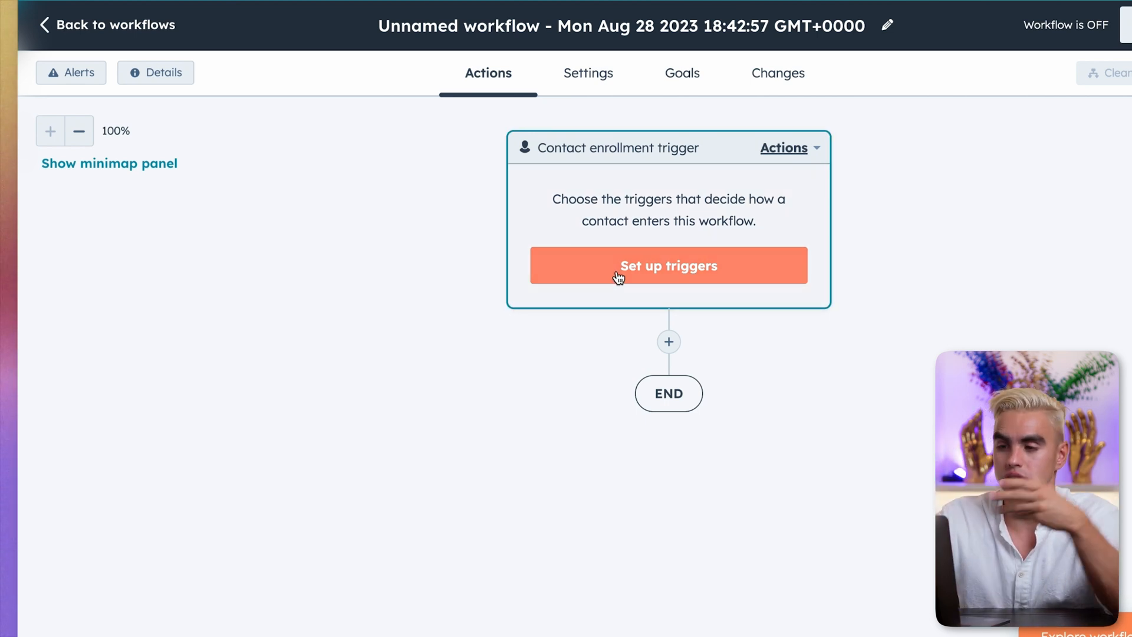
pyautogui.click(667, 266)
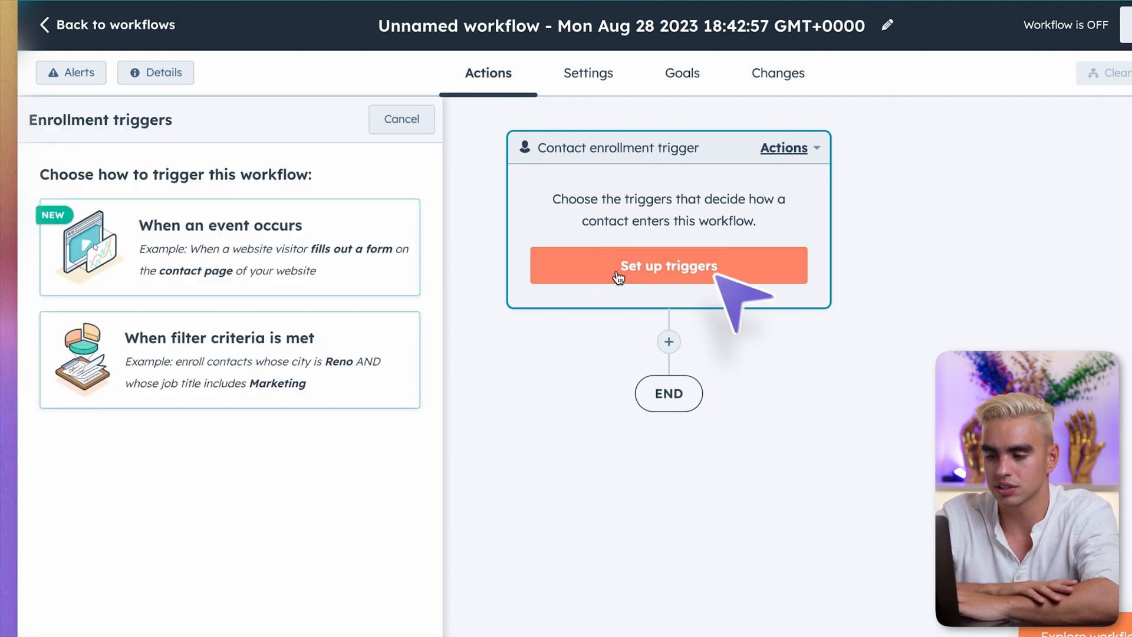
pyautogui.moveTo(249, 244)
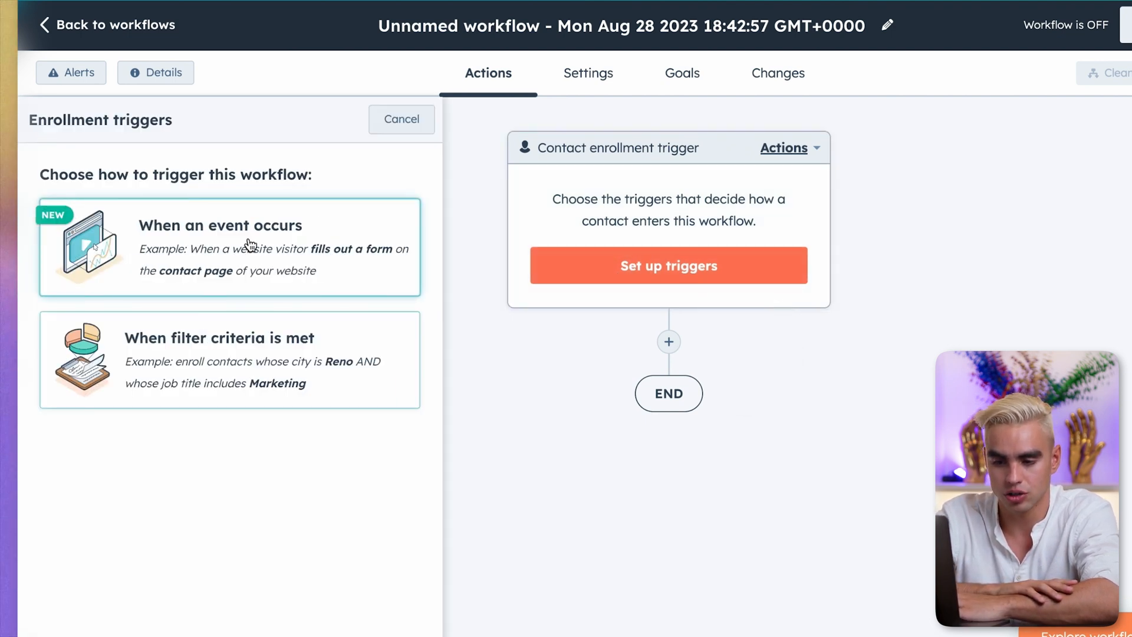
pyautogui.moveTo(332, 319)
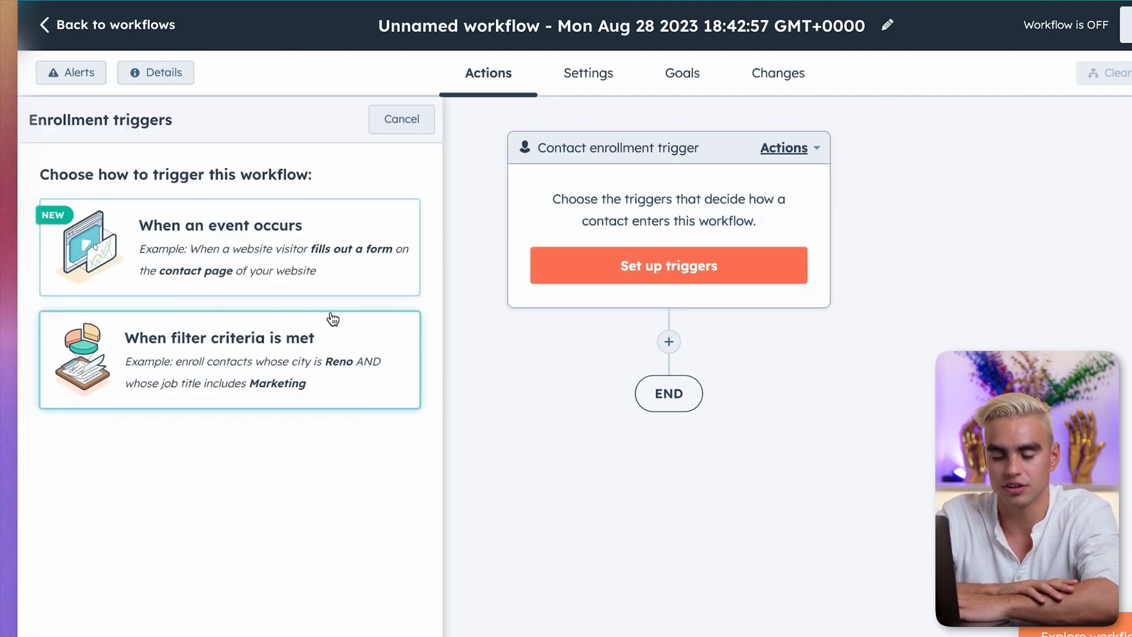
pyautogui.click(230, 247)
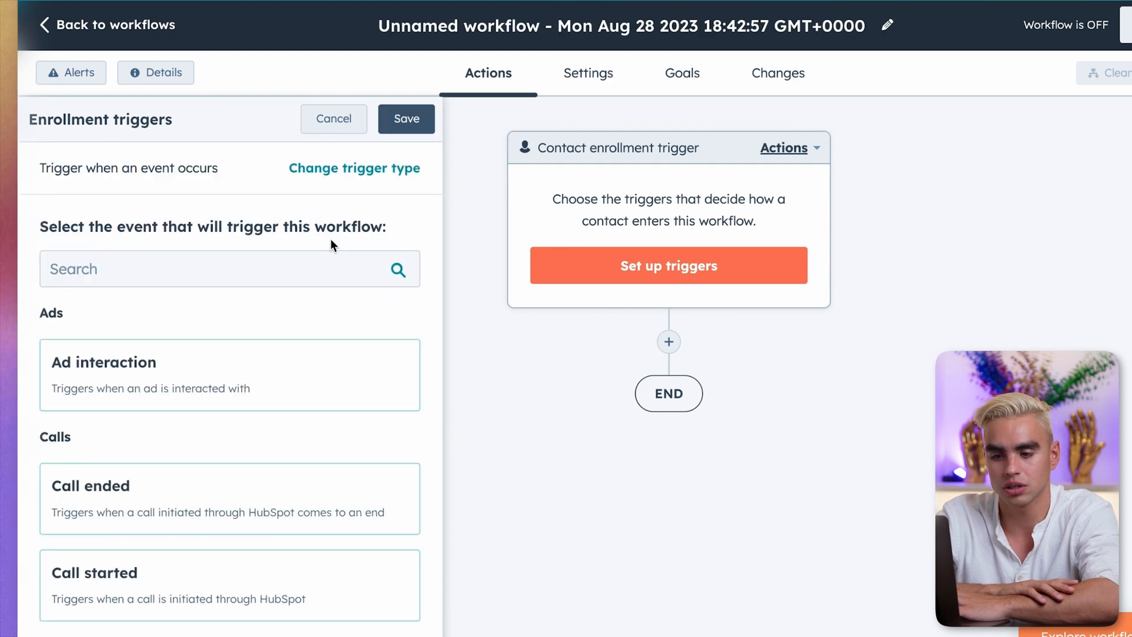
pyautogui.scroll(-3)
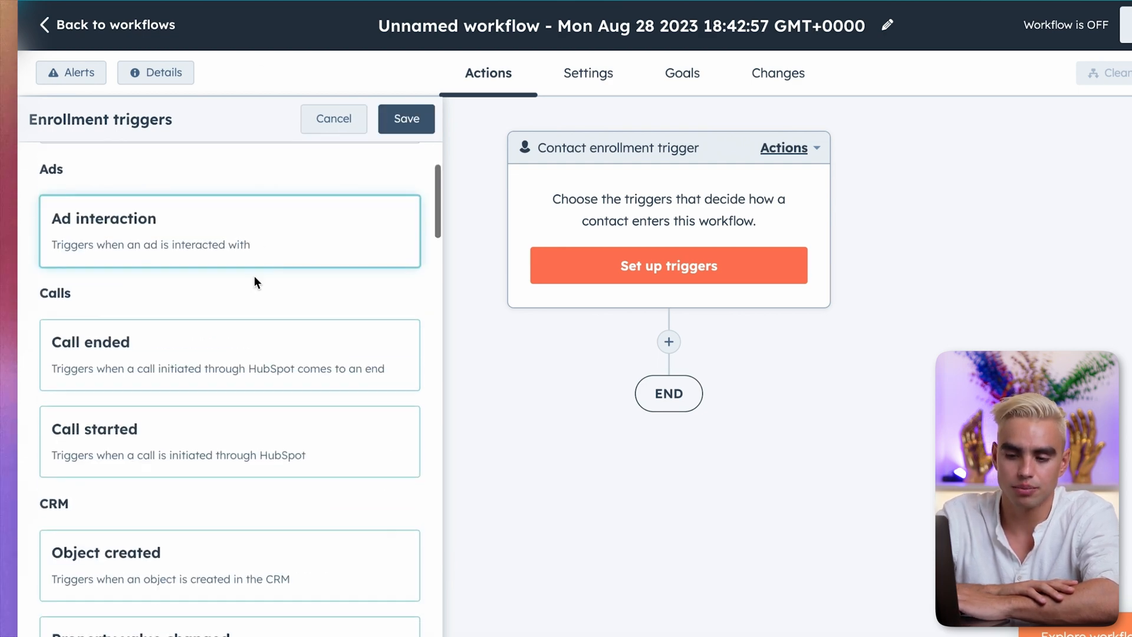
pyautogui.scroll(-3)
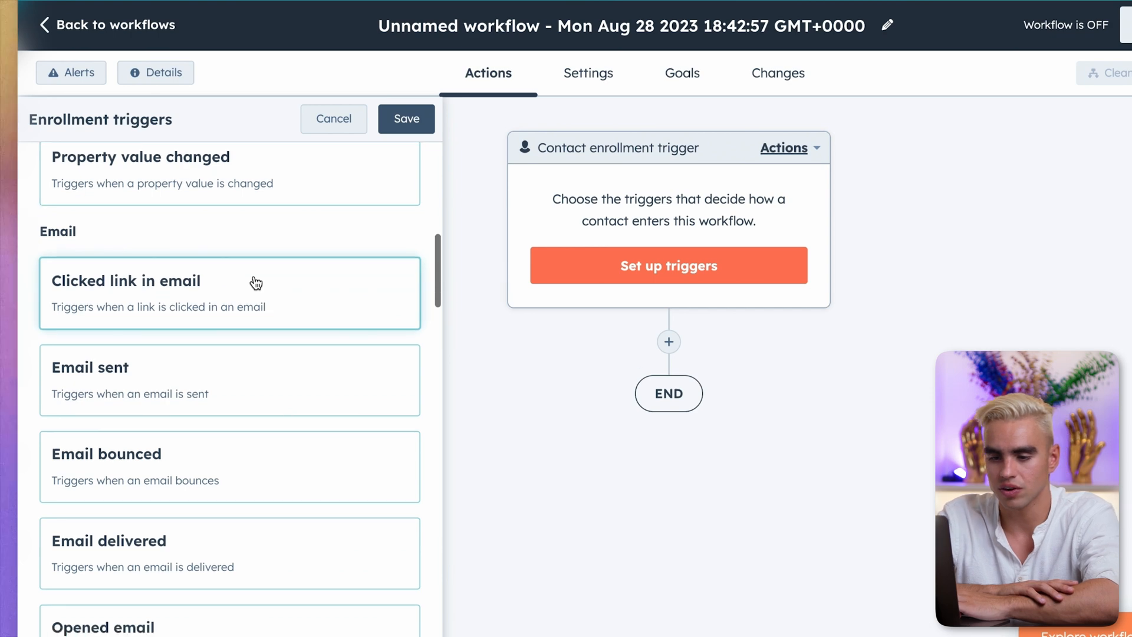
pyautogui.scroll(-3)
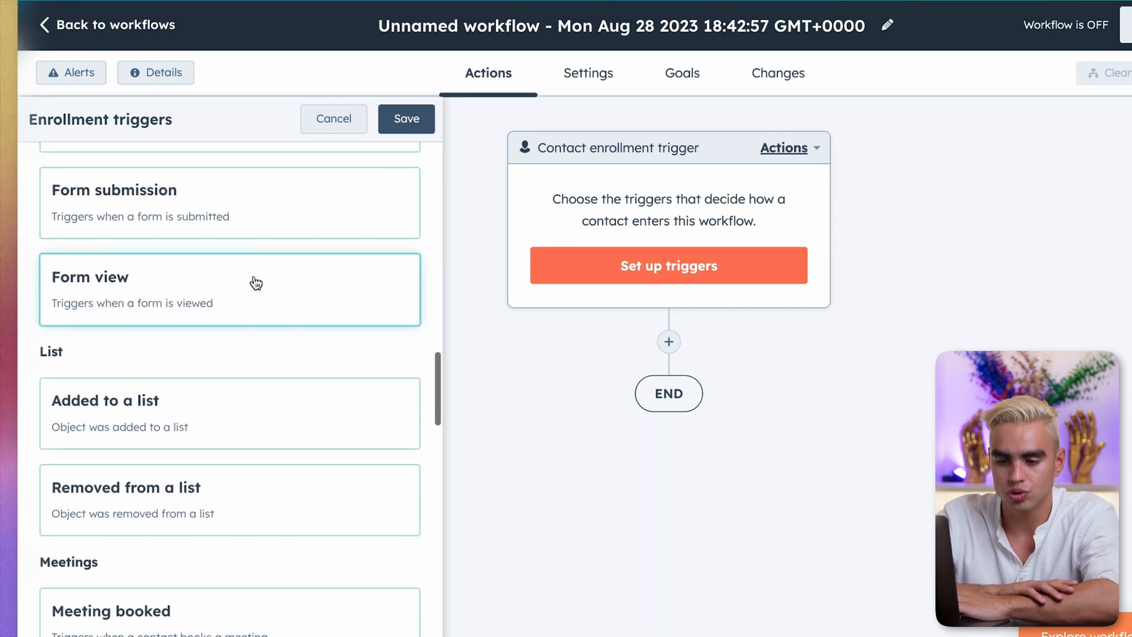
pyautogui.click(229, 413)
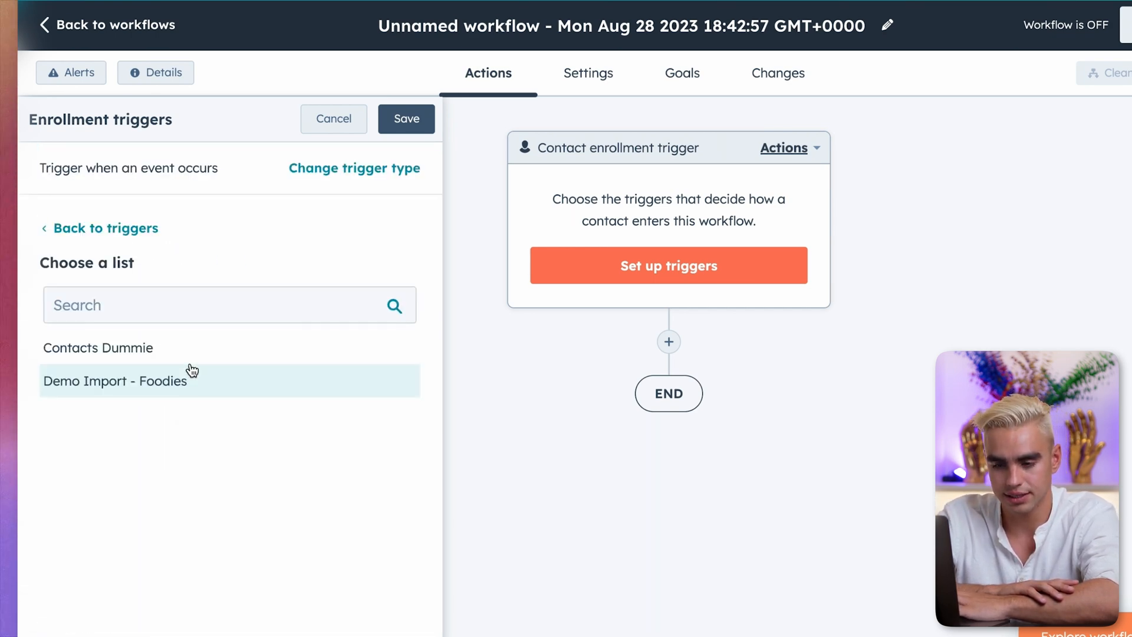
pyautogui.click(98, 347)
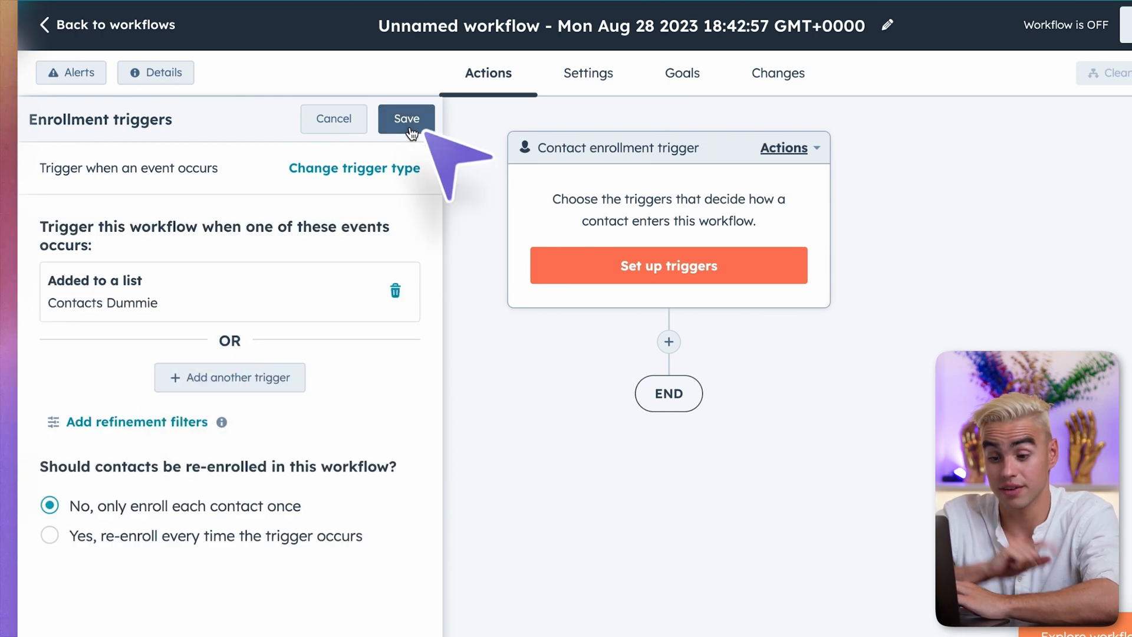
pyautogui.click(406, 118)
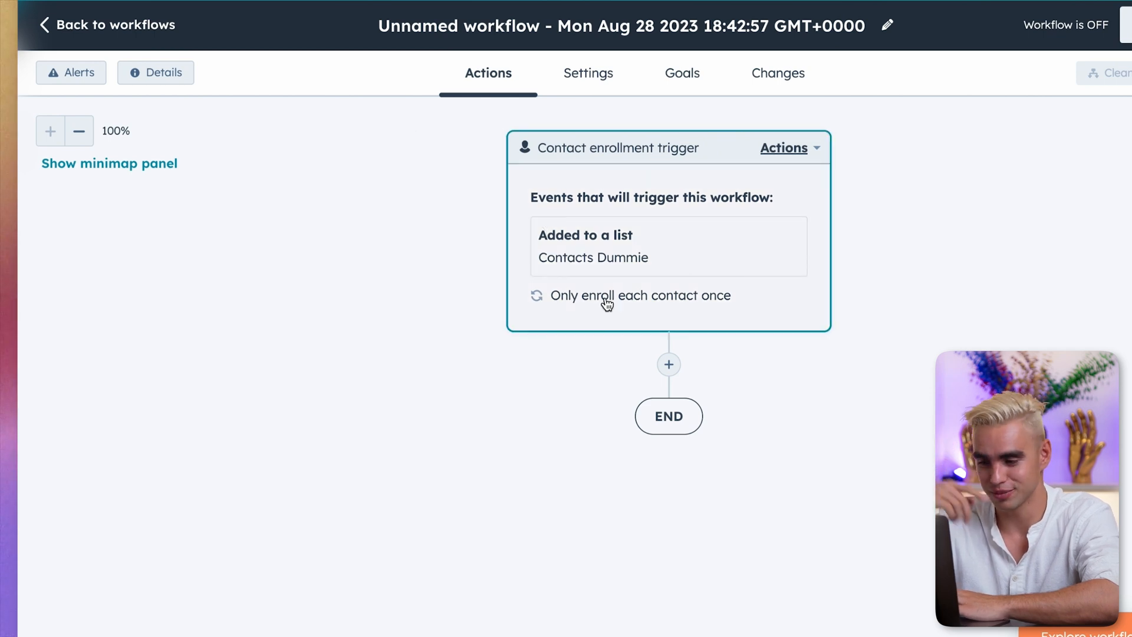
# Add a 'Create Google Sheet row' action below the enrollment trigger
pyautogui.click(668, 364)
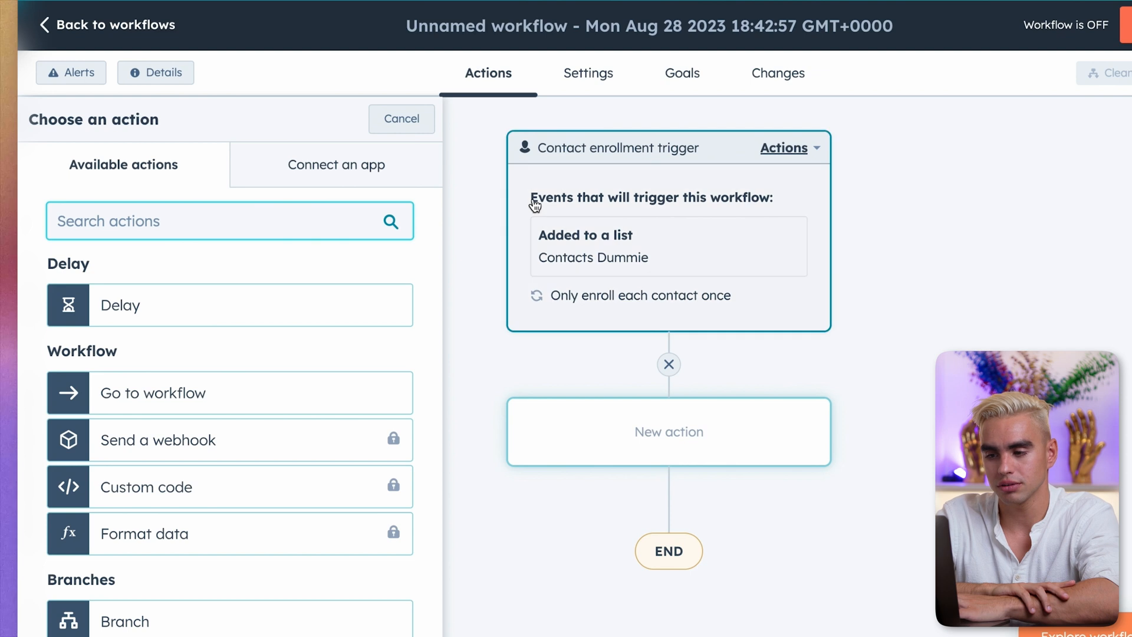
pyautogui.moveTo(574, 258)
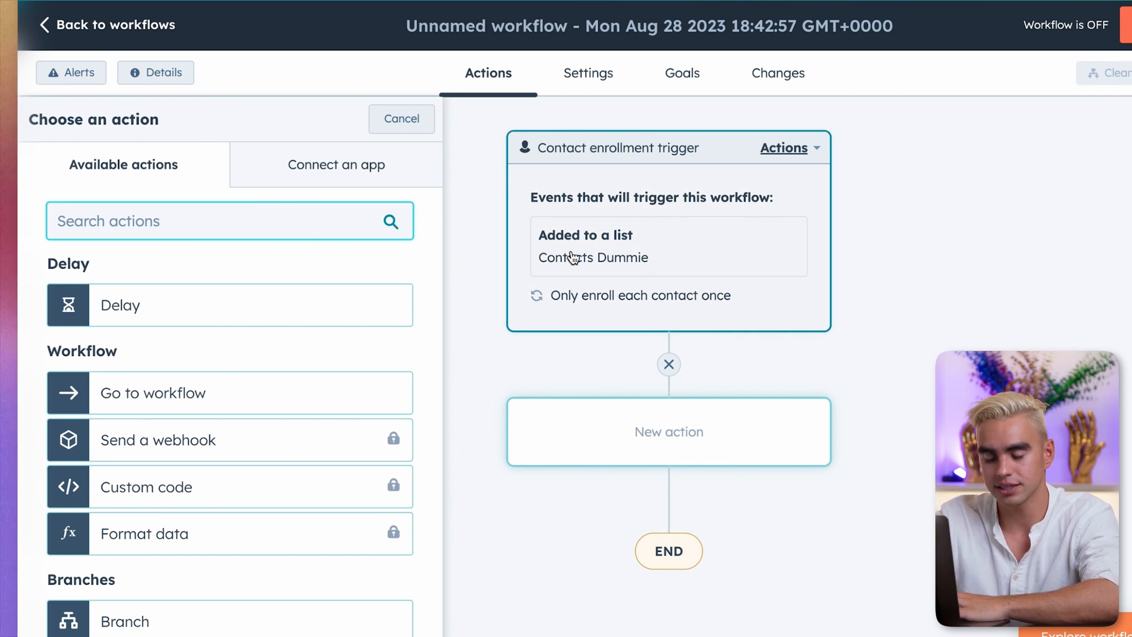
pyautogui.moveTo(295, 497)
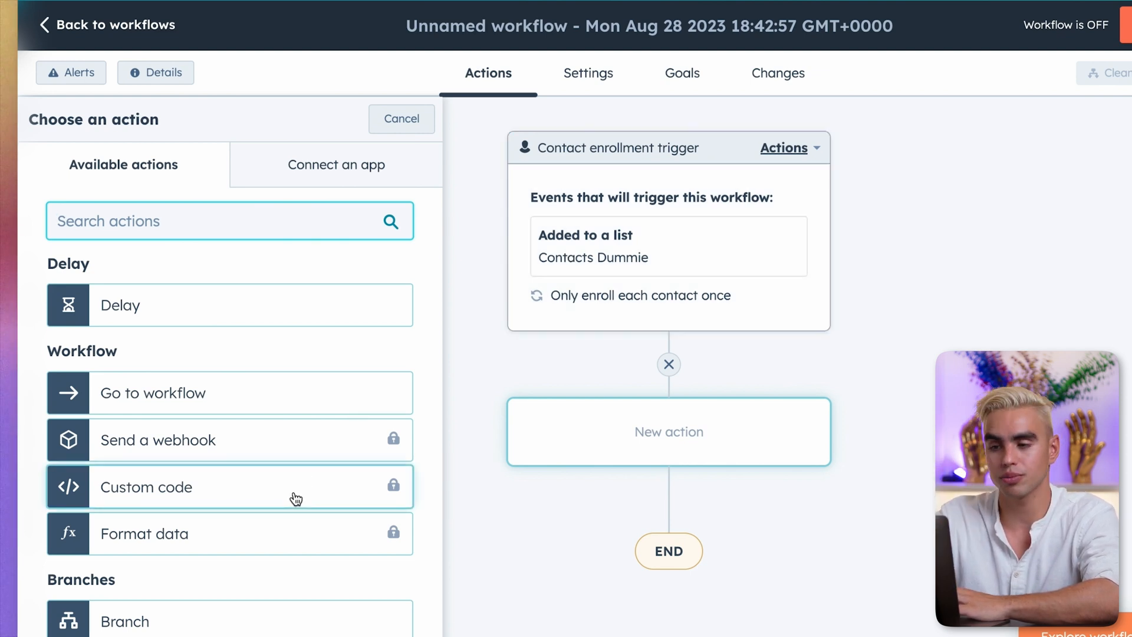
pyautogui.moveTo(280, 391)
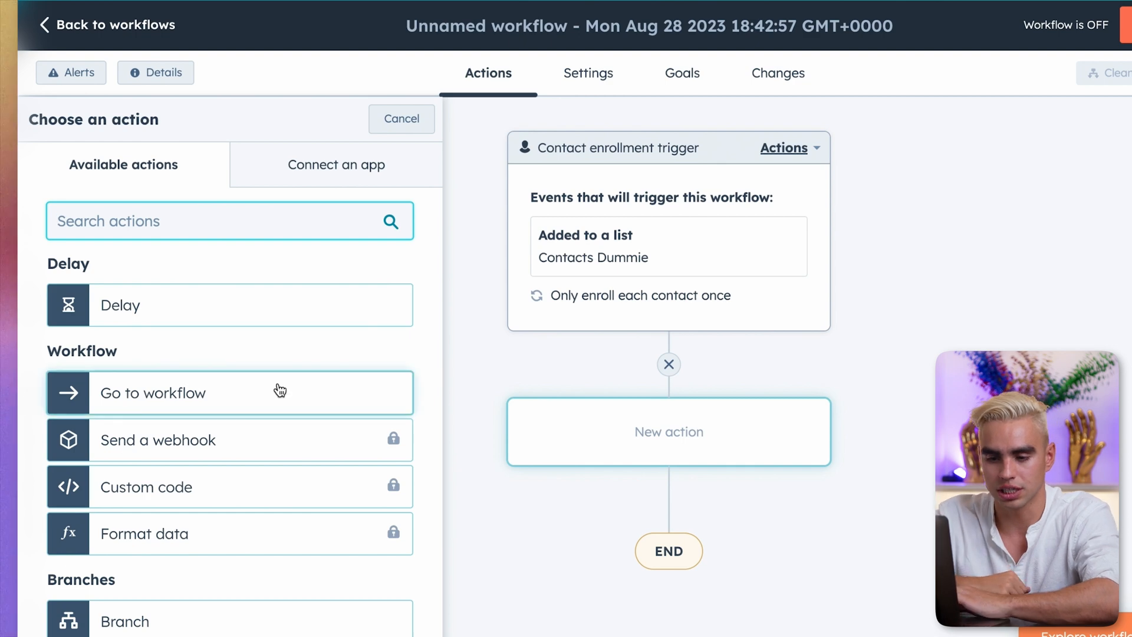
pyautogui.scroll(-3)
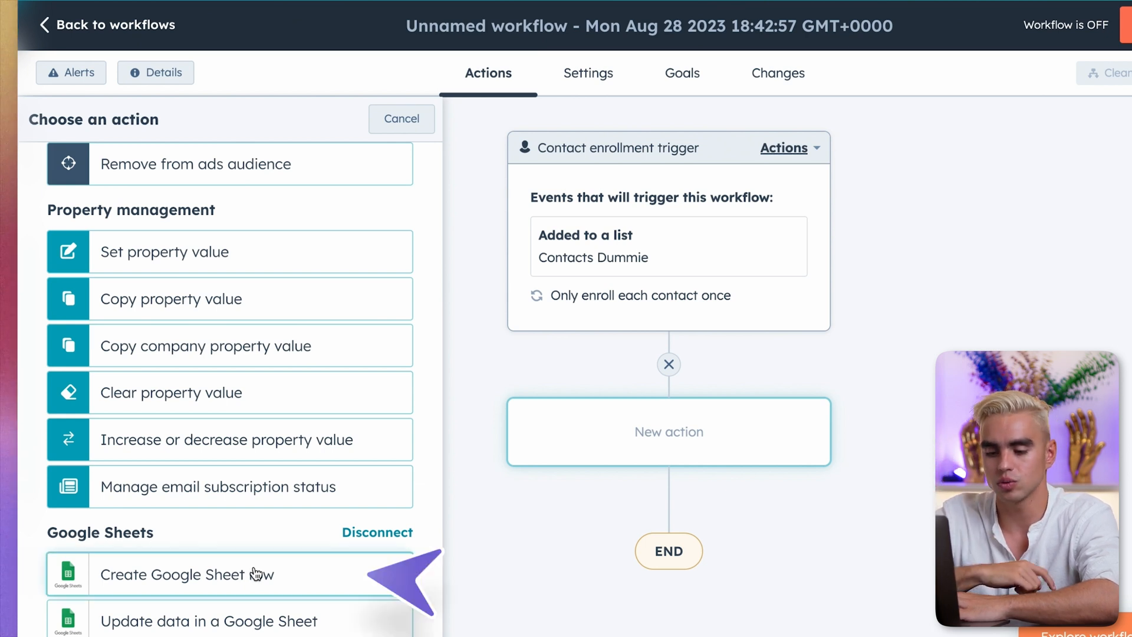
pyautogui.click(185, 574)
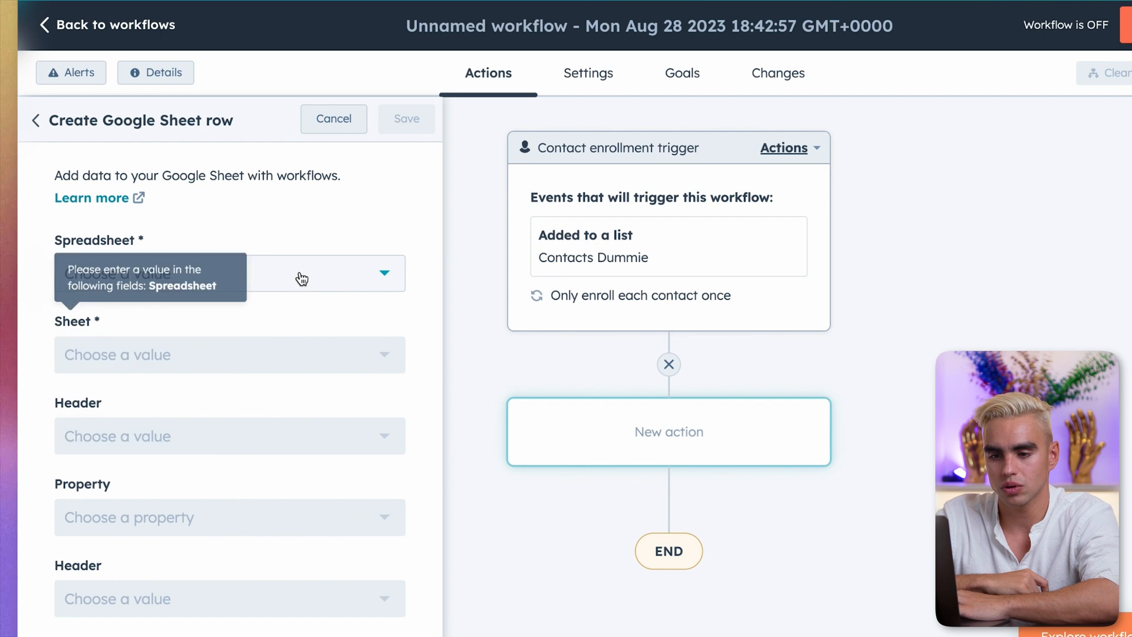
# Target the Hubspot Data spreadsheet's Sheet1 for the new rows
pyautogui.click(229, 273)
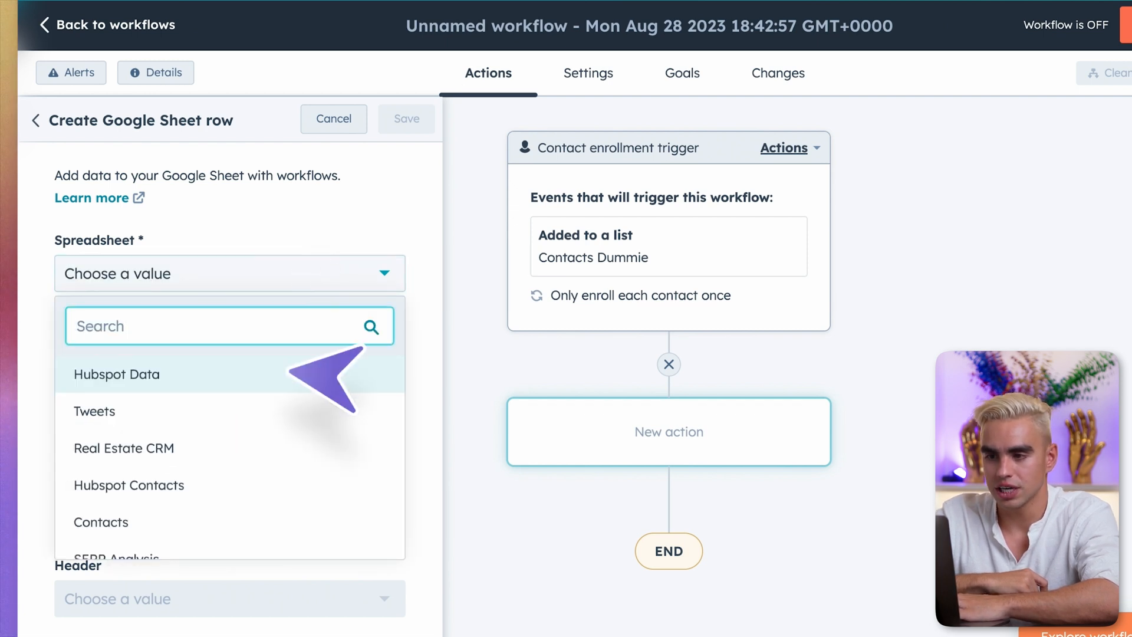
pyautogui.click(117, 374)
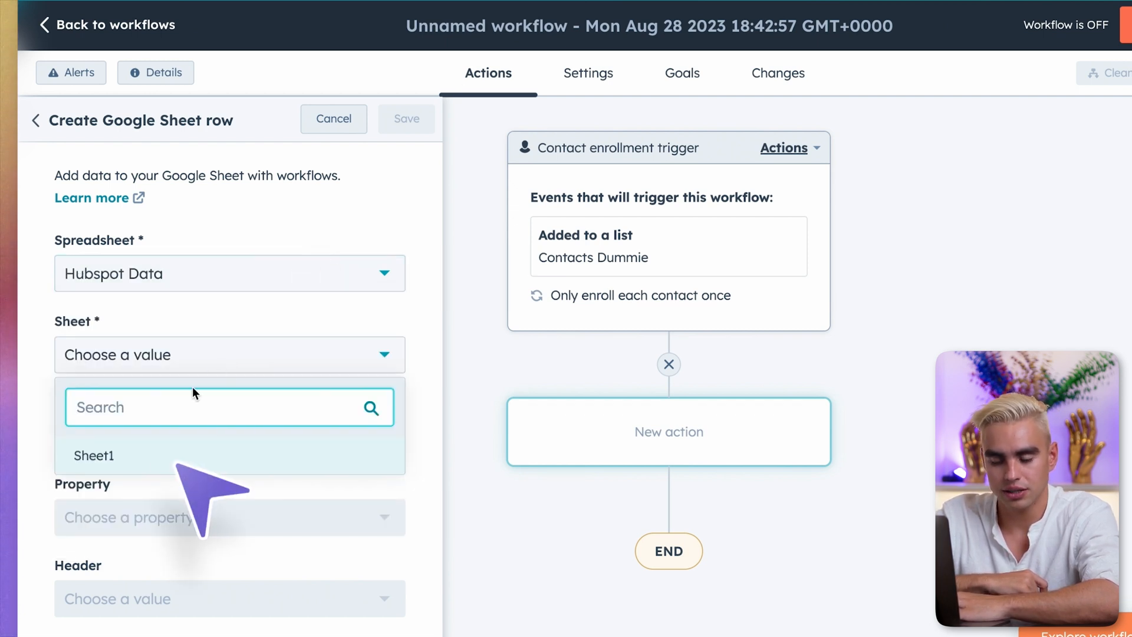
pyautogui.click(93, 455)
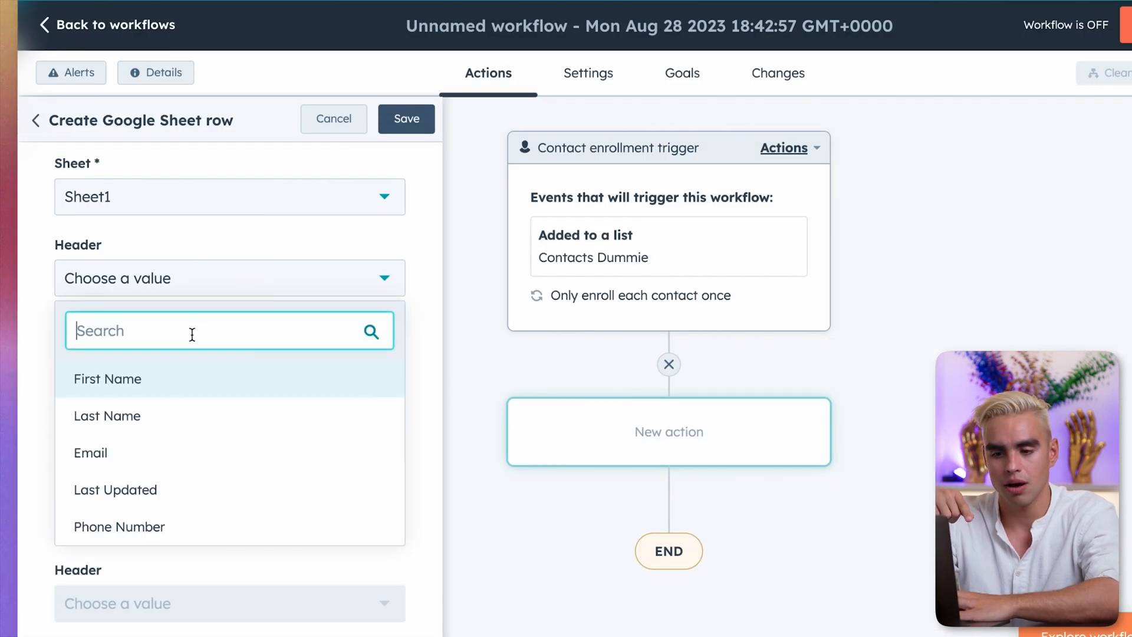
# Map the First Name header to its contact property and begin renaming the workflow
pyautogui.click(107, 379)
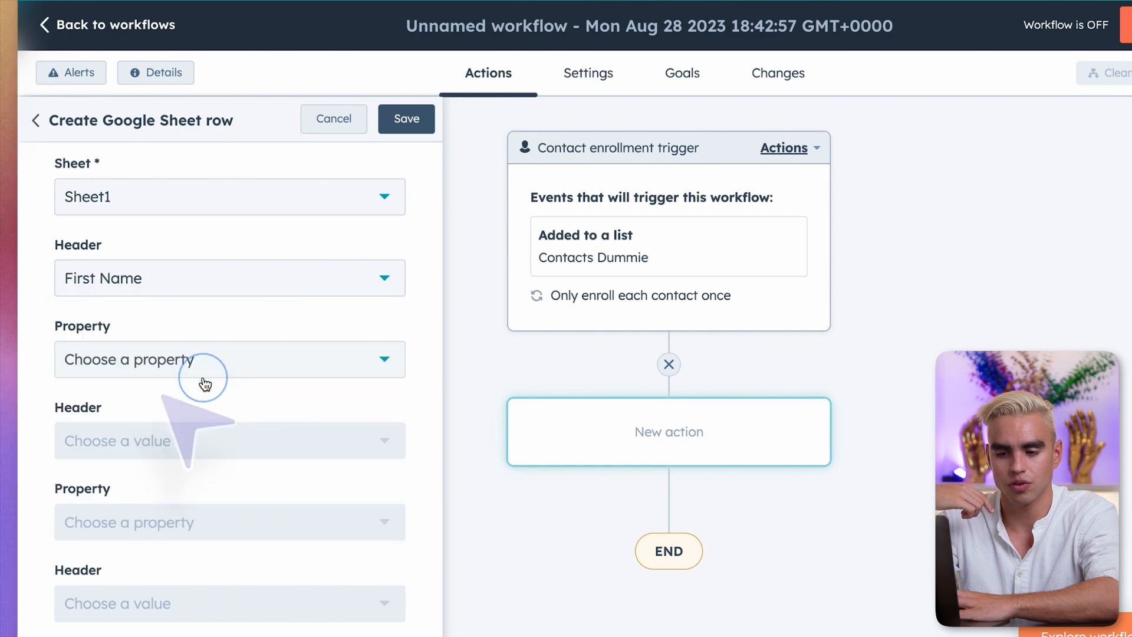
pyautogui.click(229, 358)
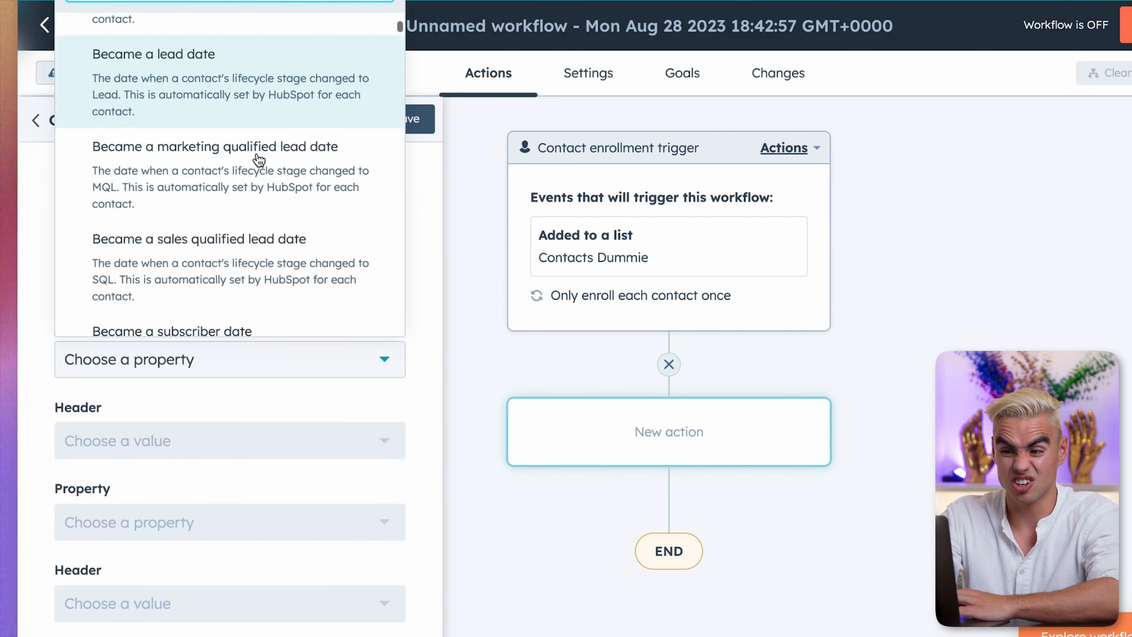
pyautogui.scroll(-3)
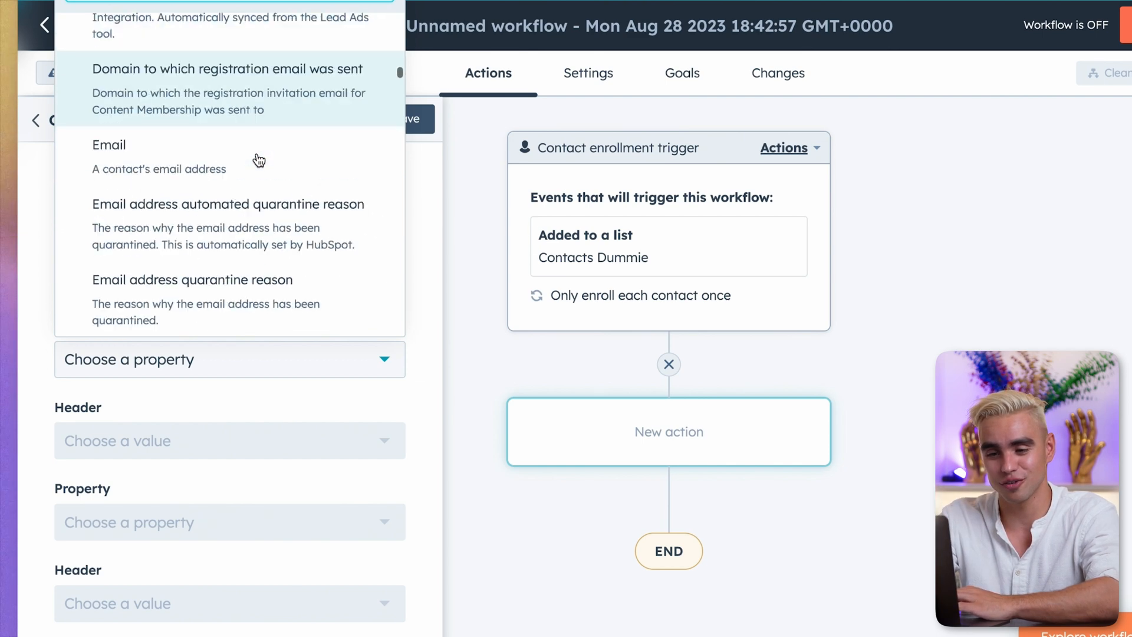
pyautogui.scroll(-3)
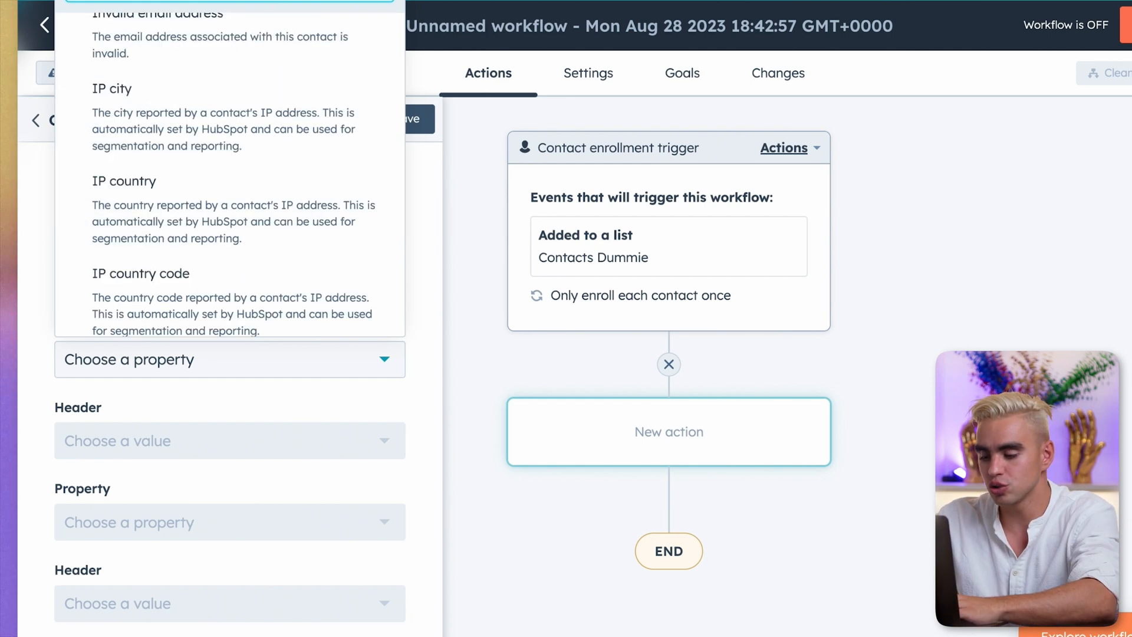
pyautogui.click(229, 396)
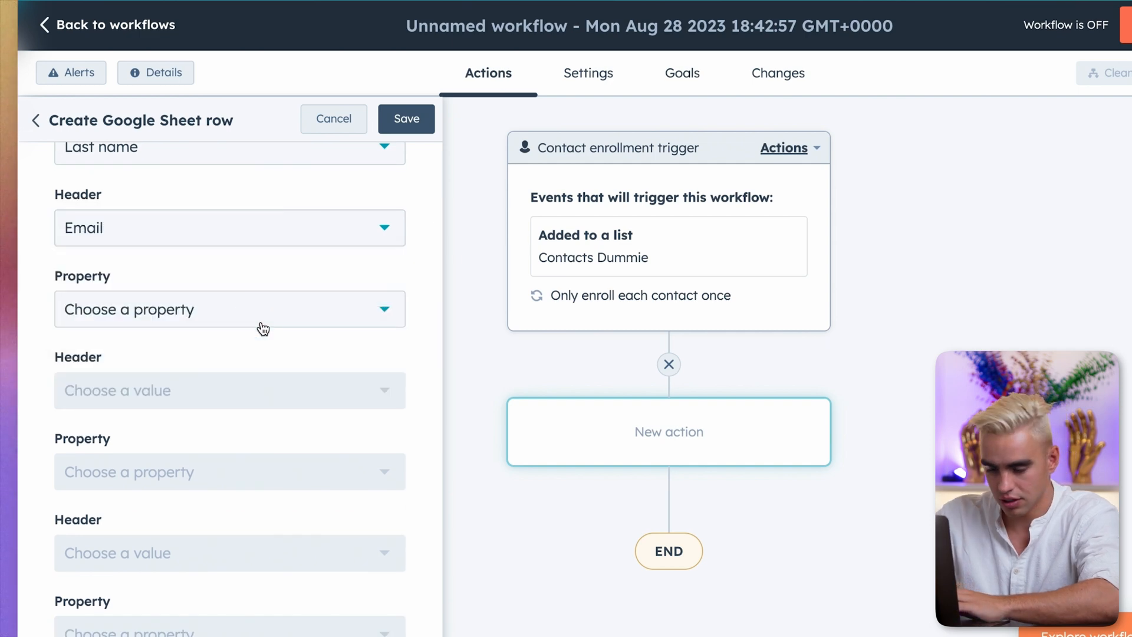
pyautogui.click(405, 118)
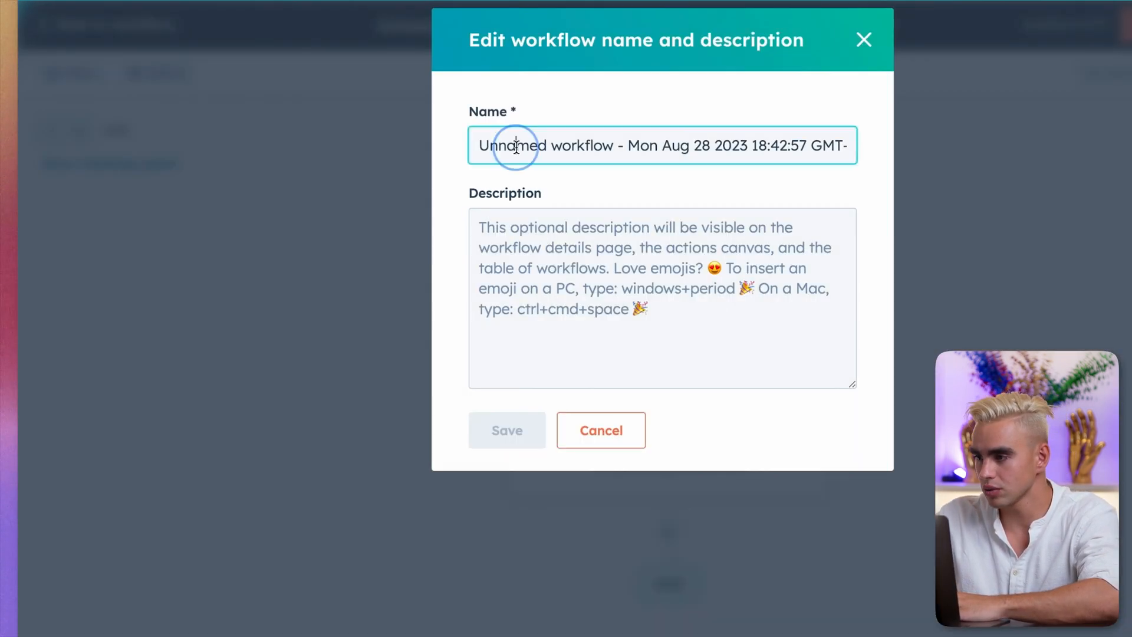
# Name the workflow 'List to Sheets', then review and turn it on
pyautogui.write('List to Sheets')
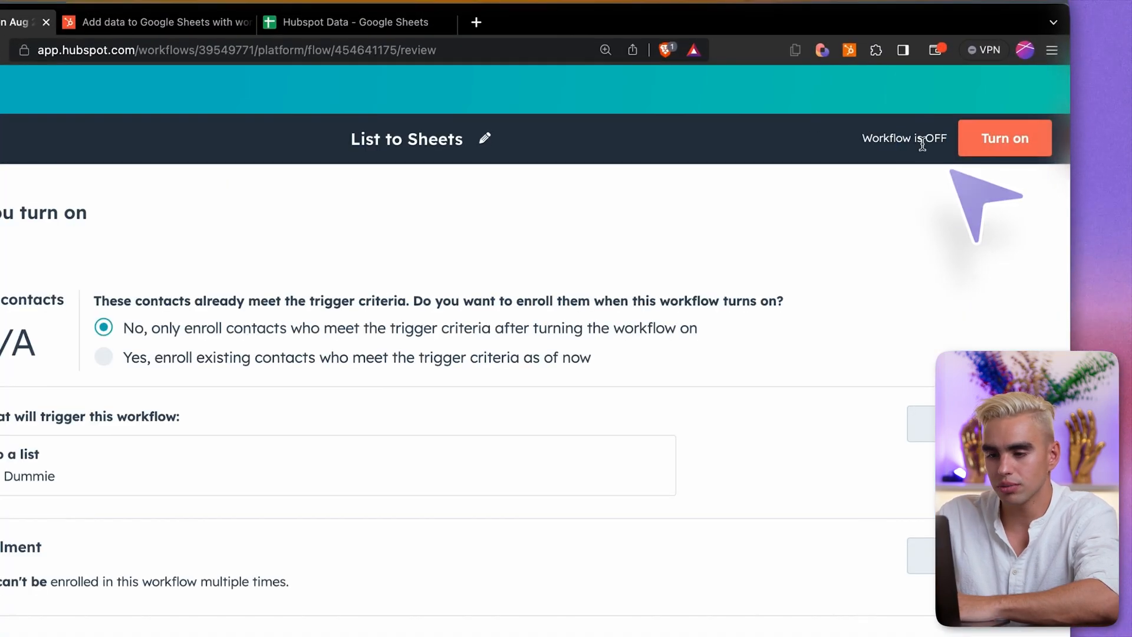
pyautogui.click(1004, 138)
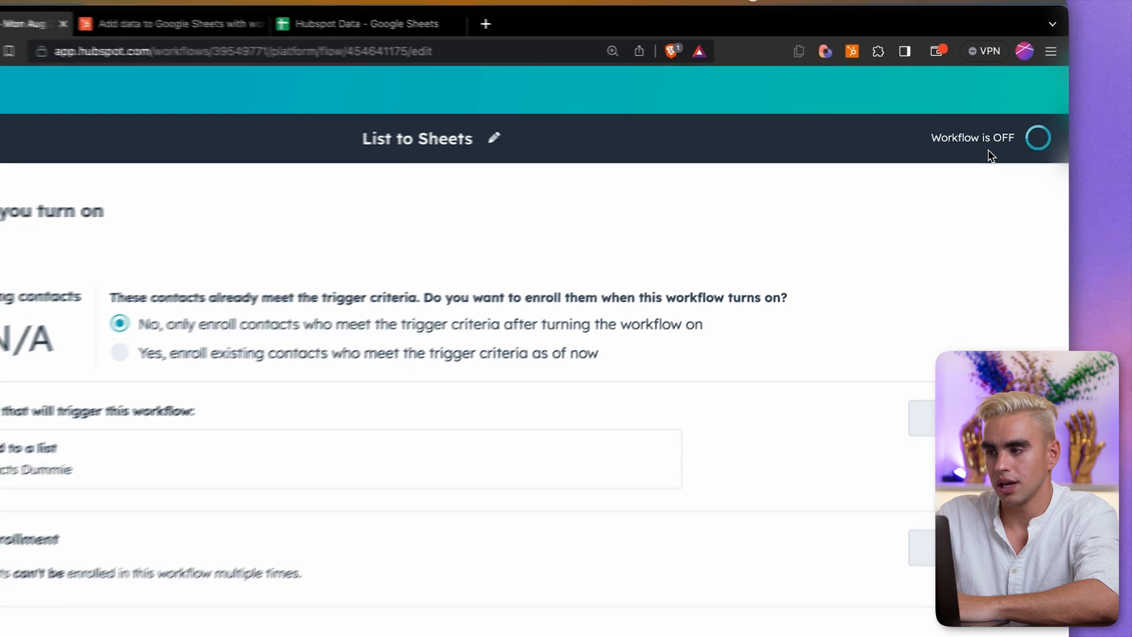
pyautogui.click(1036, 137)
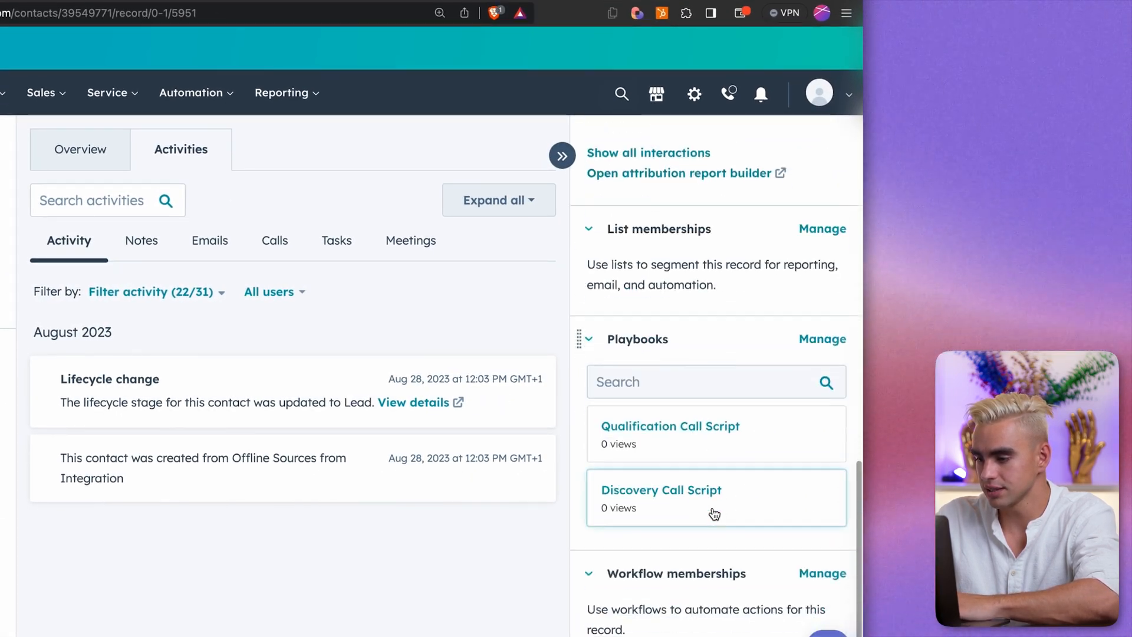
# Add the contact to a list through Manage list memberships
pyautogui.click(822, 228)
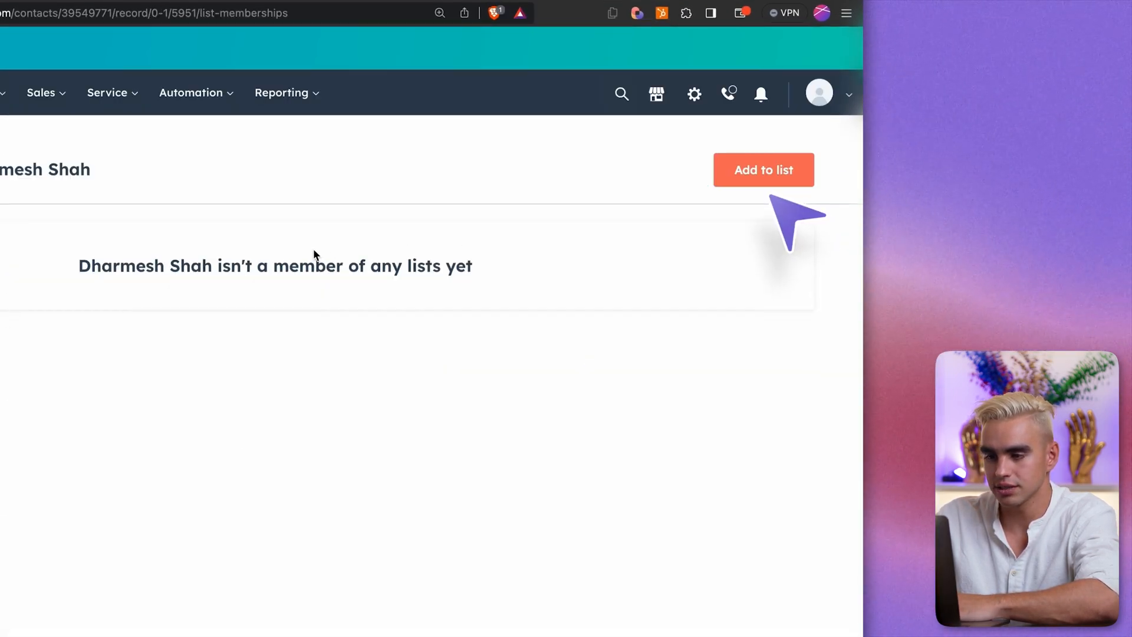
pyautogui.click(763, 170)
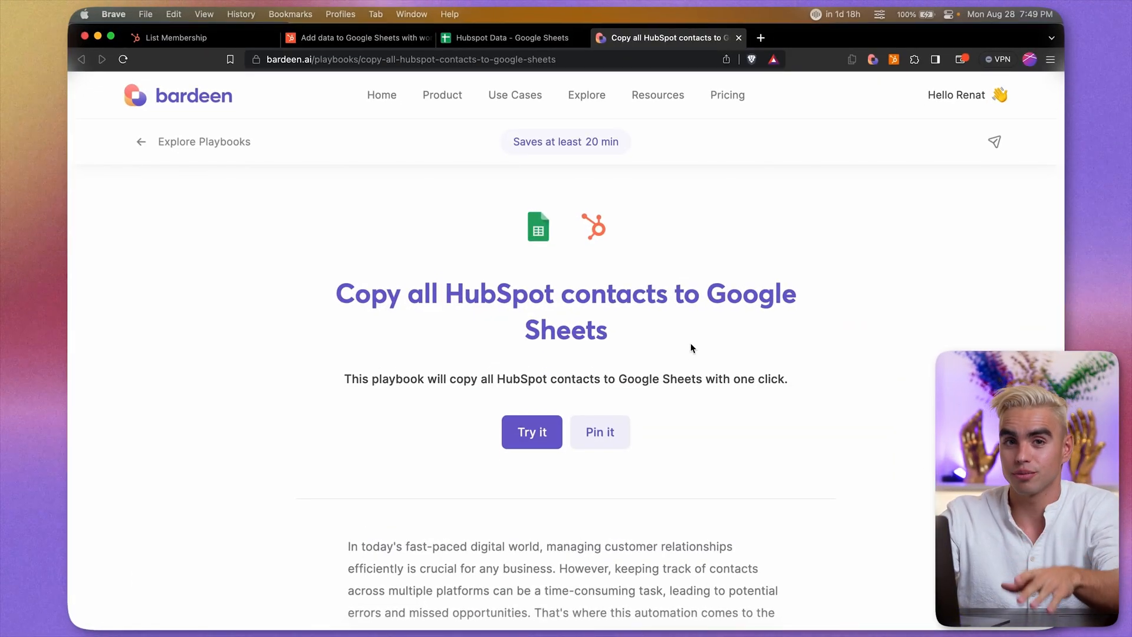
pyautogui.moveTo(673, 393)
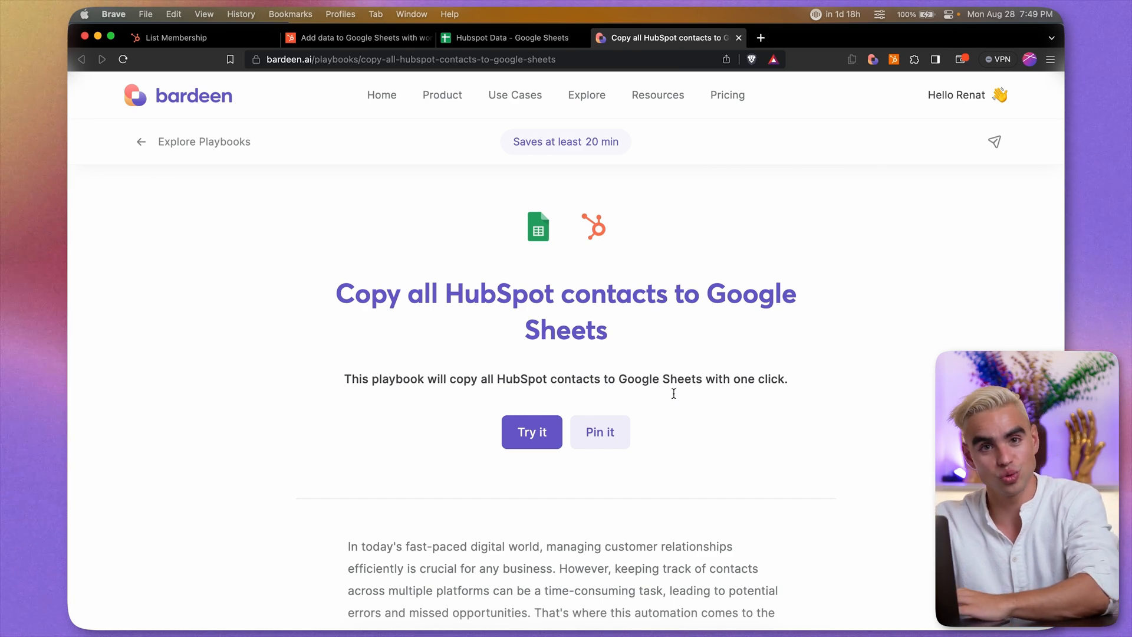
# Pin the Copy all HubSpot contacts playbook and run it into a new sheet named All Contacts
pyautogui.click(531, 432)
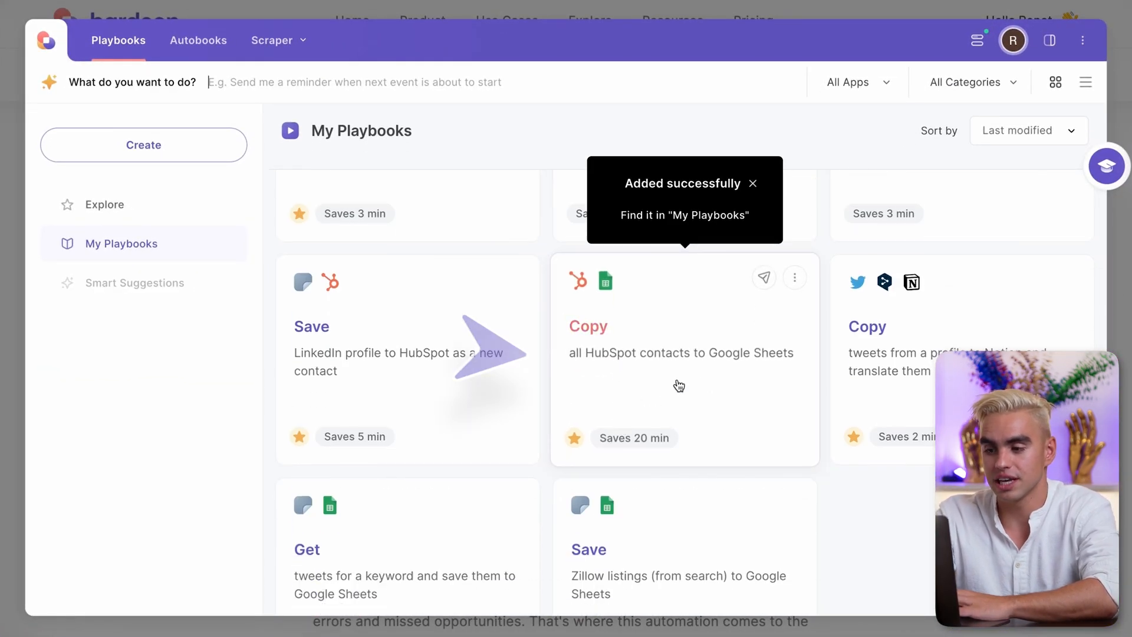
pyautogui.moveTo(719, 380)
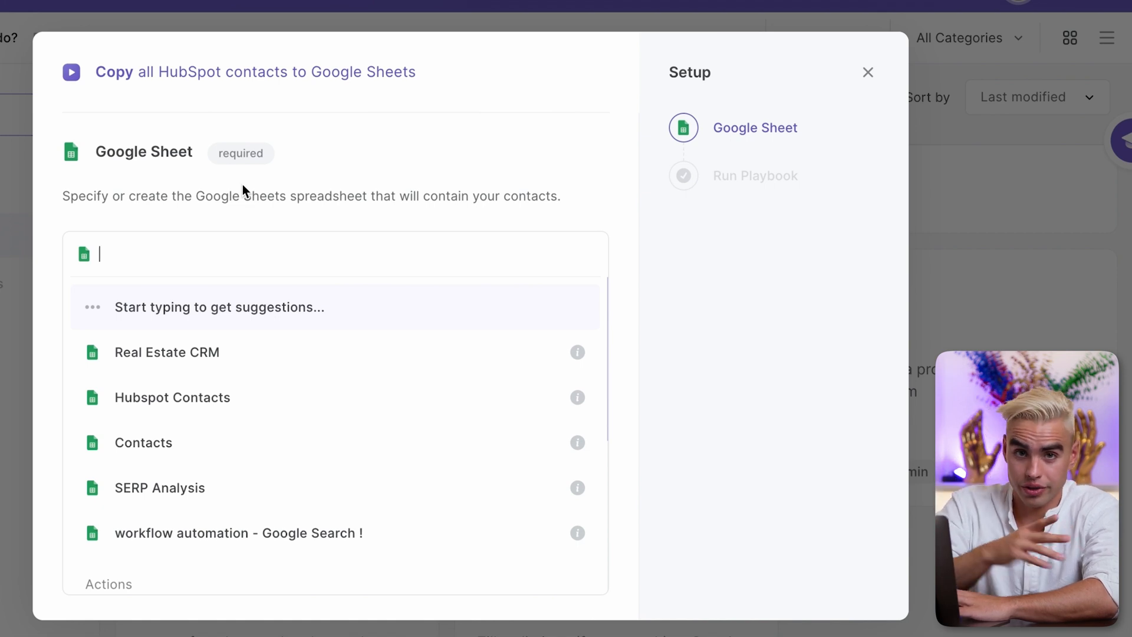
pyautogui.scroll(-3)
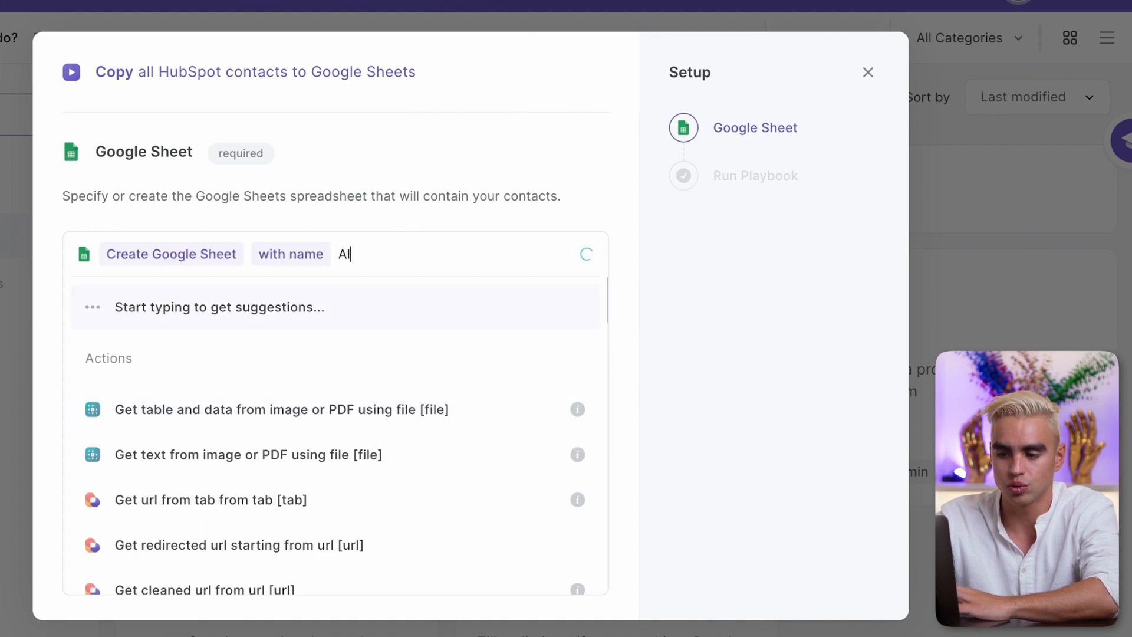
pyautogui.write('ll Contacts')
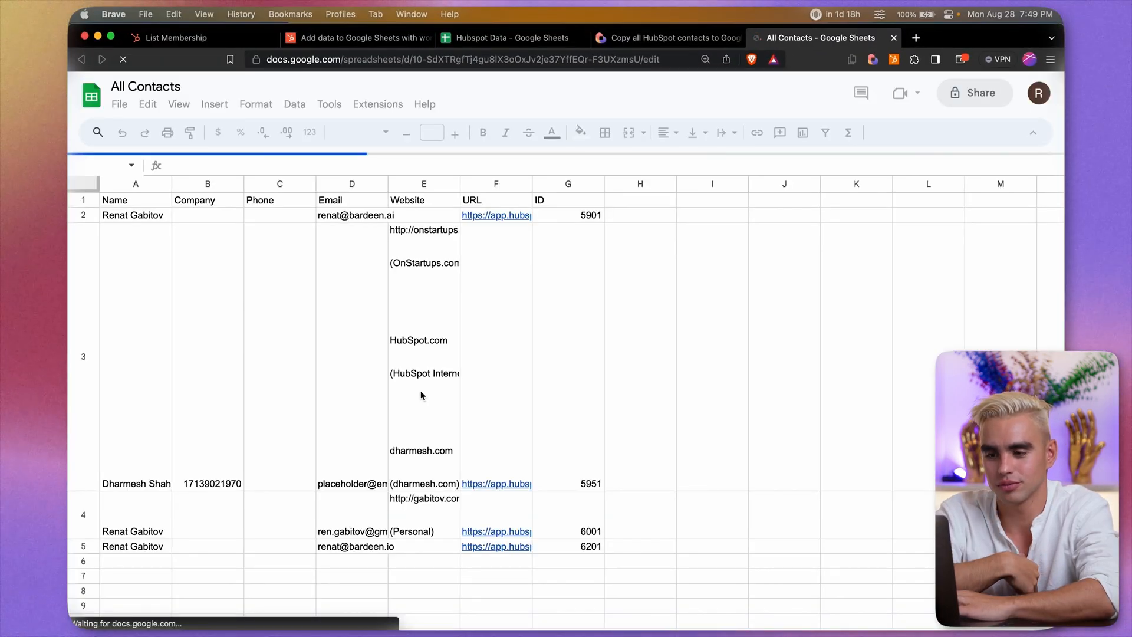
# Widen the Website column in All Contacts and reopen the Bardeen playbooks panel
pyautogui.click(134, 197)
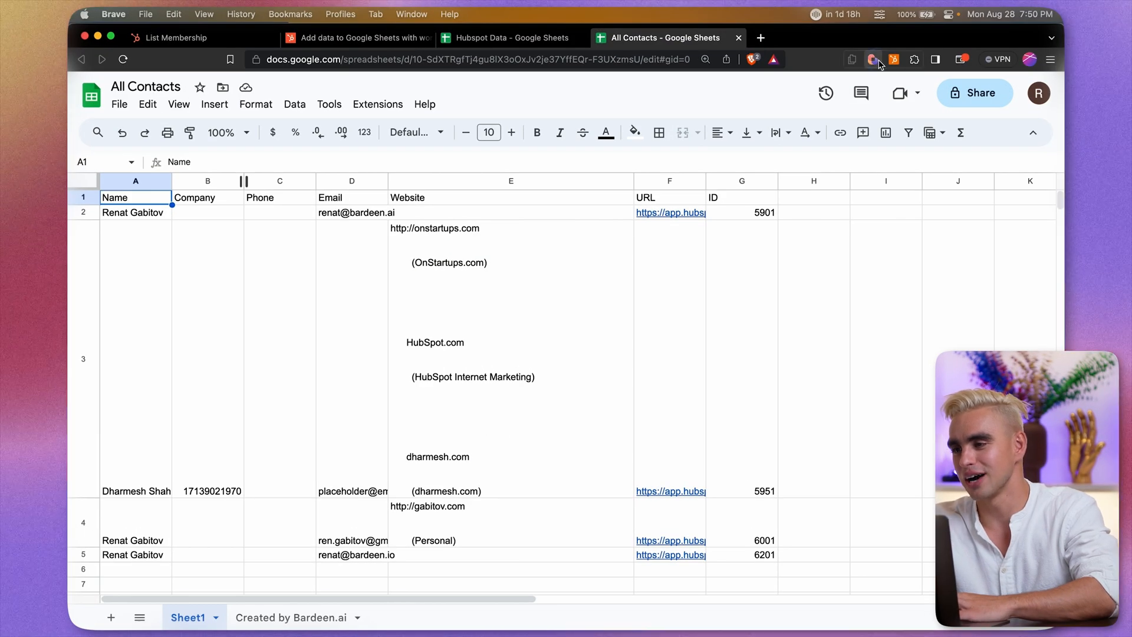
pyautogui.click(872, 60)
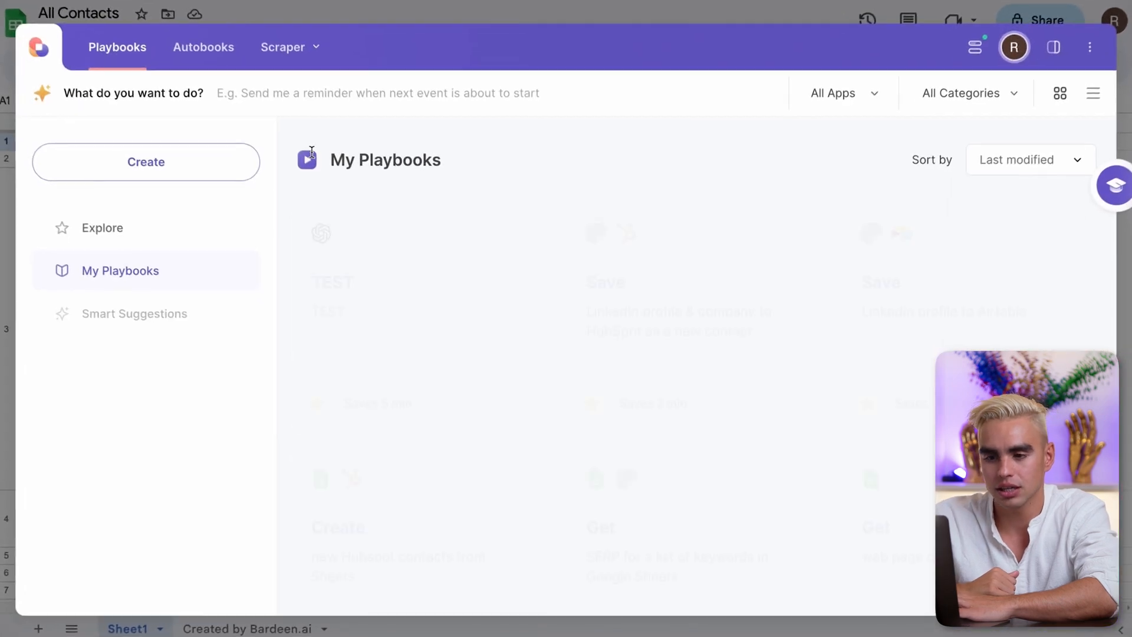
# Set the autobook trigger to 'When row is added' on Sheet1 of All Contacts
pyautogui.click(145, 161)
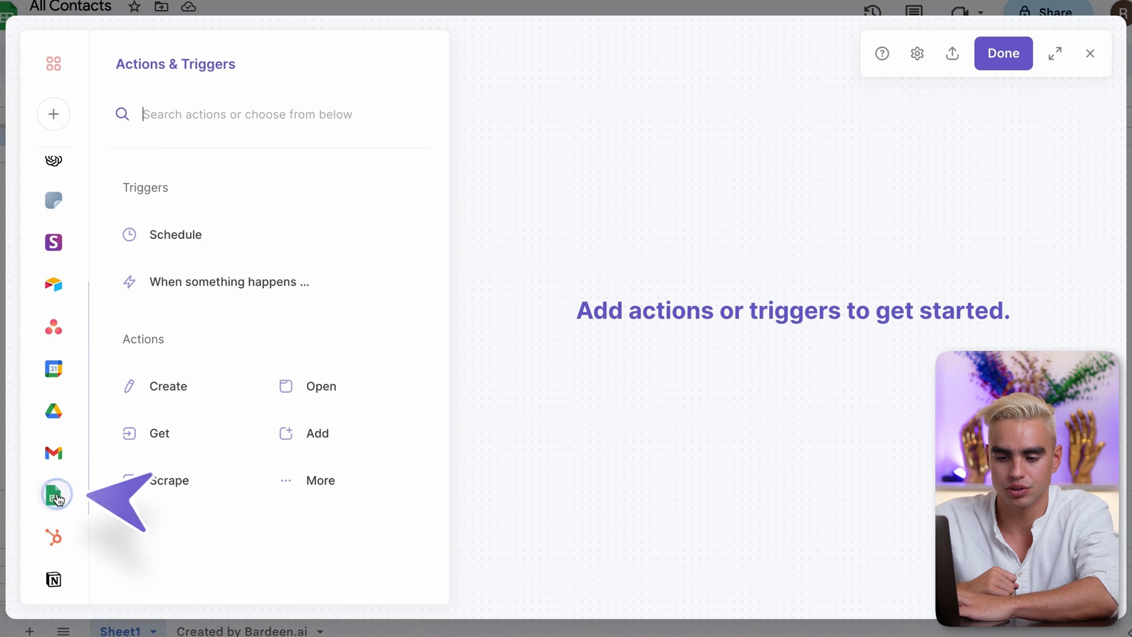
pyautogui.click(53, 495)
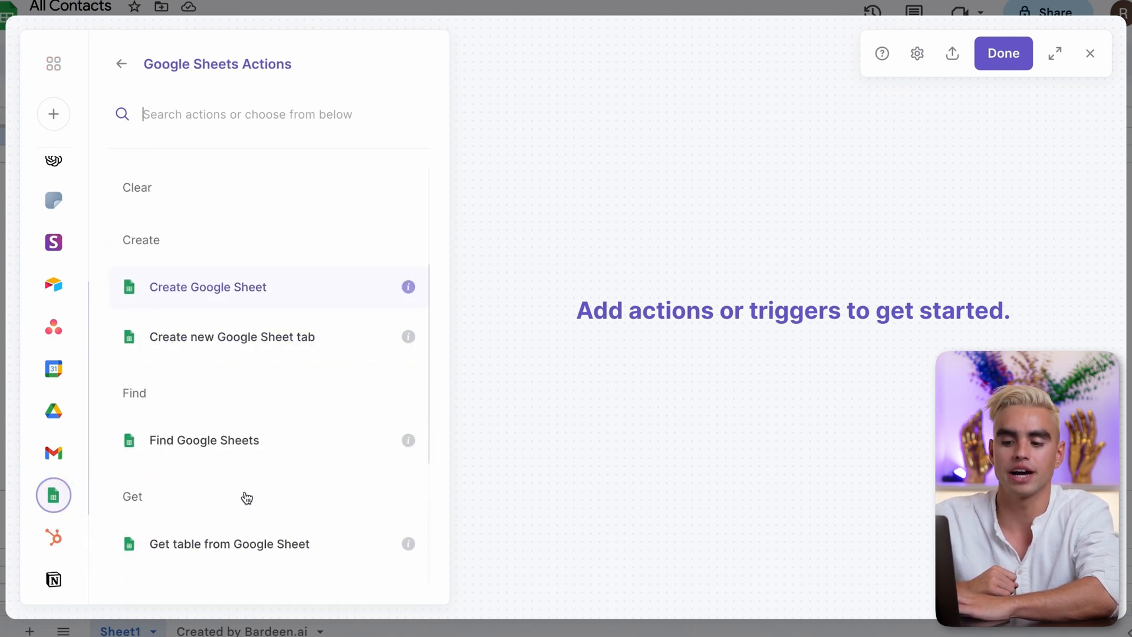
pyautogui.scroll(-3)
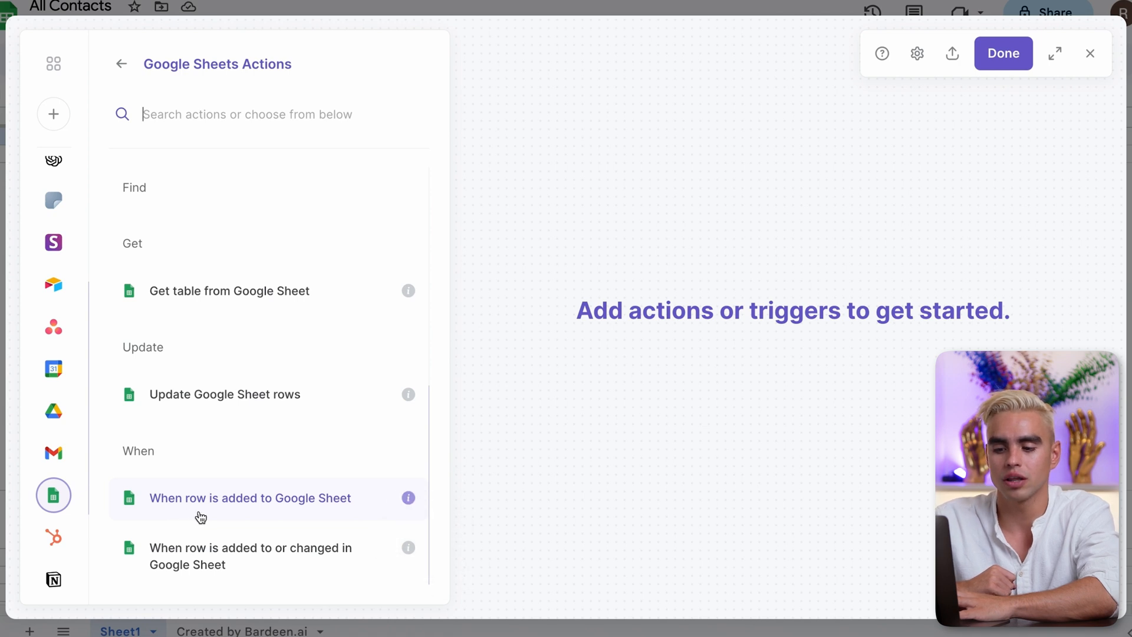
pyautogui.click(248, 498)
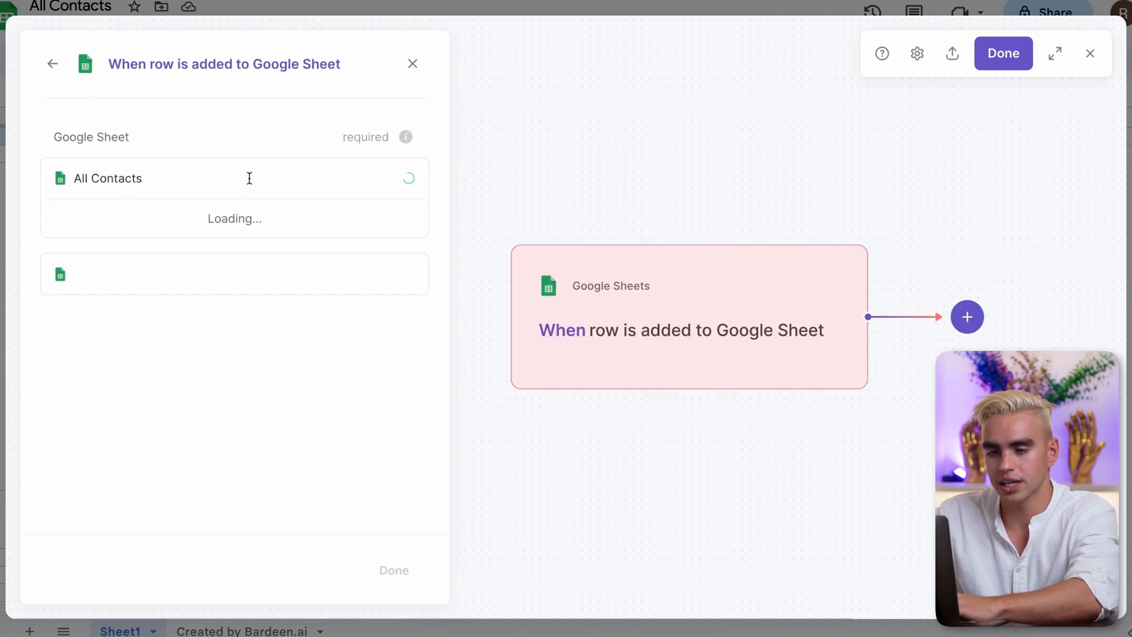
pyautogui.click(394, 570)
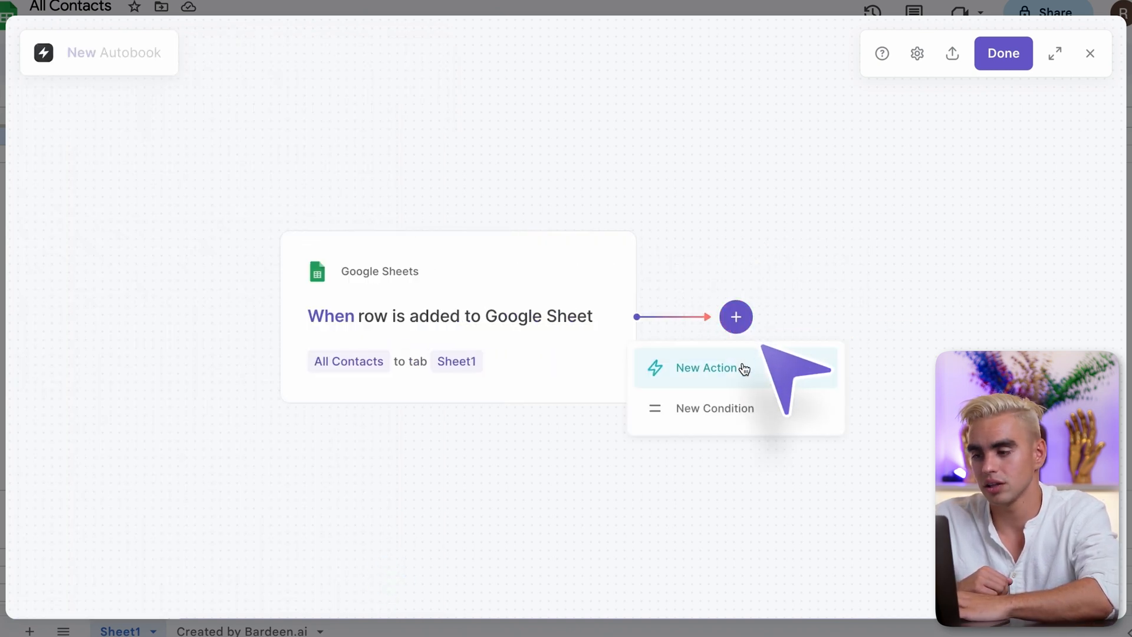
# Add a Create HubSpot contact action mapping first name to Name and email to Email
pyautogui.click(706, 368)
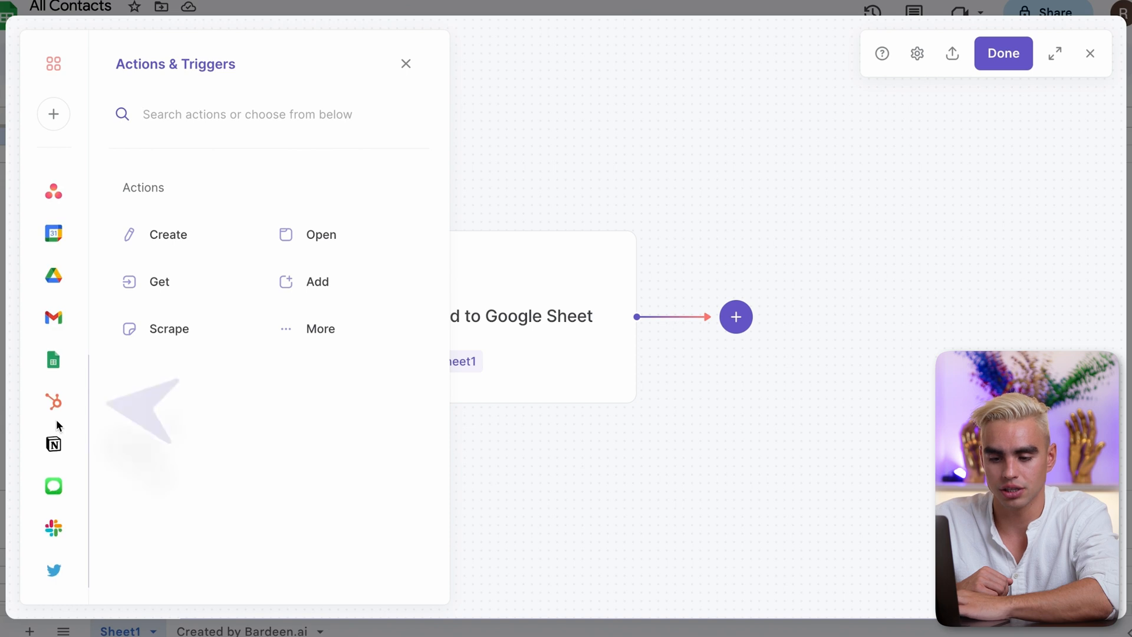
pyautogui.click(53, 401)
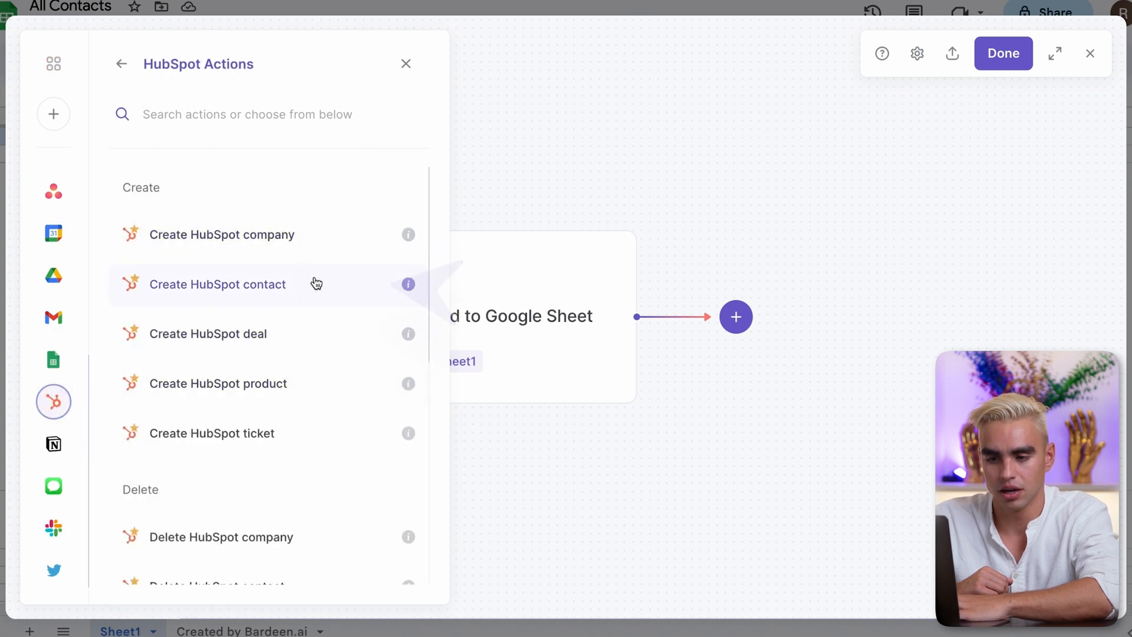
pyautogui.click(217, 284)
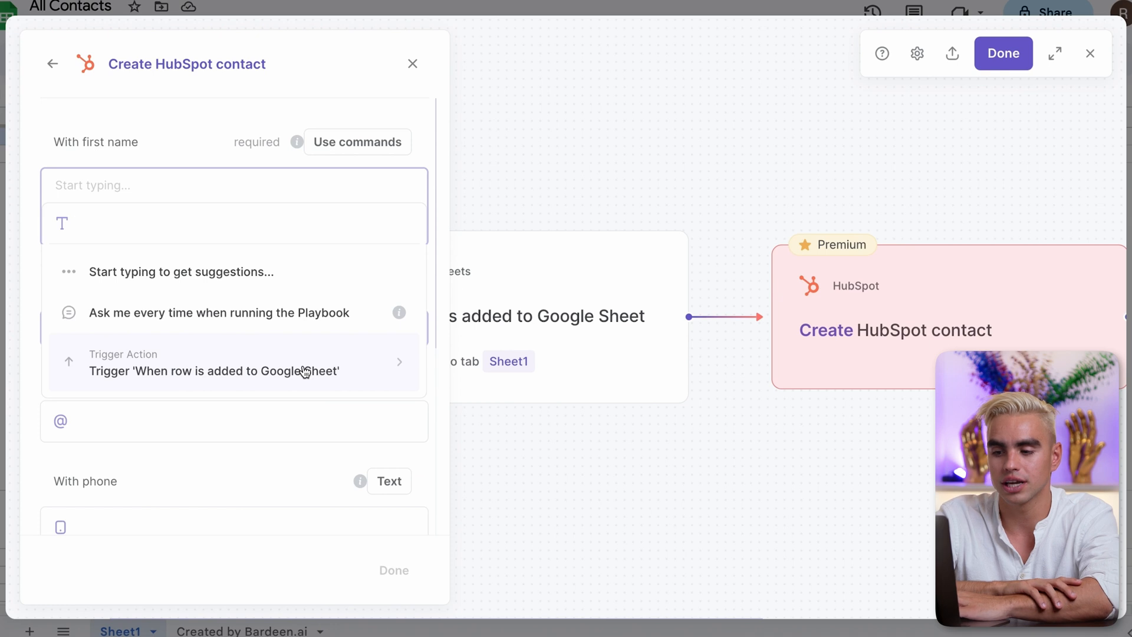
pyautogui.click(233, 361)
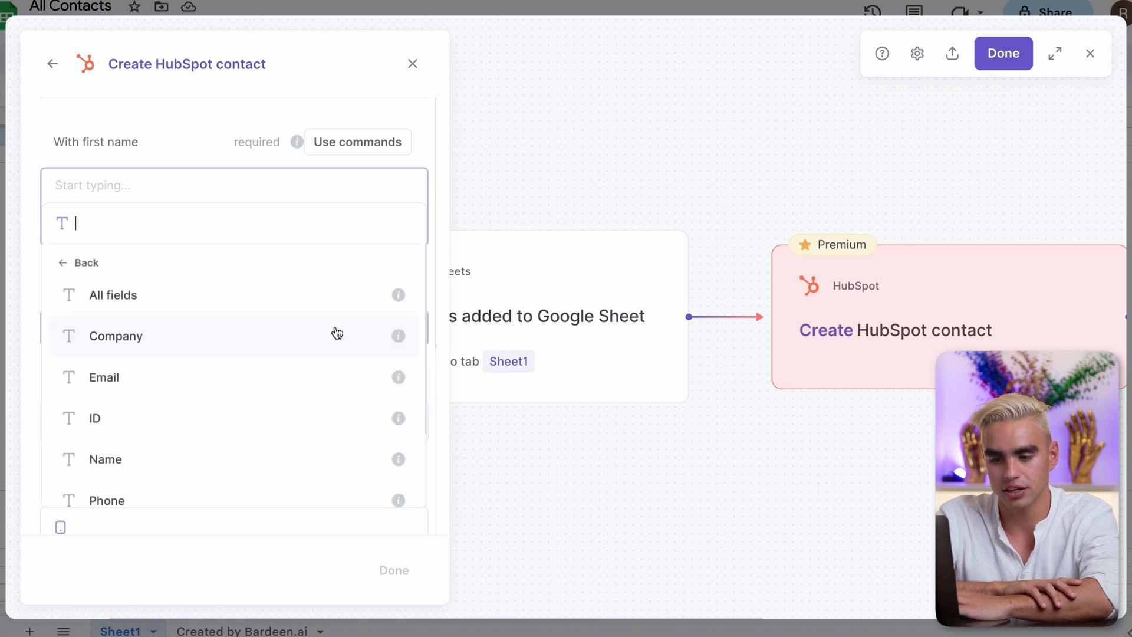
pyautogui.scroll(-3)
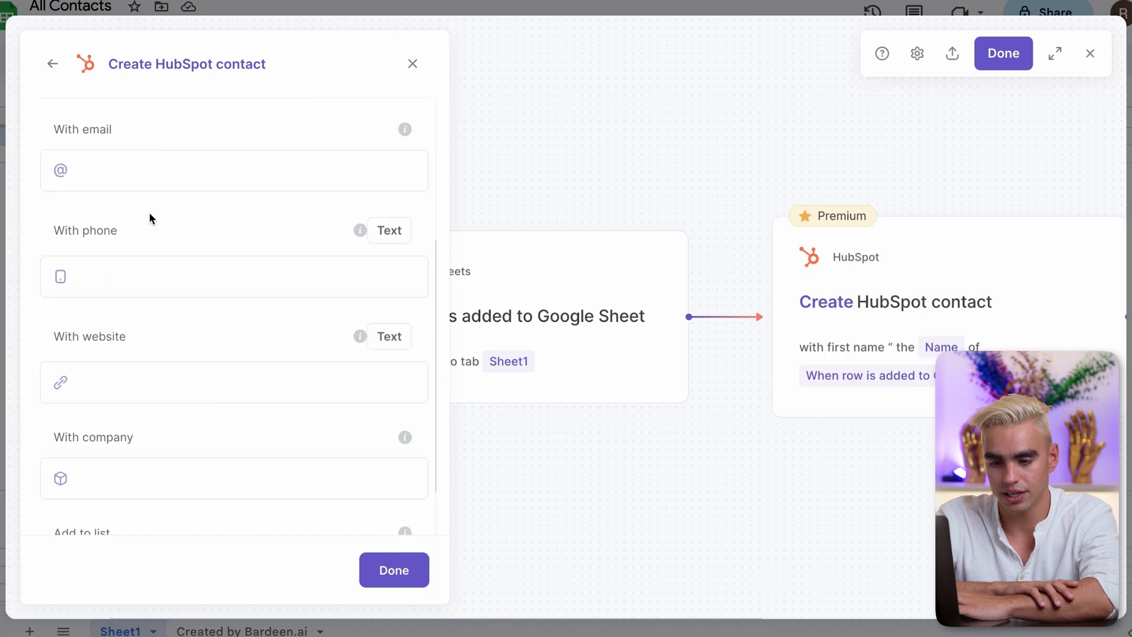
pyautogui.click(233, 170)
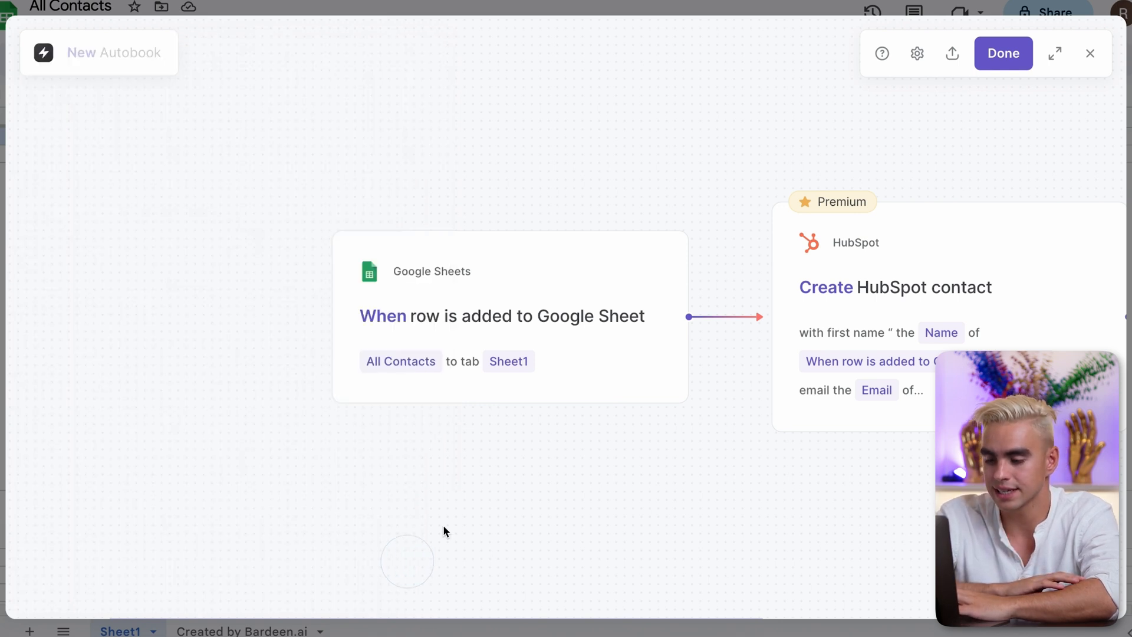
# Name the automation 'Sheets to Hubpo' and save it
pyautogui.click(1002, 54)
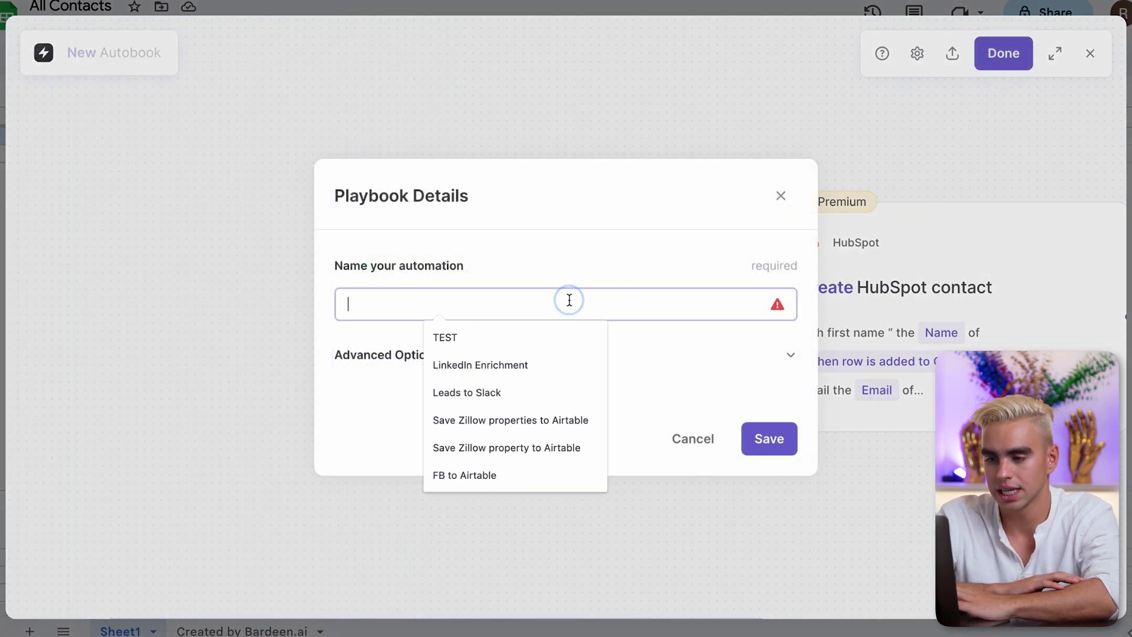
pyautogui.write('Sheets to Hubpo')
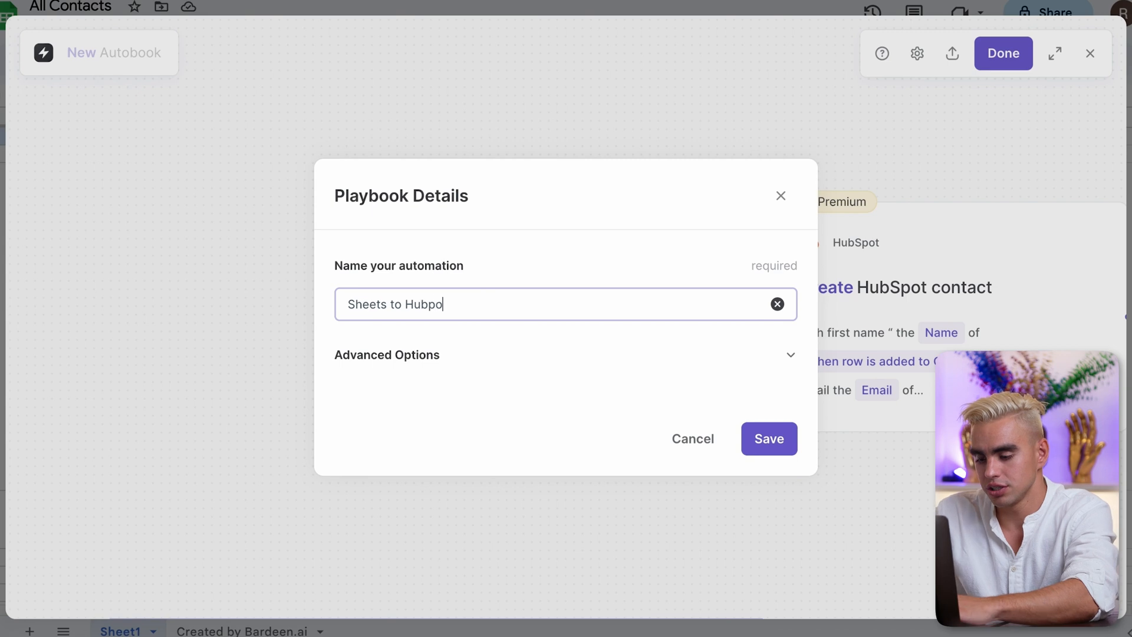
pyautogui.click(768, 438)
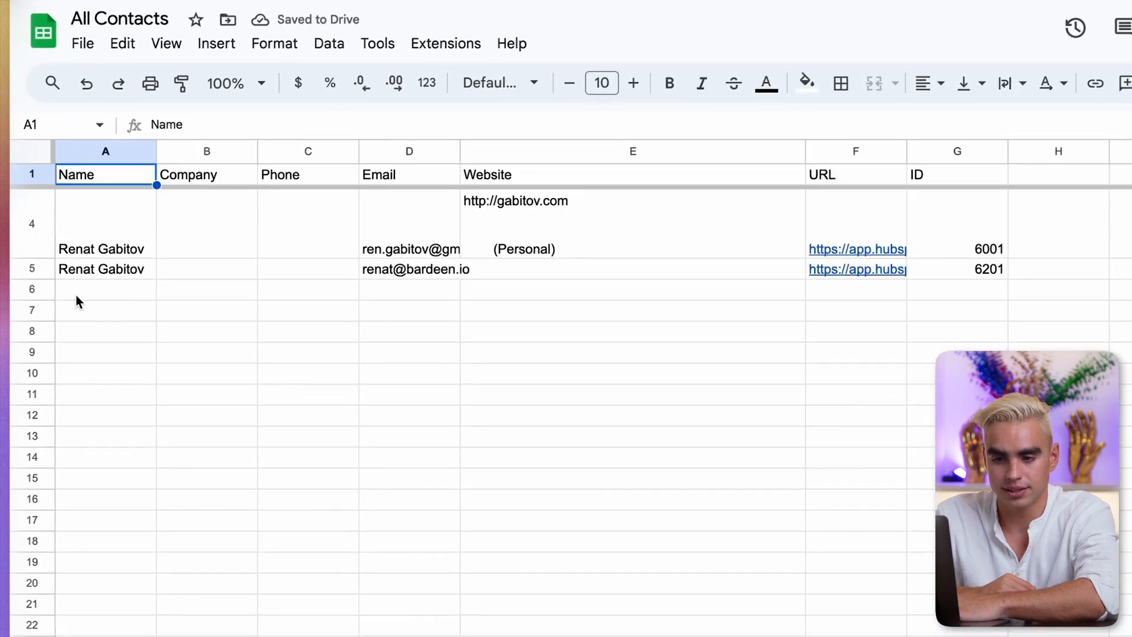
pyautogui.click(105, 289)
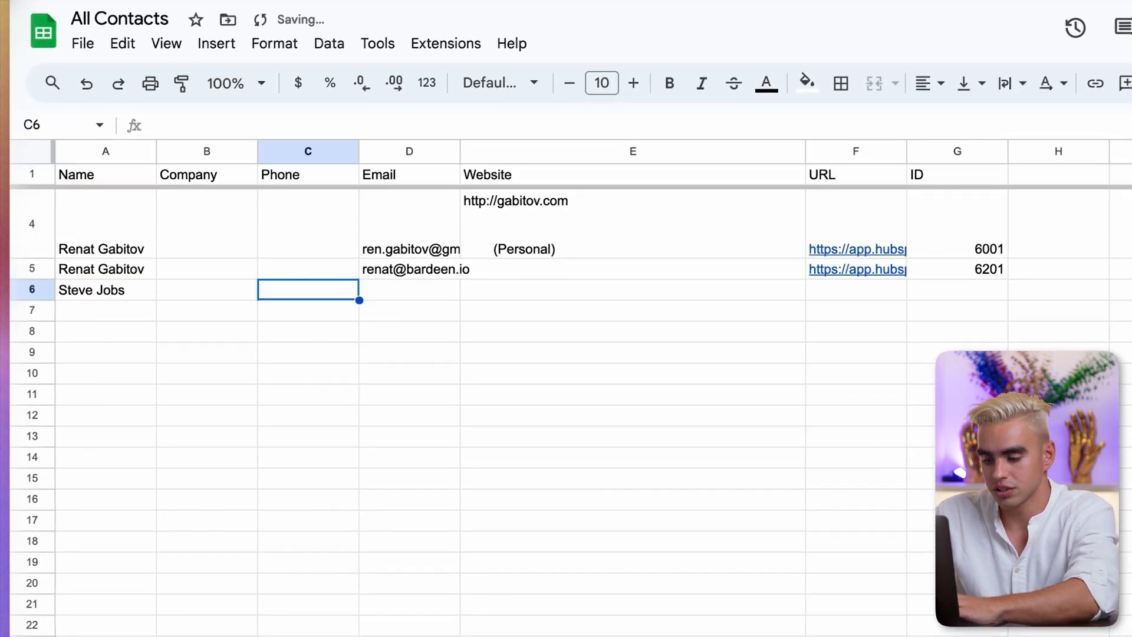
pyautogui.write('123456789')
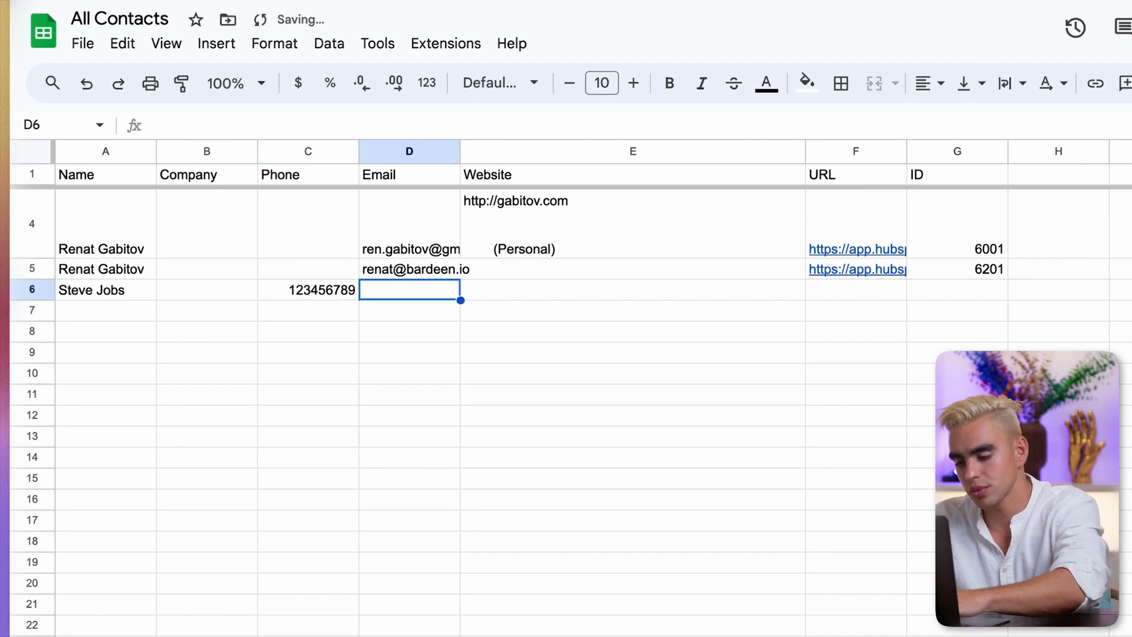
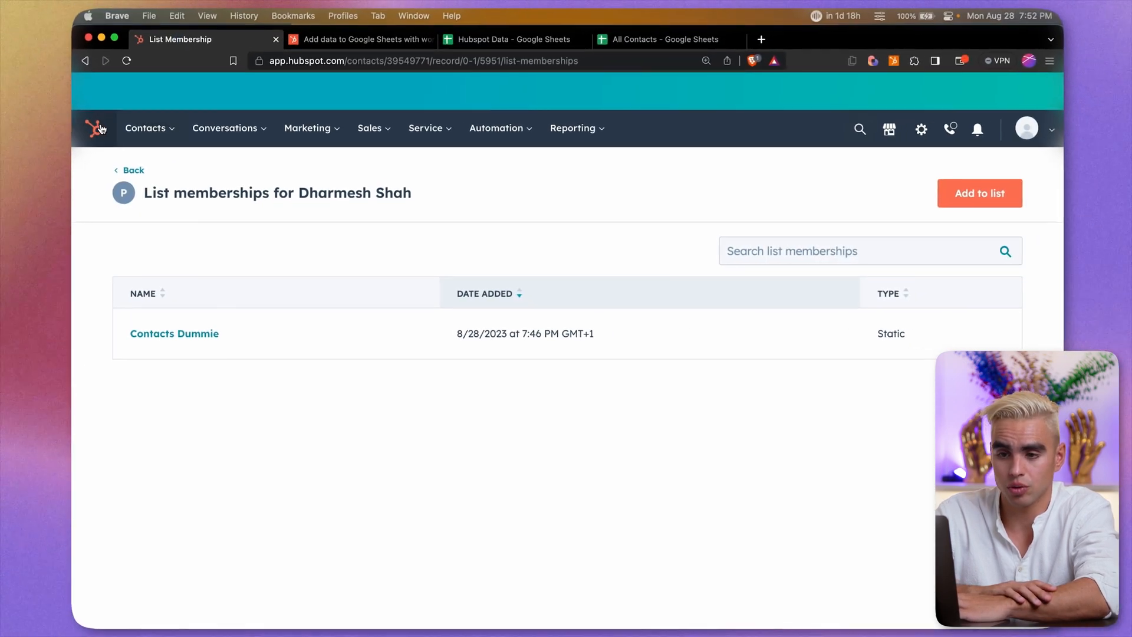
# Return to the HubSpot home page and open the App Marketplace
pyautogui.click(145, 127)
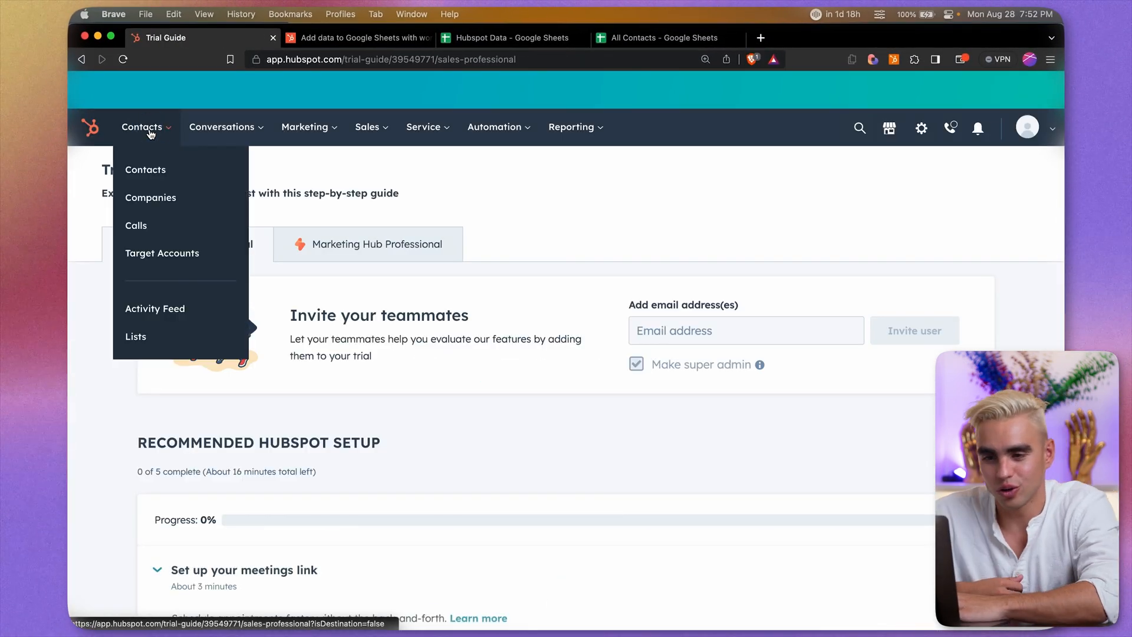
pyautogui.click(145, 169)
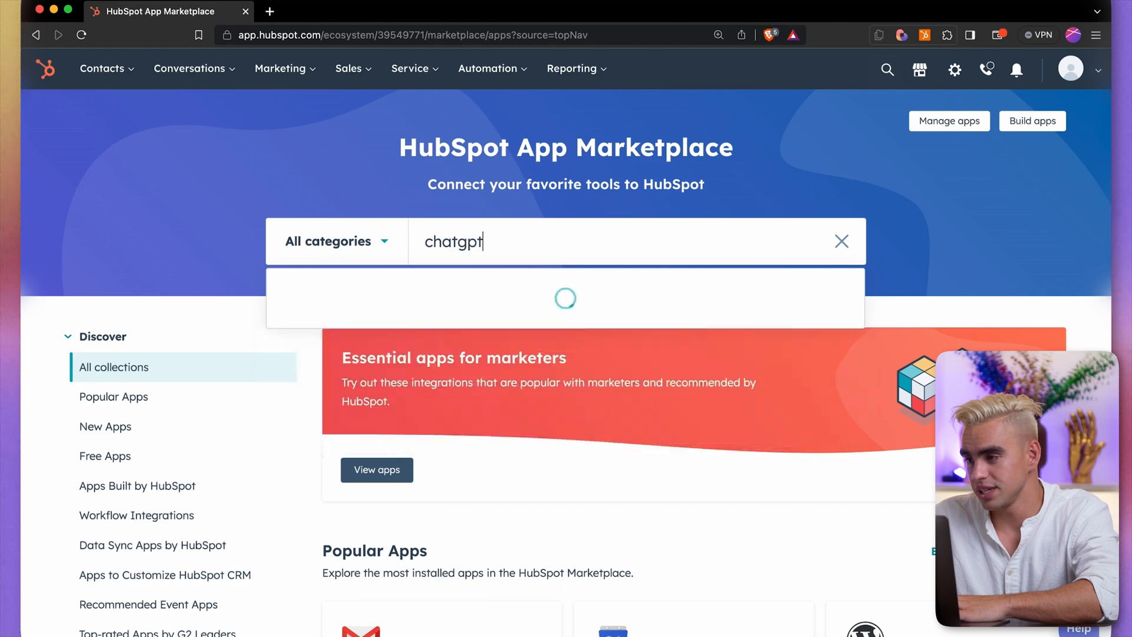
# Install the ChatGPT powered by OBO app and authorize its access to the HubSpot account
pyautogui.click(565, 298)
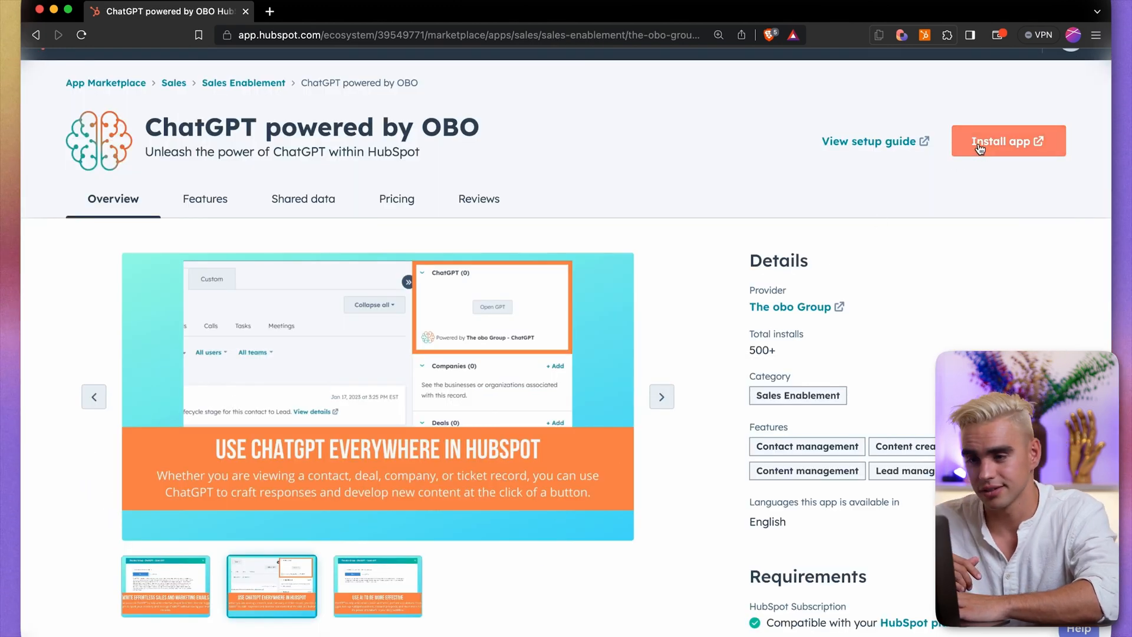
pyautogui.click(1008, 140)
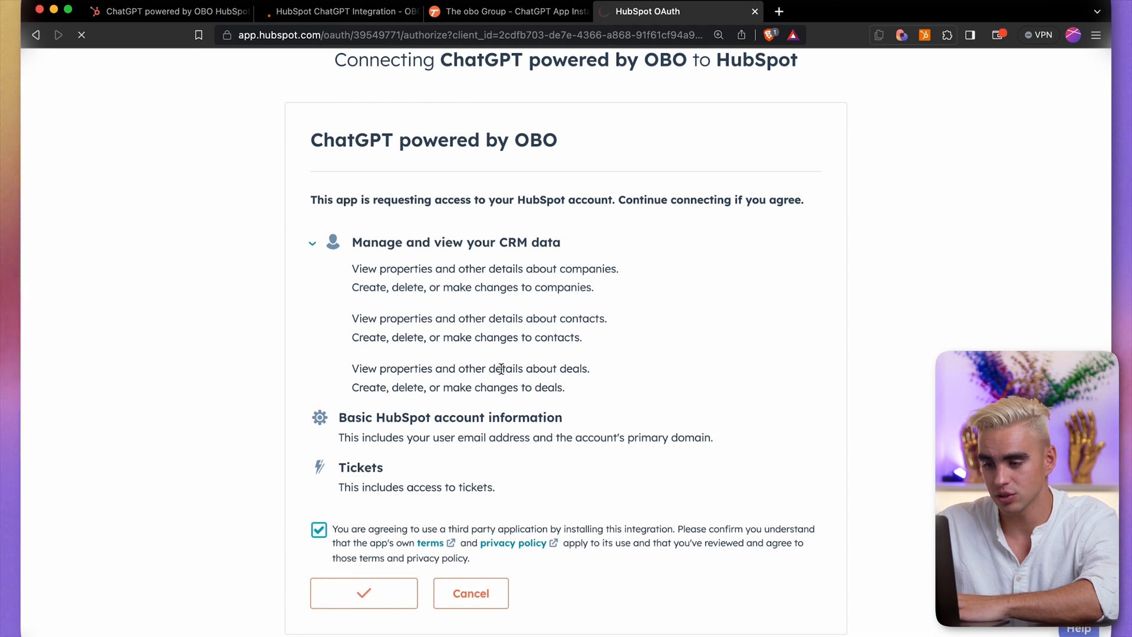
pyautogui.click(363, 593)
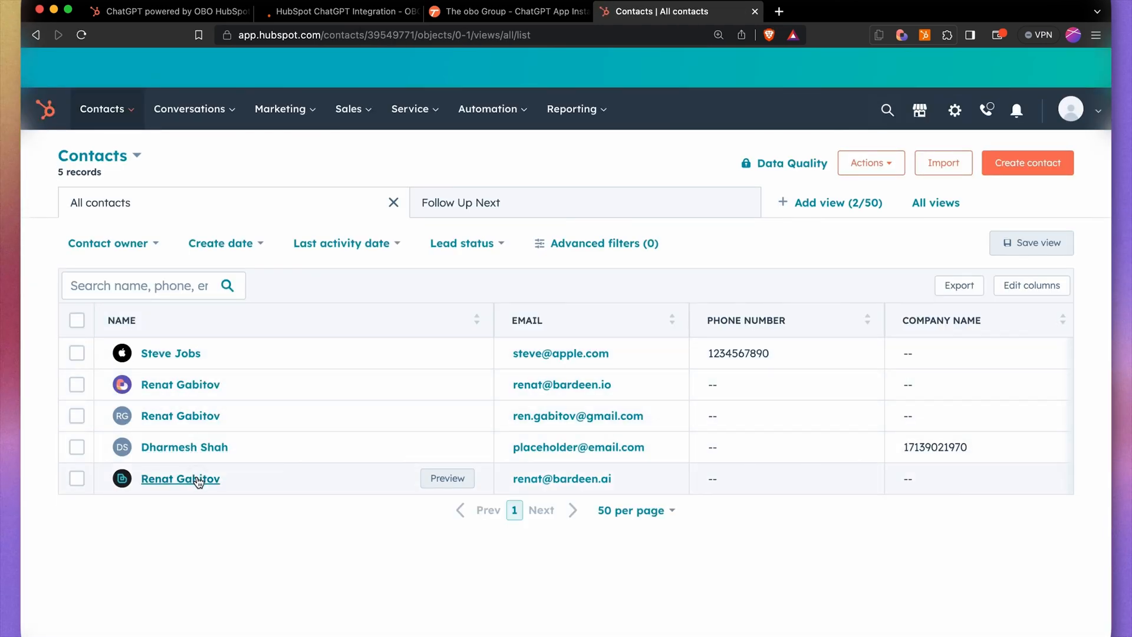
# From a contact record, have ChatGPT draft a reply to the contact's last email
pyautogui.click(180, 478)
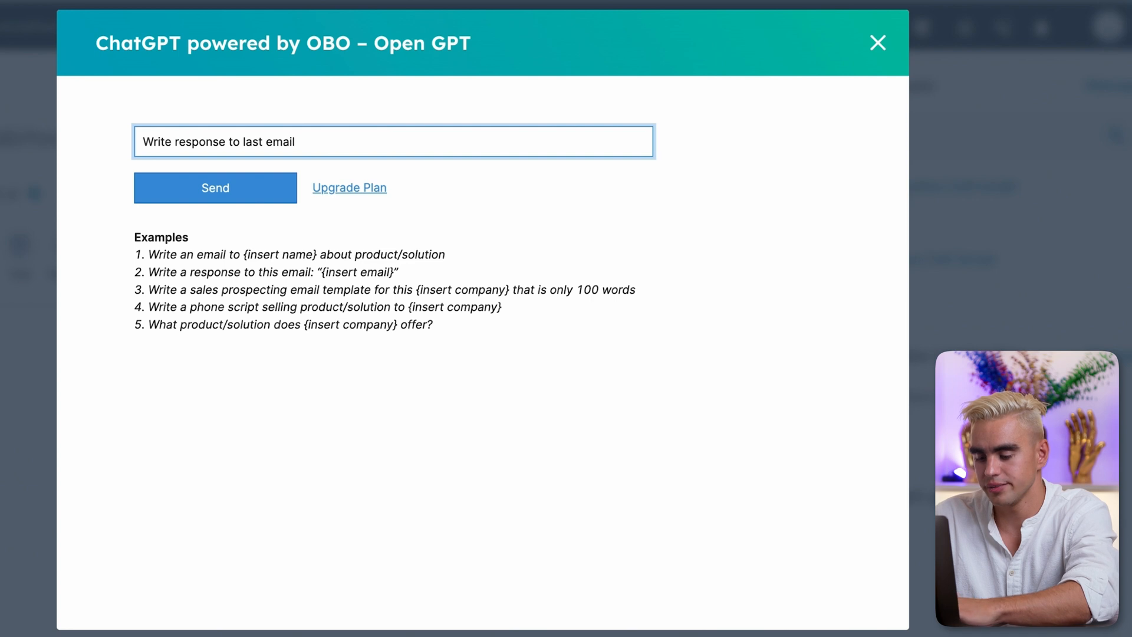
pyautogui.click(214, 187)
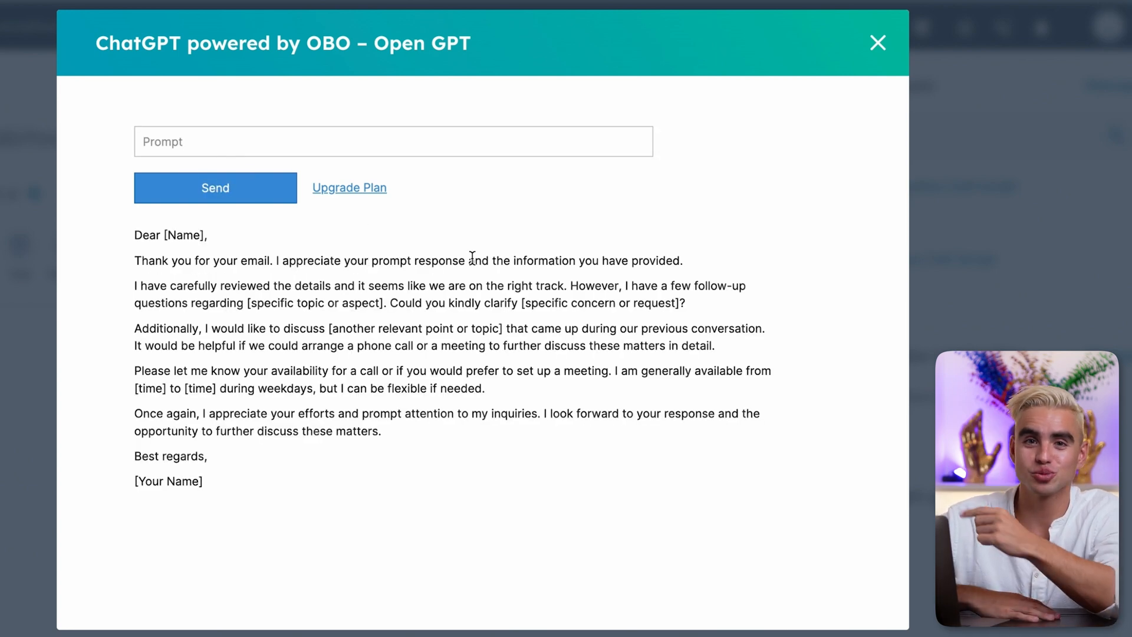
pyautogui.click(877, 42)
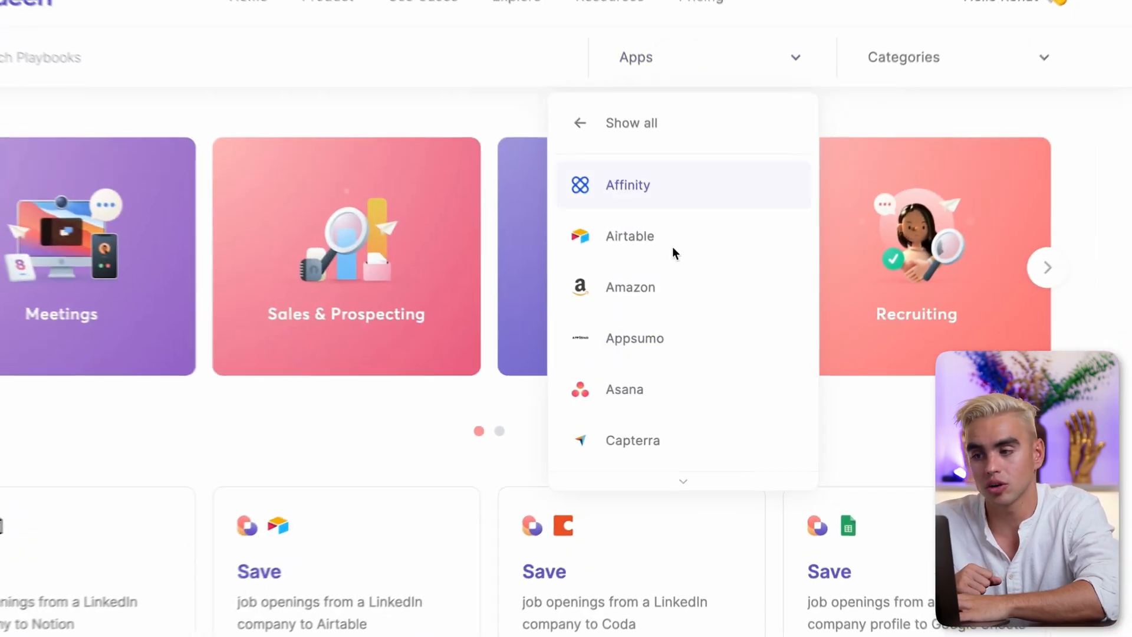
# Filter Bardeen's playbook catalog to HubSpot and browse for the ticket-response playbook
pyautogui.scroll(-3)
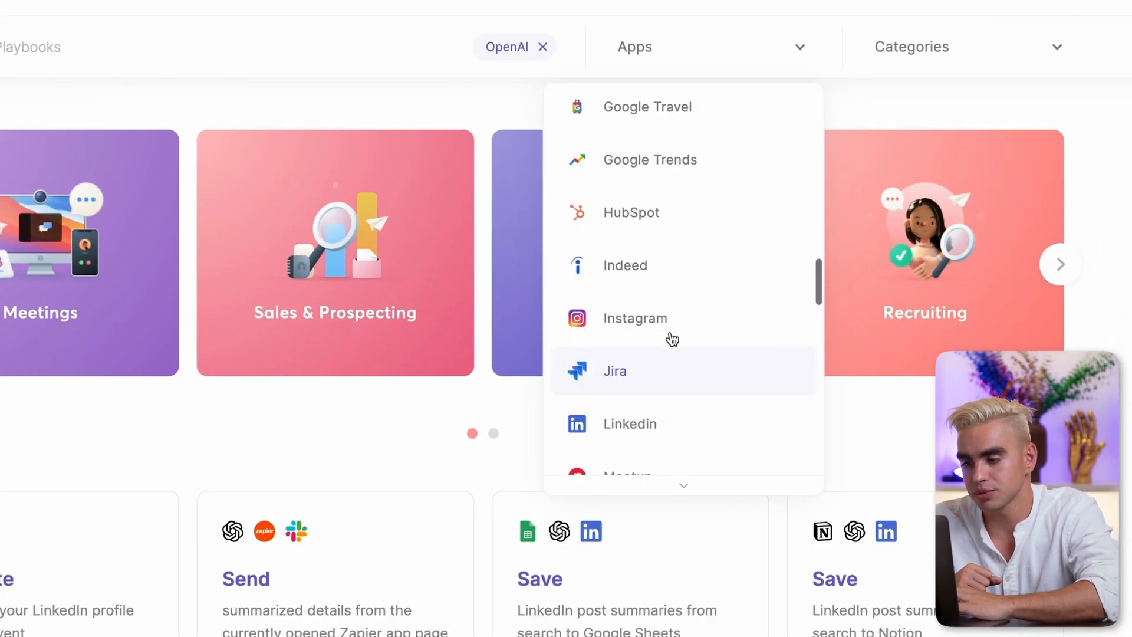
pyautogui.click(629, 212)
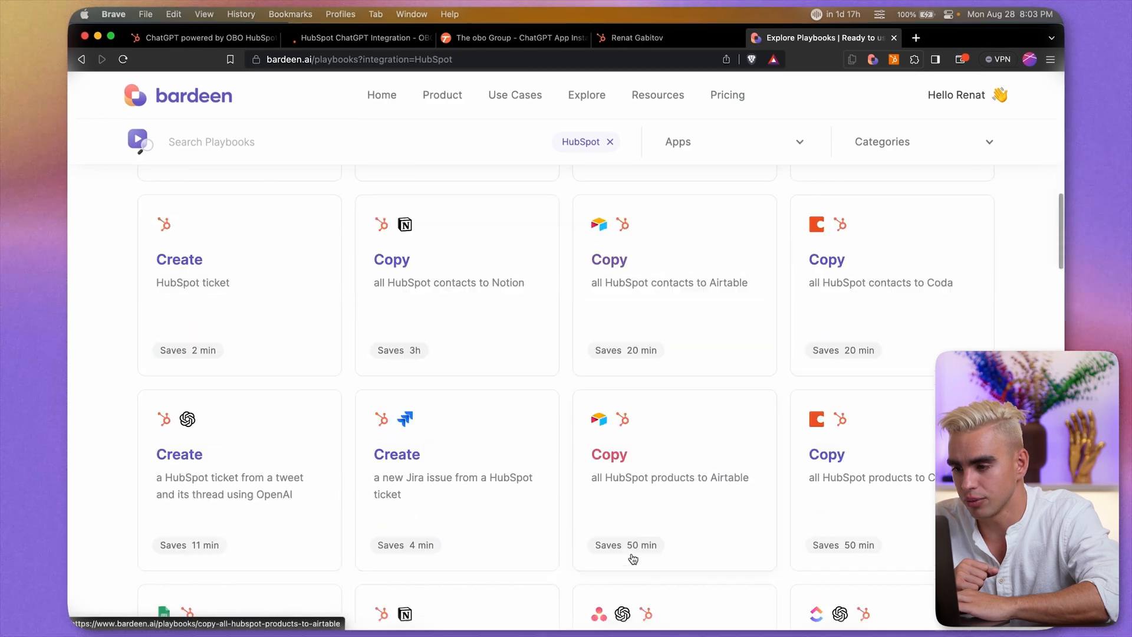
pyautogui.scroll(-3)
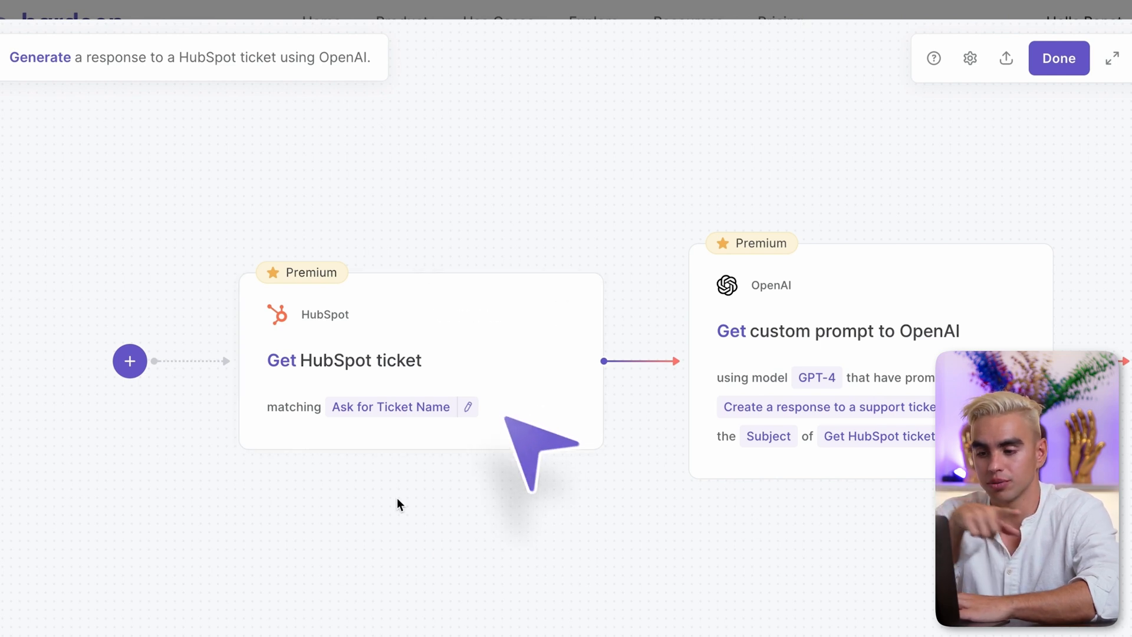
pyautogui.moveTo(439, 453)
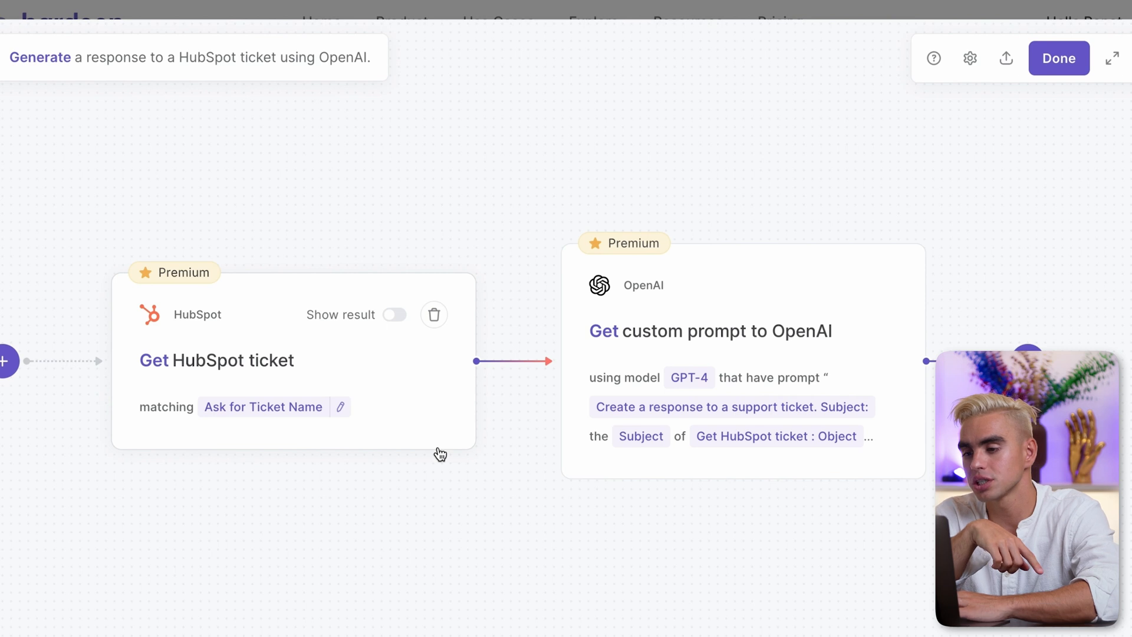
pyautogui.click(843, 284)
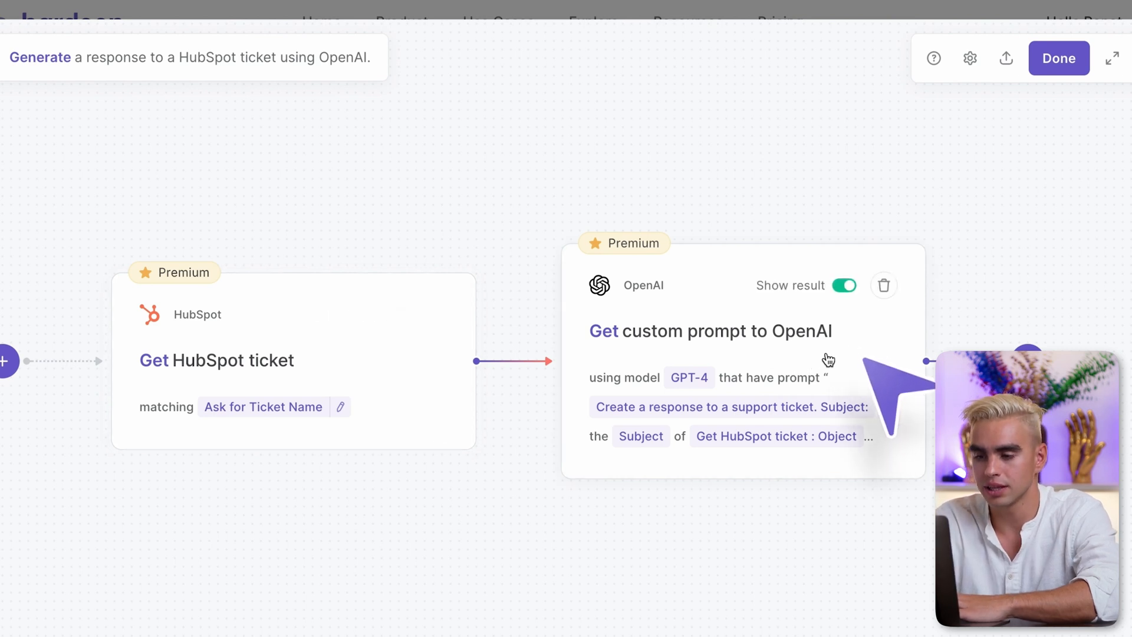
pyautogui.click(721, 330)
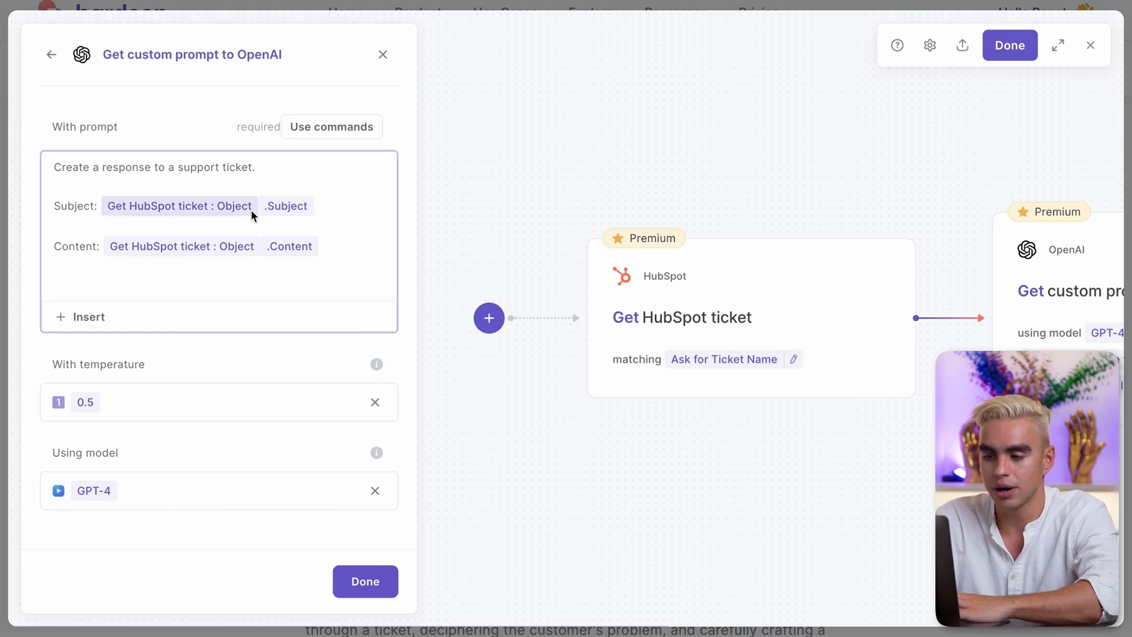
pyautogui.moveTo(44, 418)
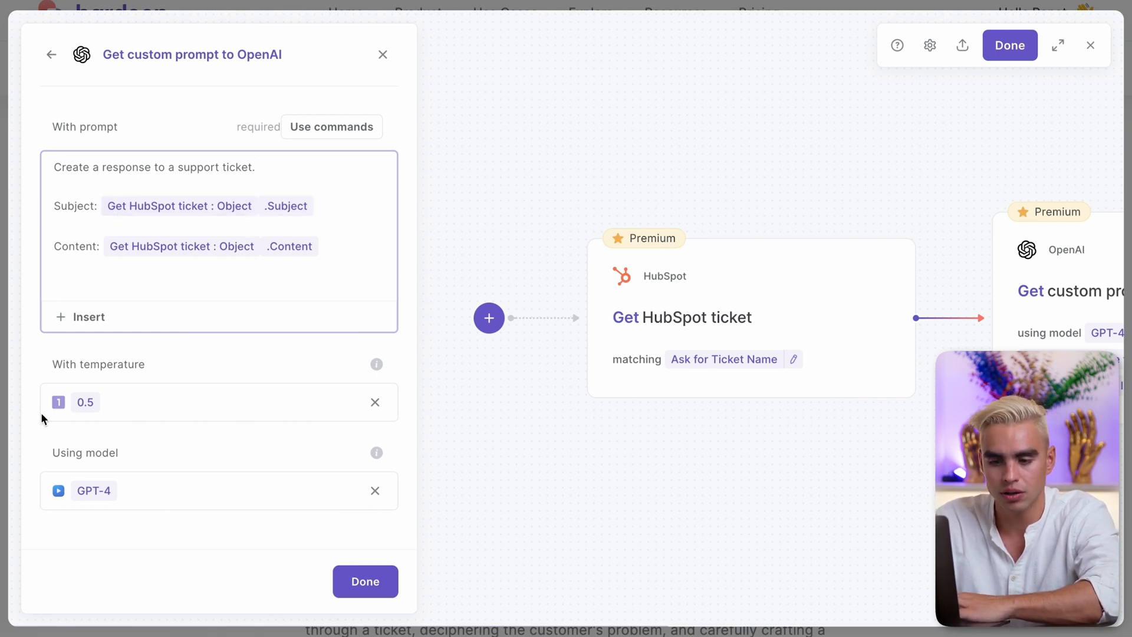
pyautogui.click(216, 402)
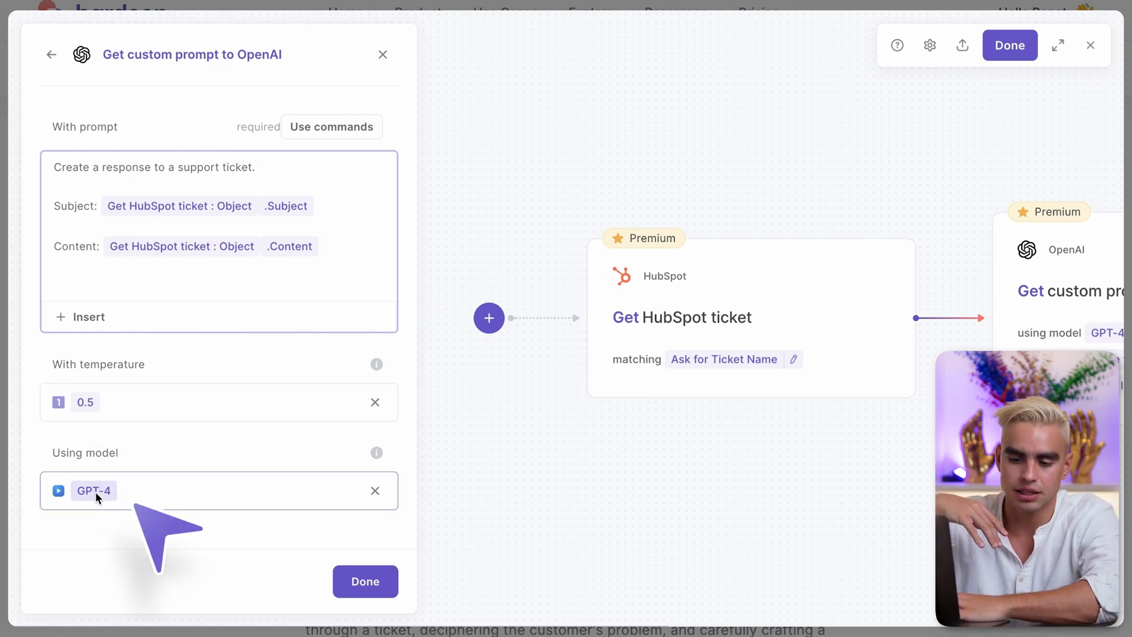
pyautogui.click(364, 581)
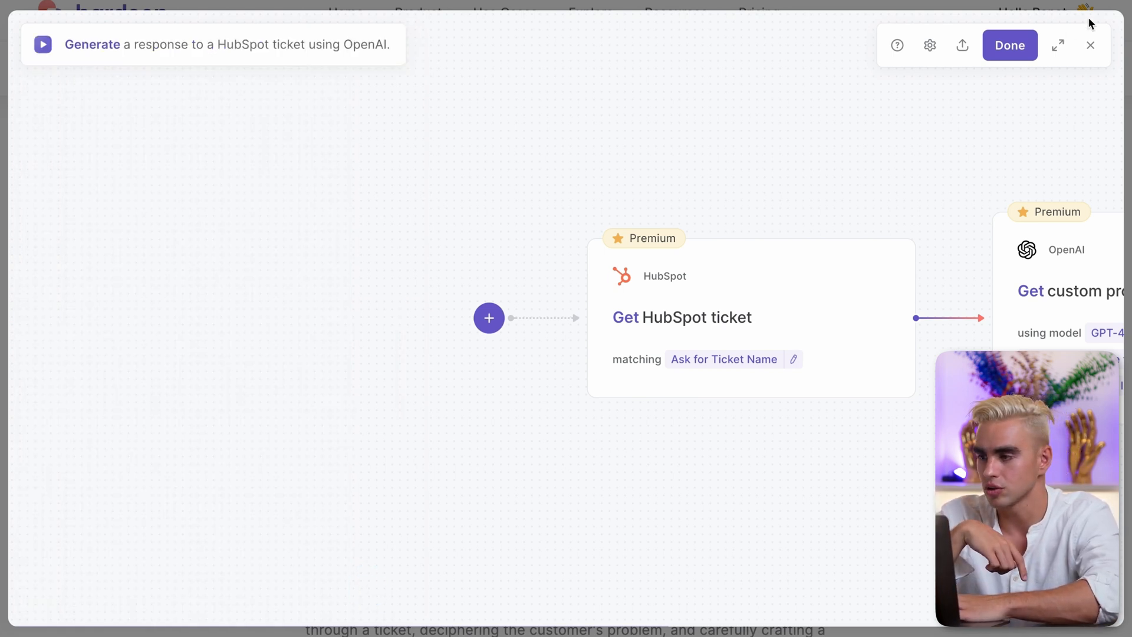
# Run the ticket-response playbook with Ticket Name set to the Collaboration Proposal ticket
pyautogui.click(1008, 45)
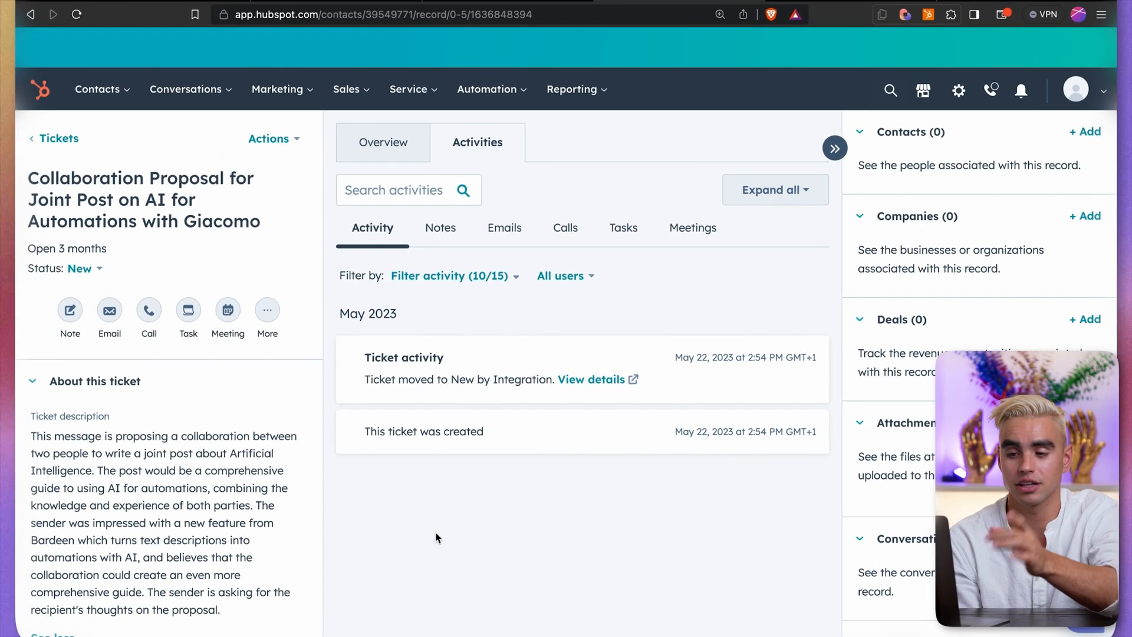
pyautogui.scroll(-3)
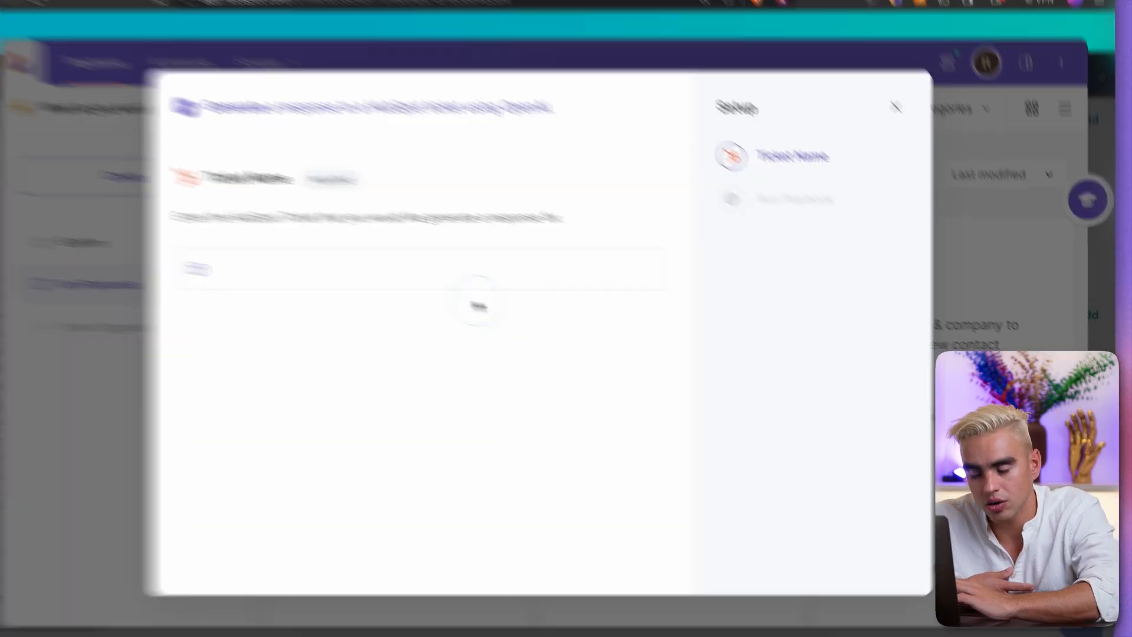
pyautogui.write('Collaboration P')
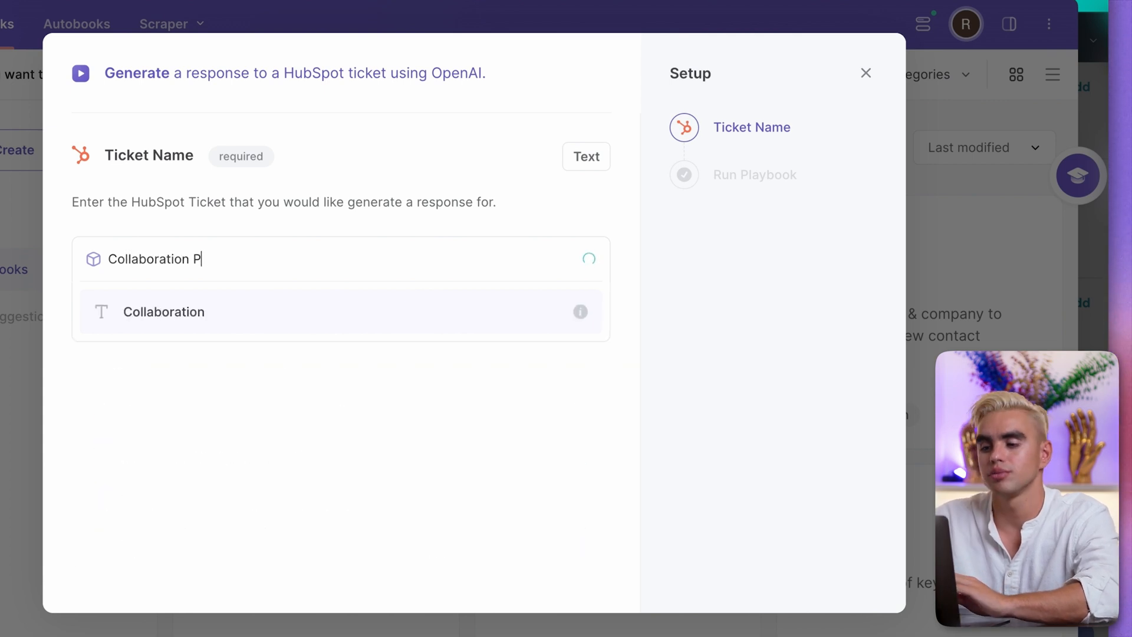
pyautogui.write('roposal')
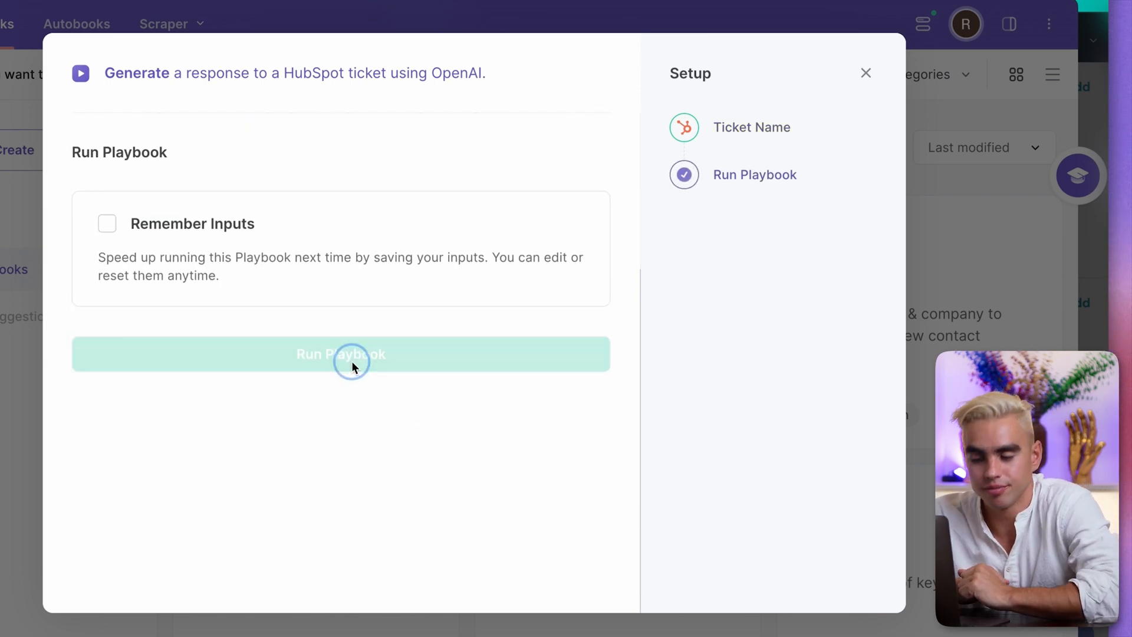
pyautogui.click(340, 353)
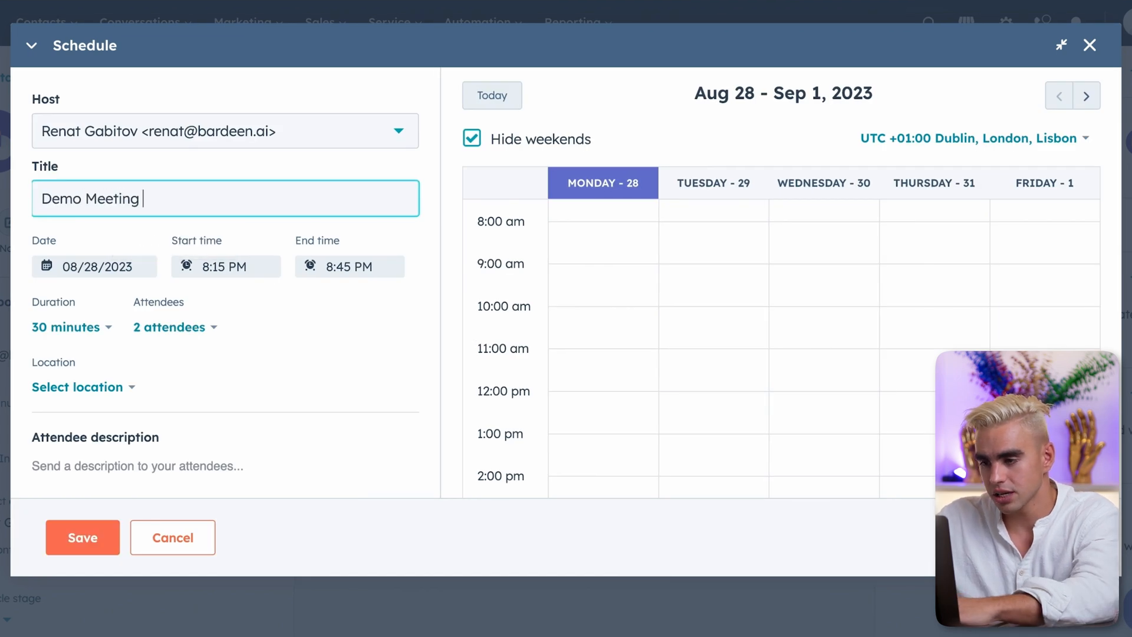
# Save the one-hour Demo Meeting on August 28 at 8:15 PM with location Phone call
pyautogui.scroll(-3)
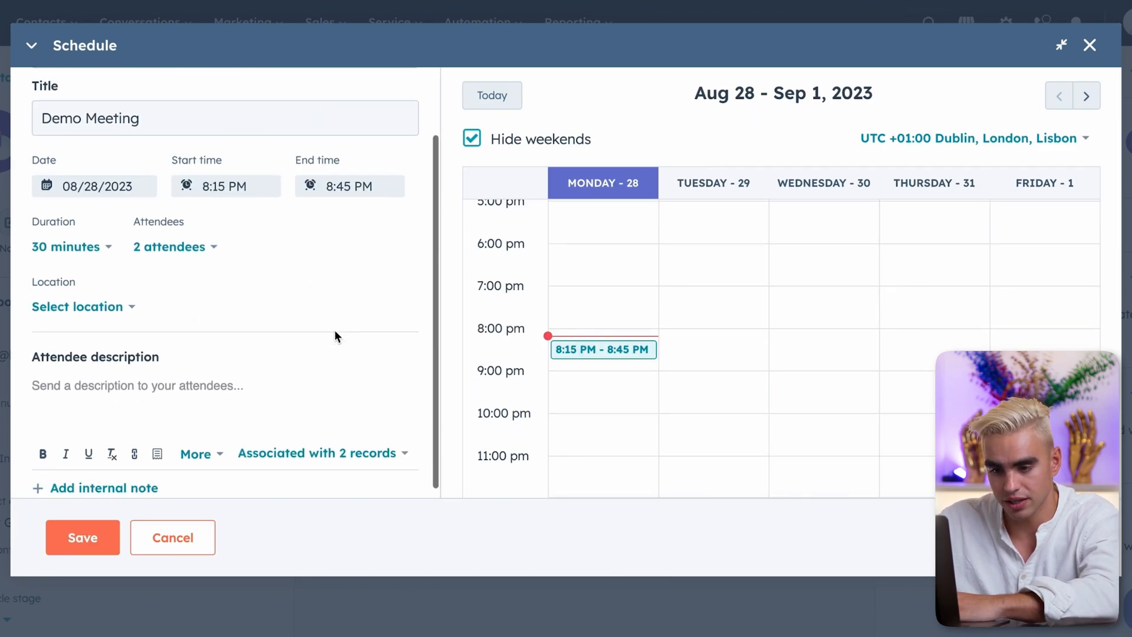
pyautogui.click(78, 307)
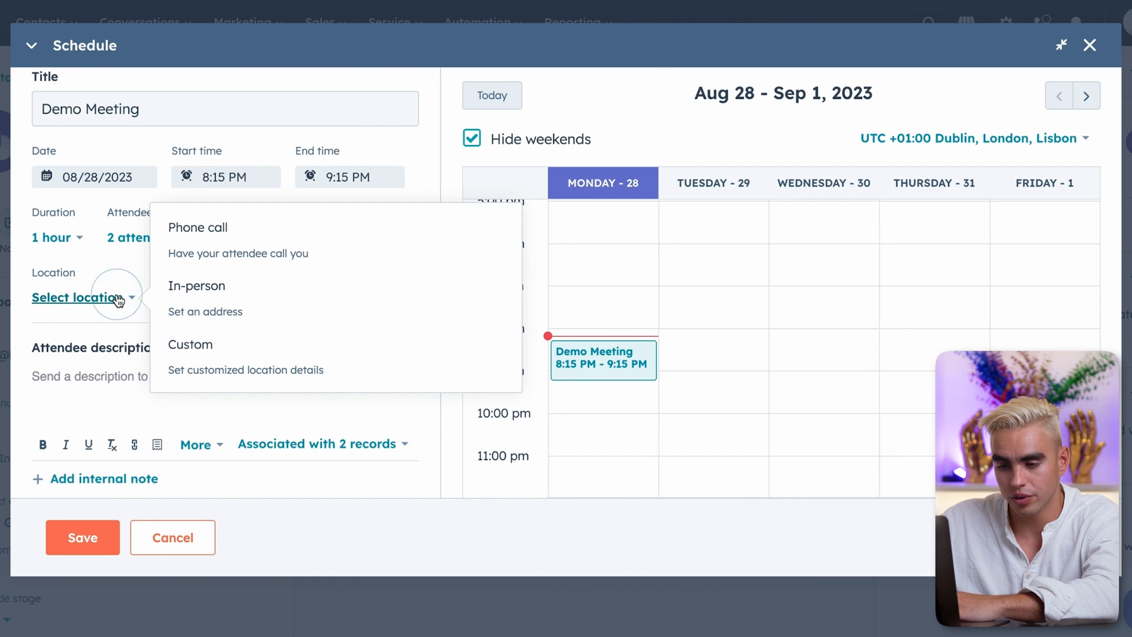
pyautogui.click(197, 227)
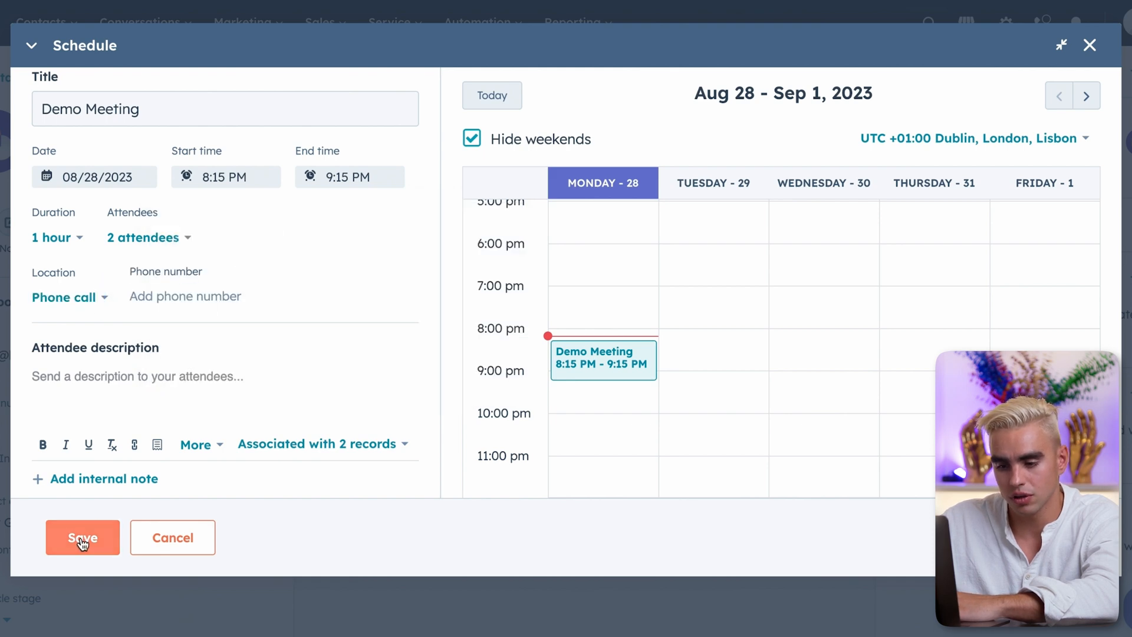
pyautogui.click(83, 537)
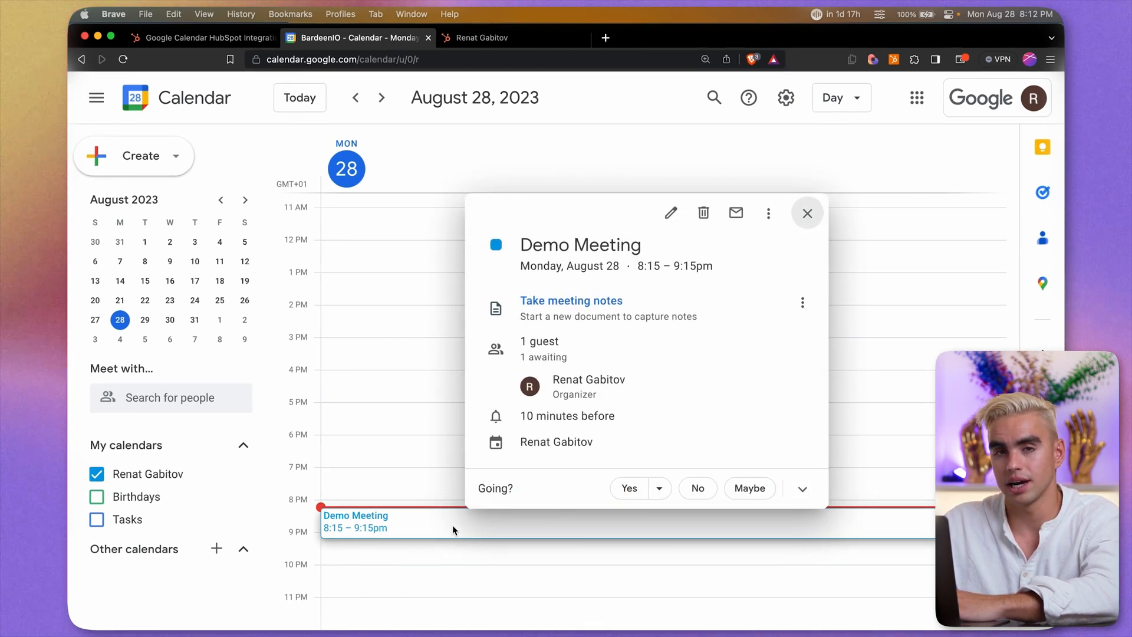
# Create and save a Demo 2 event in the 9:15 pm slot on August 28
pyautogui.click(806, 212)
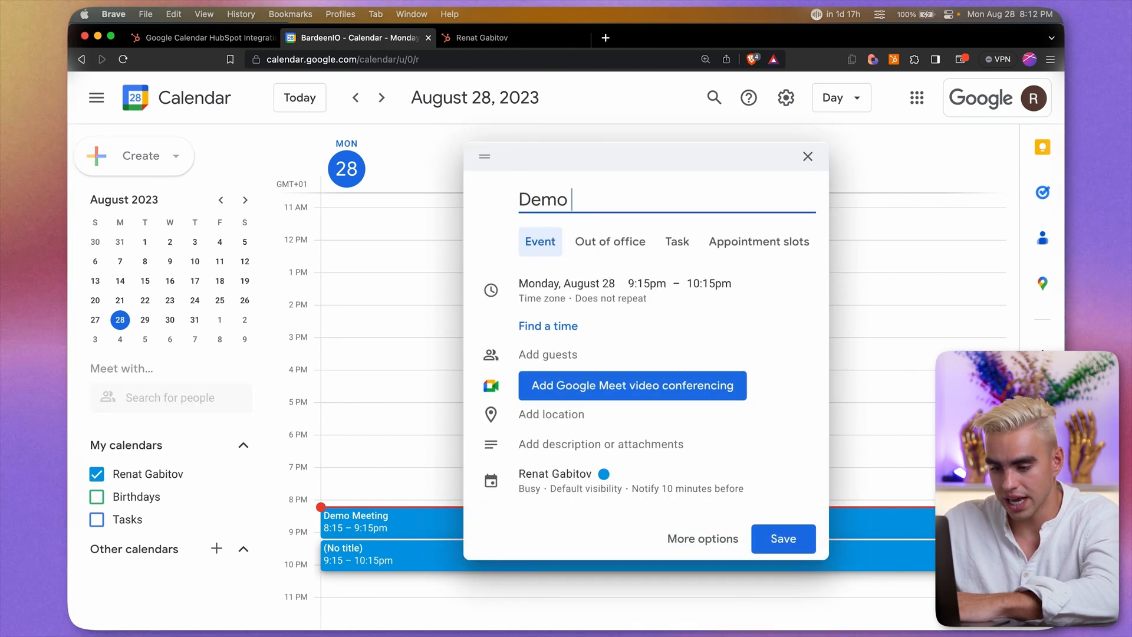
pyautogui.click(783, 539)
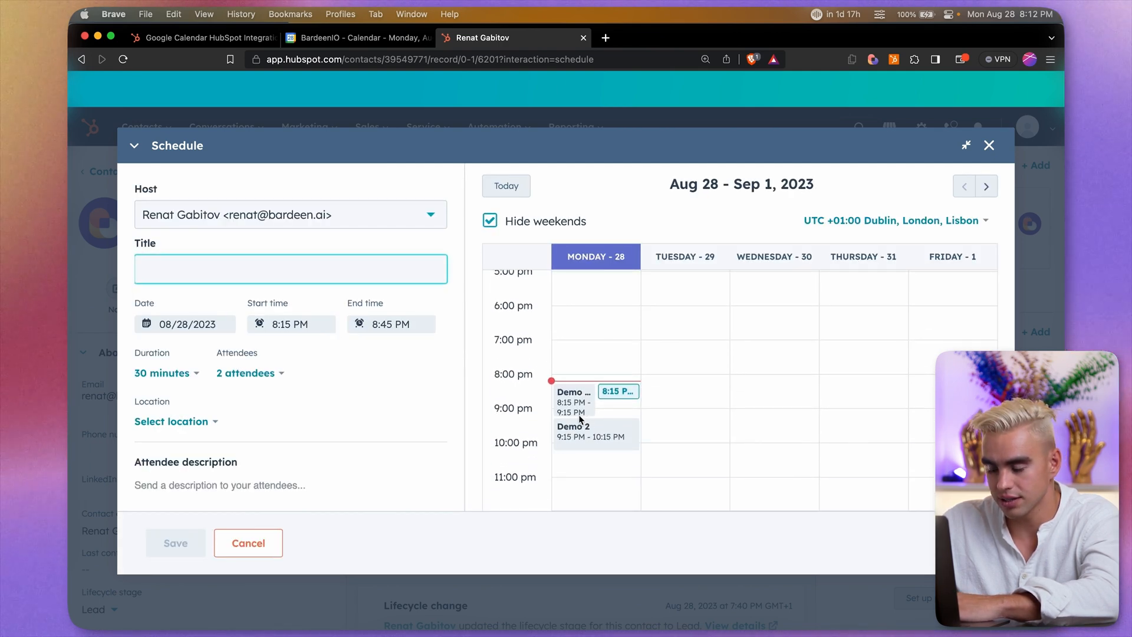
pyautogui.moveTo(592, 436)
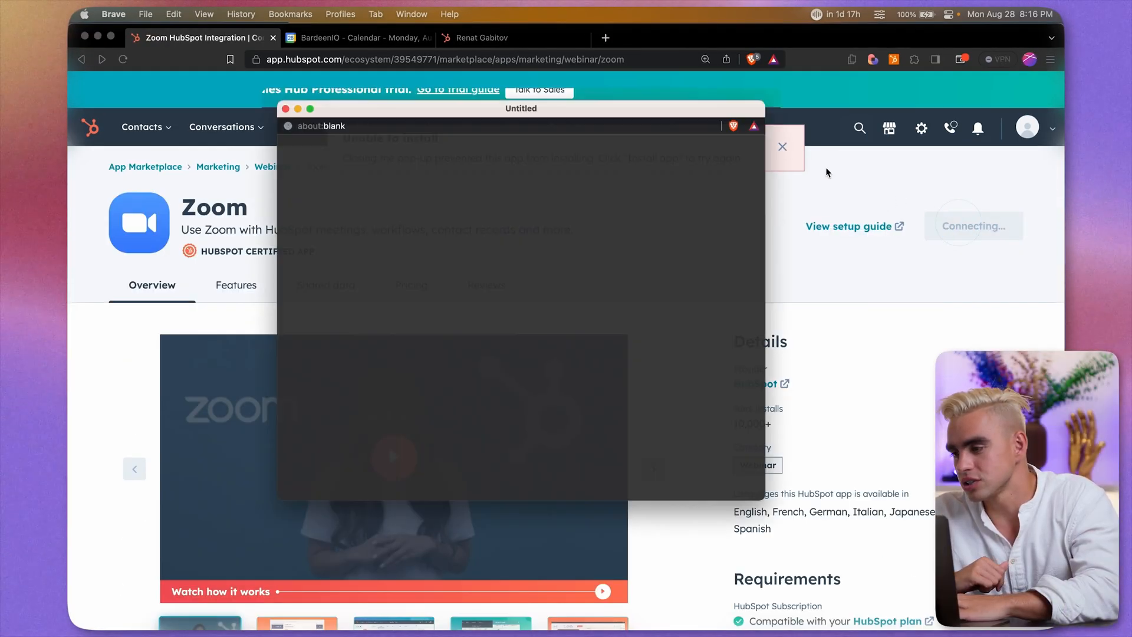
# Check the connected apps, then start a new meeting from the contact record
pyautogui.click(783, 146)
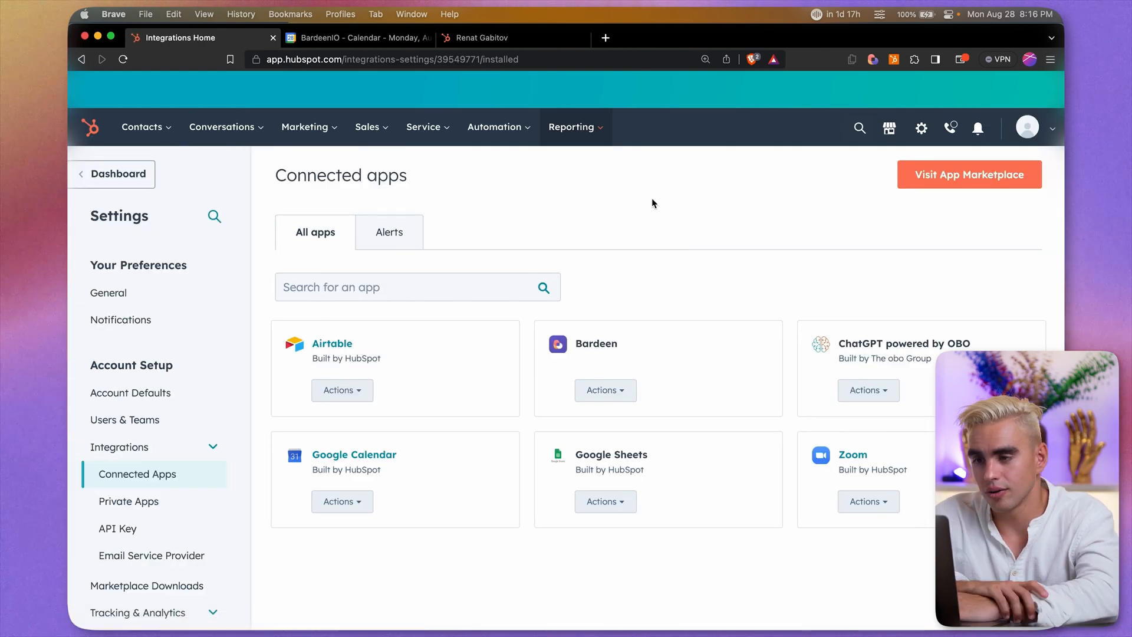
pyautogui.click(506, 37)
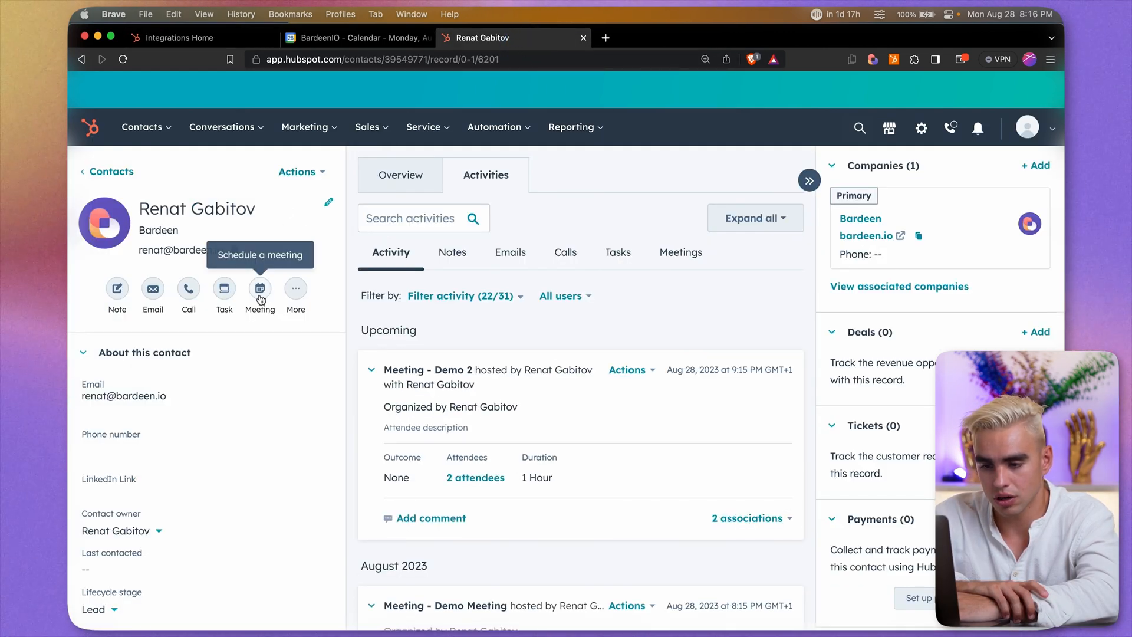
pyautogui.click(259, 288)
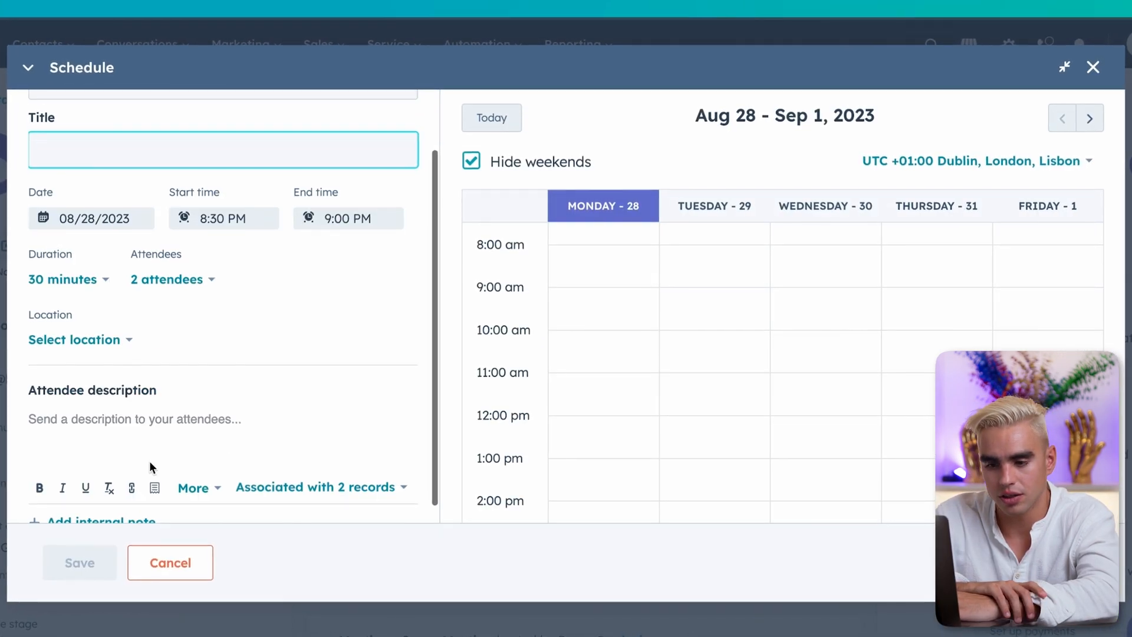
# Set the Demo 3 meeting's location to Zoom and save it with the generated link
pyautogui.click(73, 340)
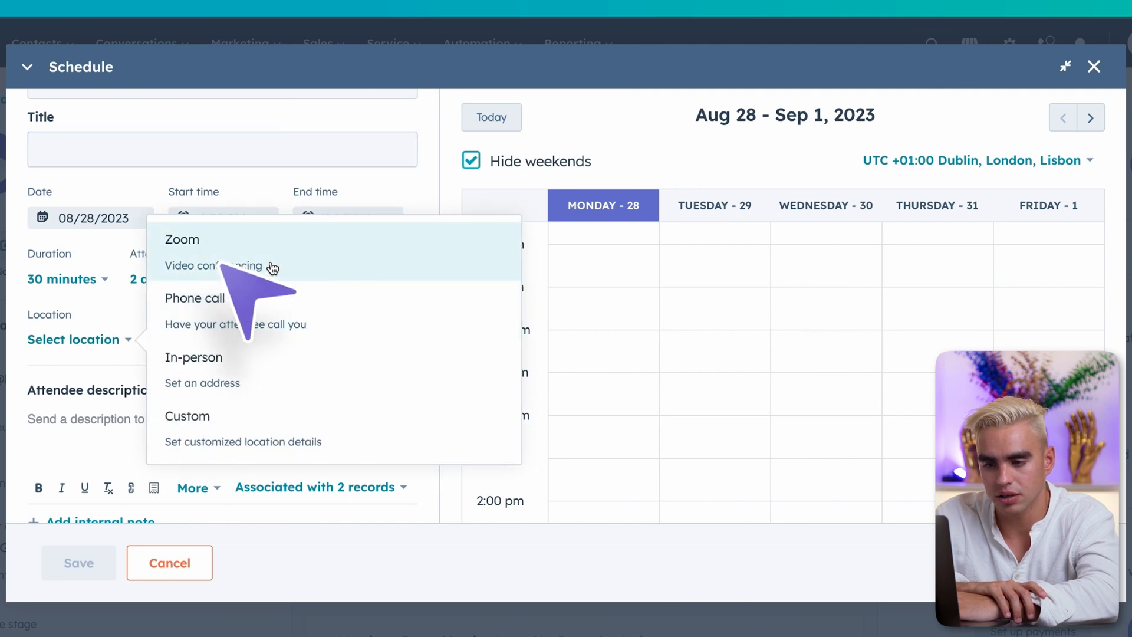
pyautogui.click(182, 240)
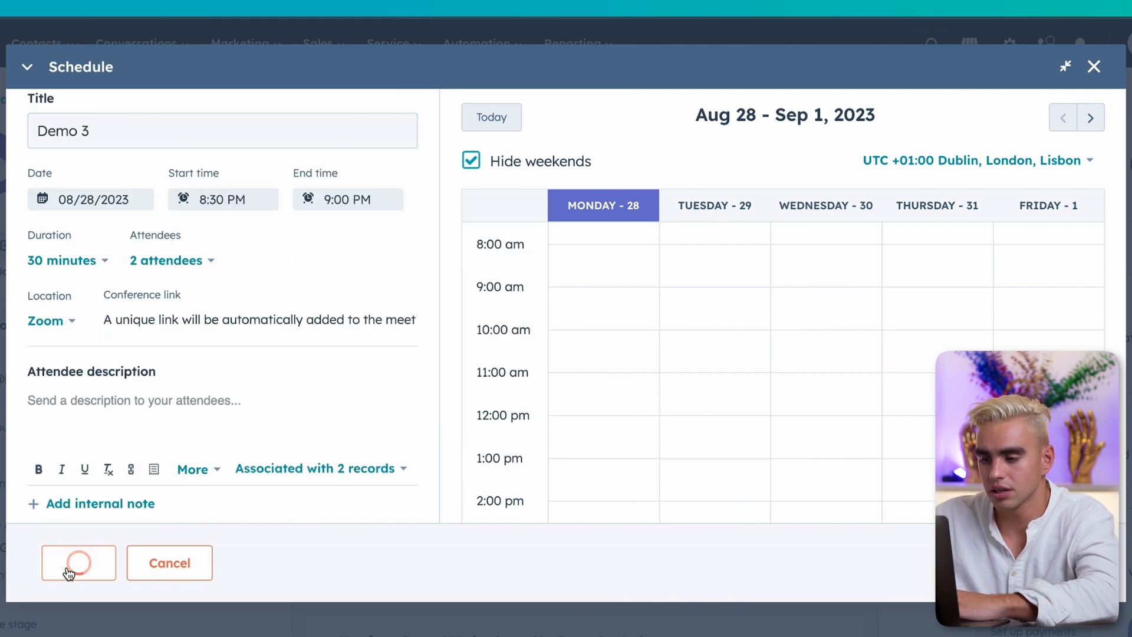
pyautogui.click(78, 562)
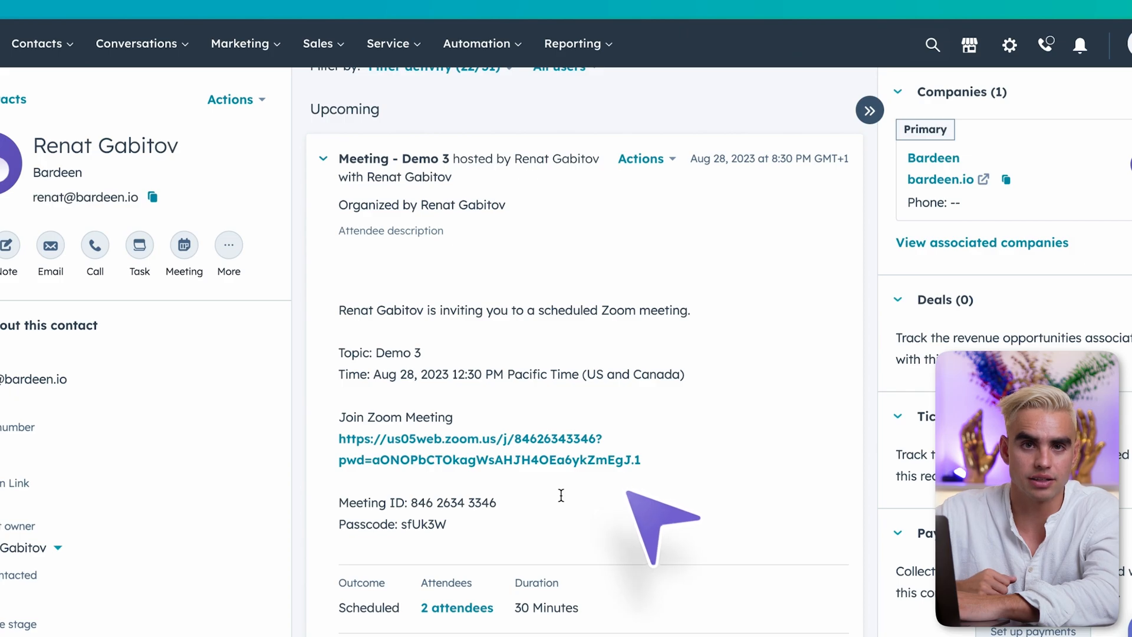